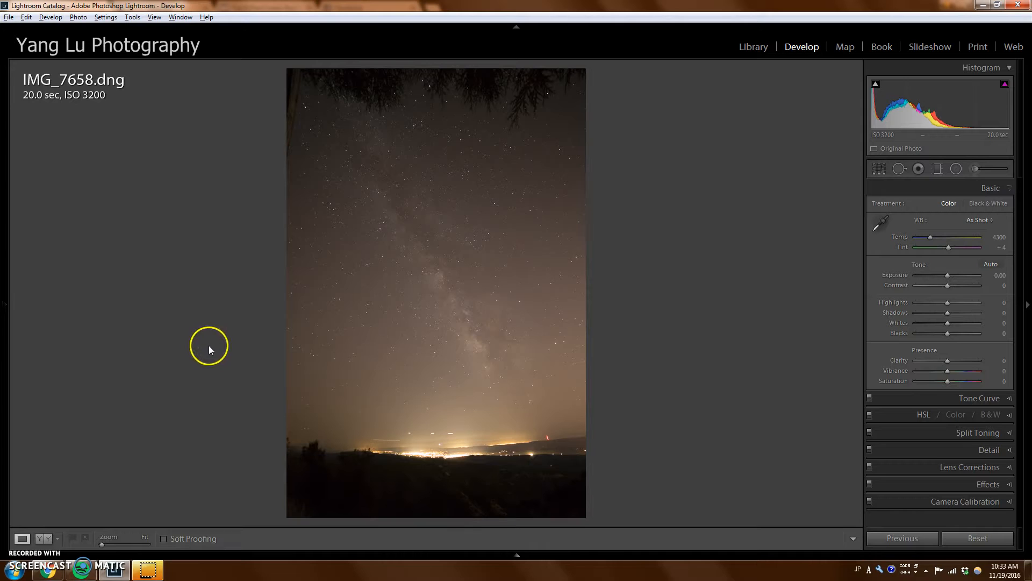
pyautogui.moveTo(368, 200)
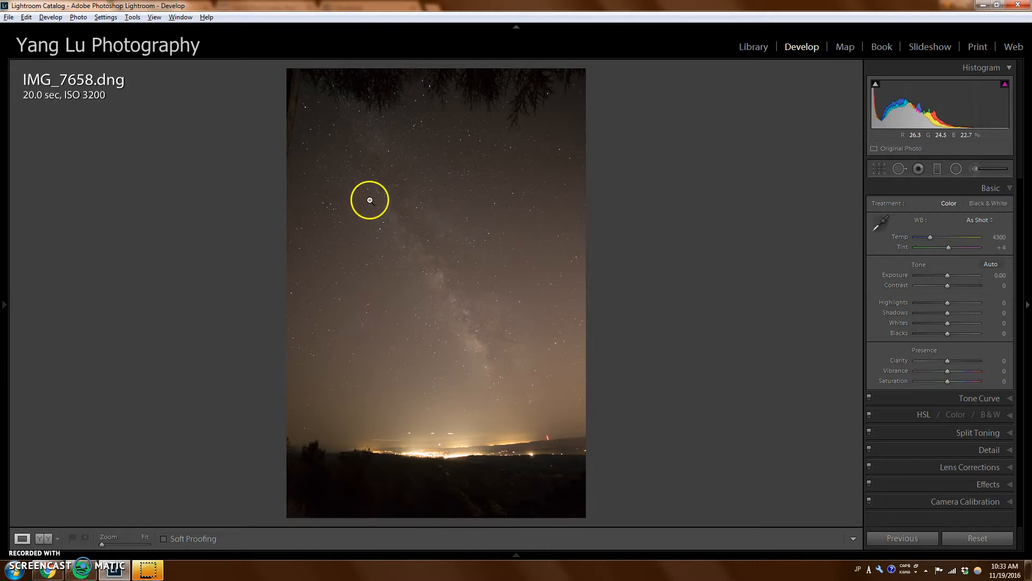
pyautogui.moveTo(461, 264)
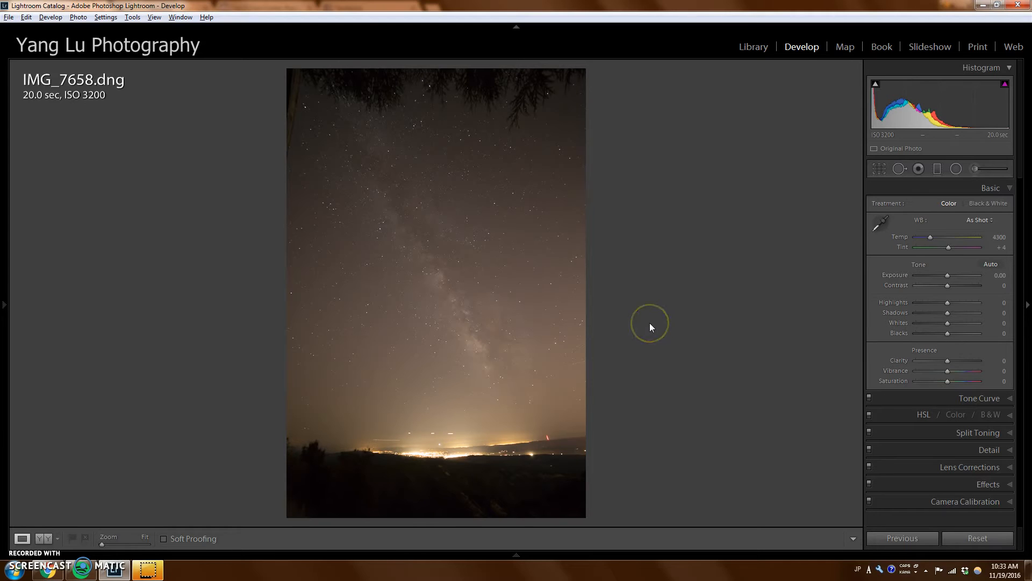
pyautogui.moveTo(639, 327)
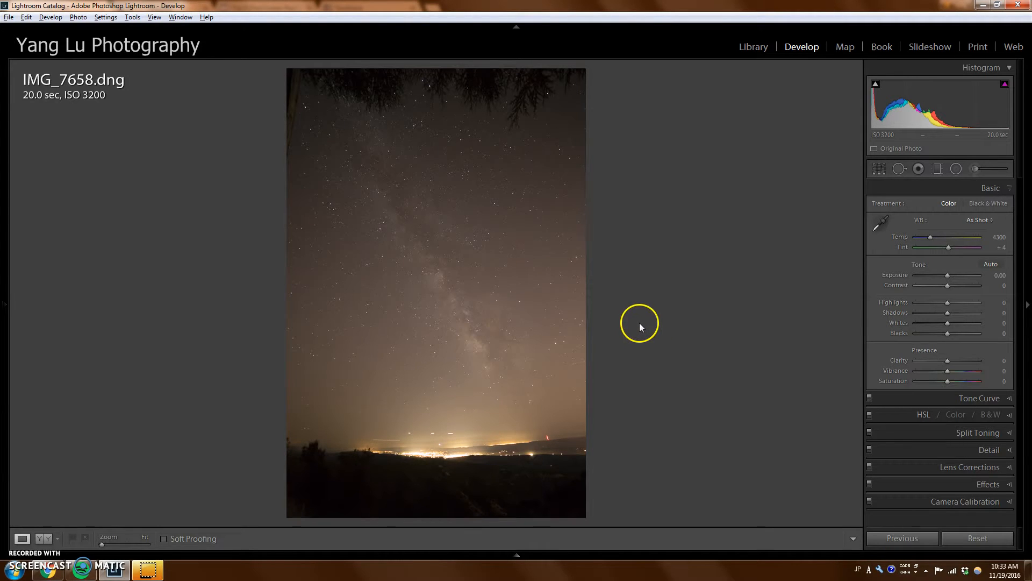
pyautogui.moveTo(419, 335)
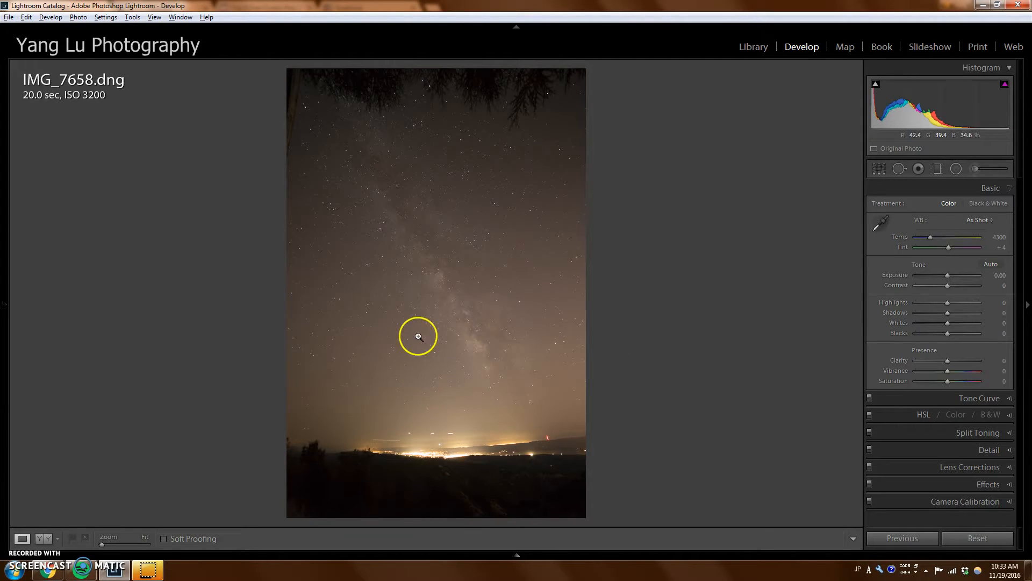
pyautogui.moveTo(218, 273)
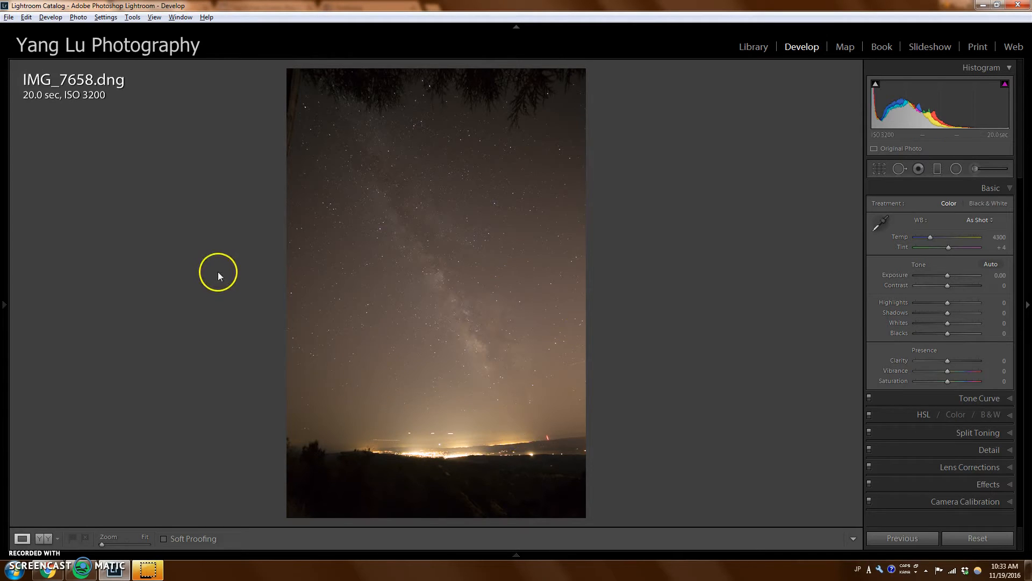
pyautogui.moveTo(458, 288)
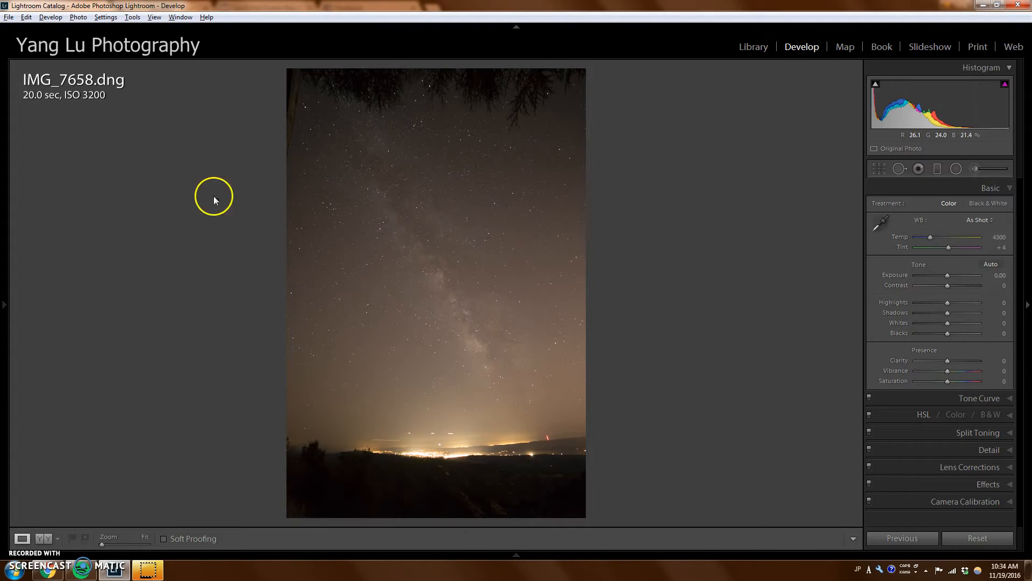
pyautogui.moveTo(90, 118)
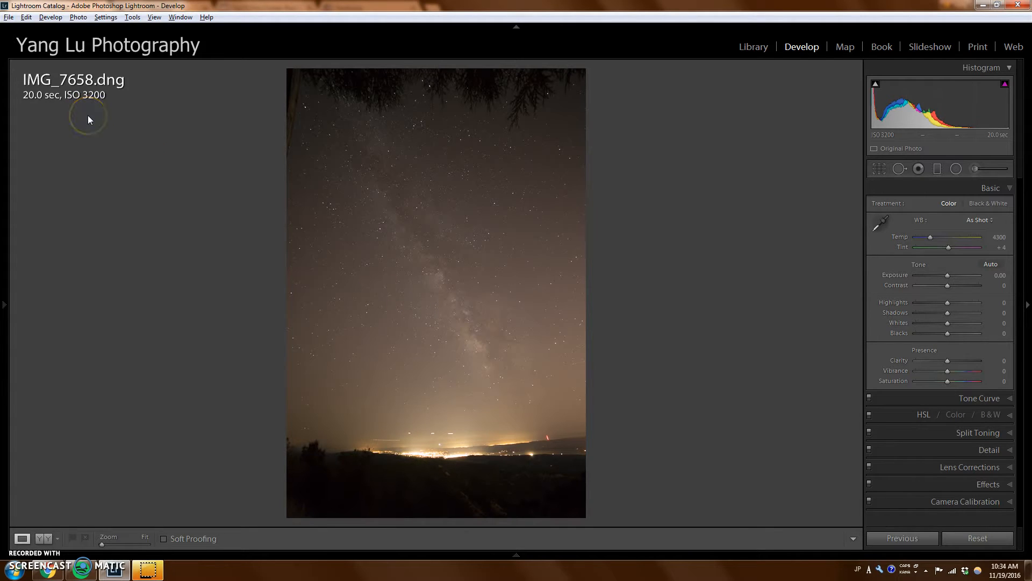
pyautogui.moveTo(104, 136)
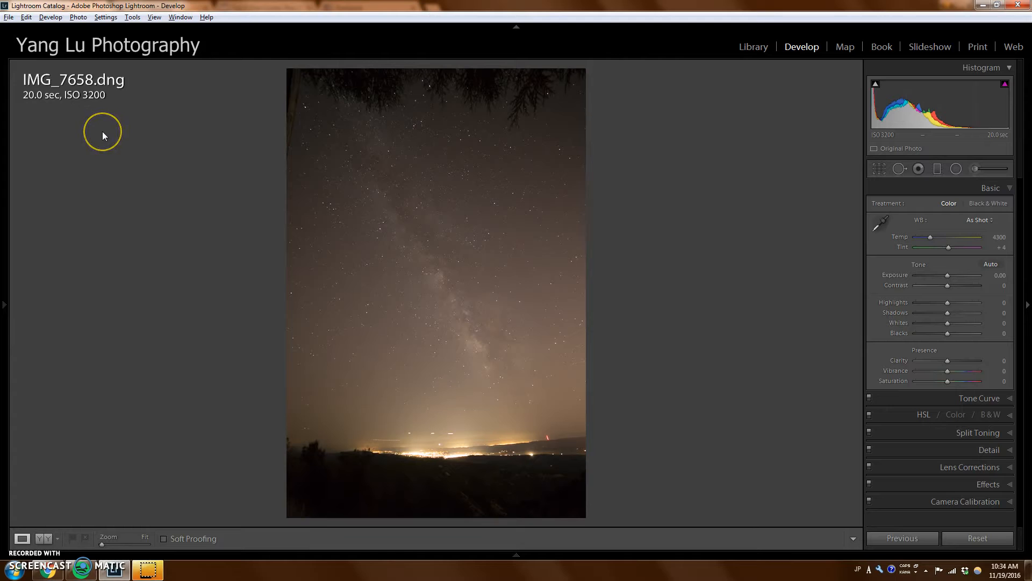
pyautogui.moveTo(108, 140)
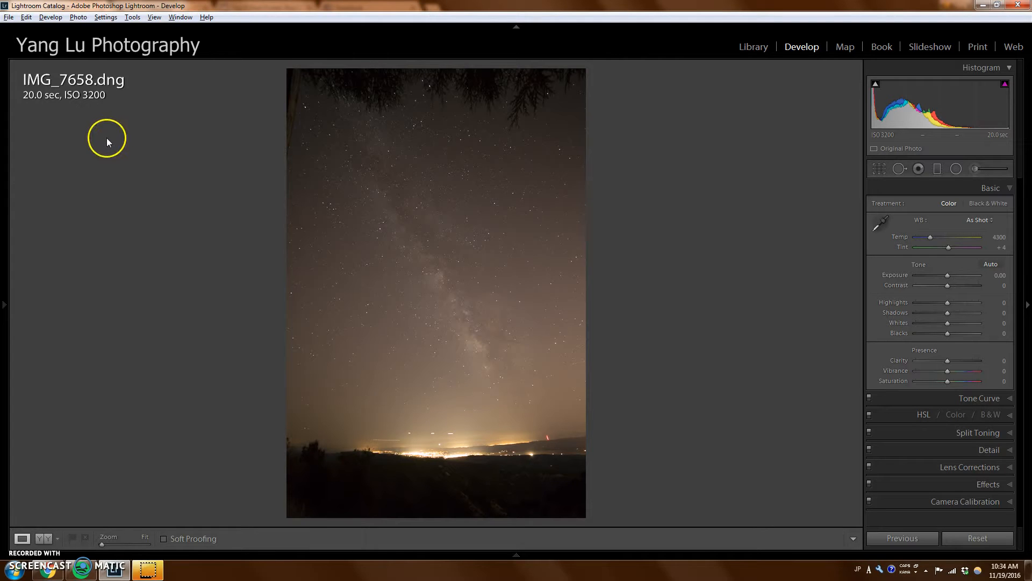
pyautogui.moveTo(93, 139)
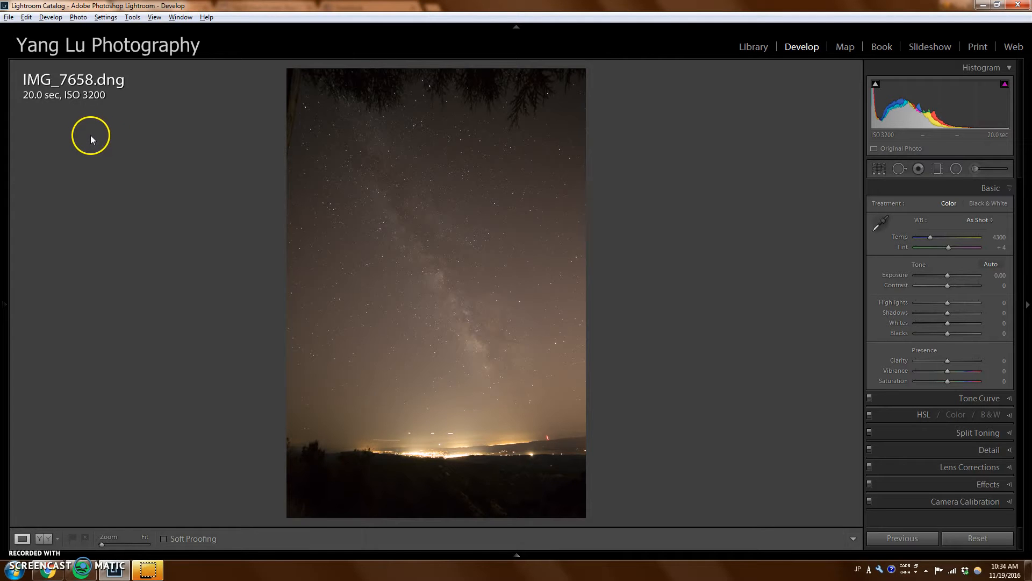
pyautogui.moveTo(31, 104)
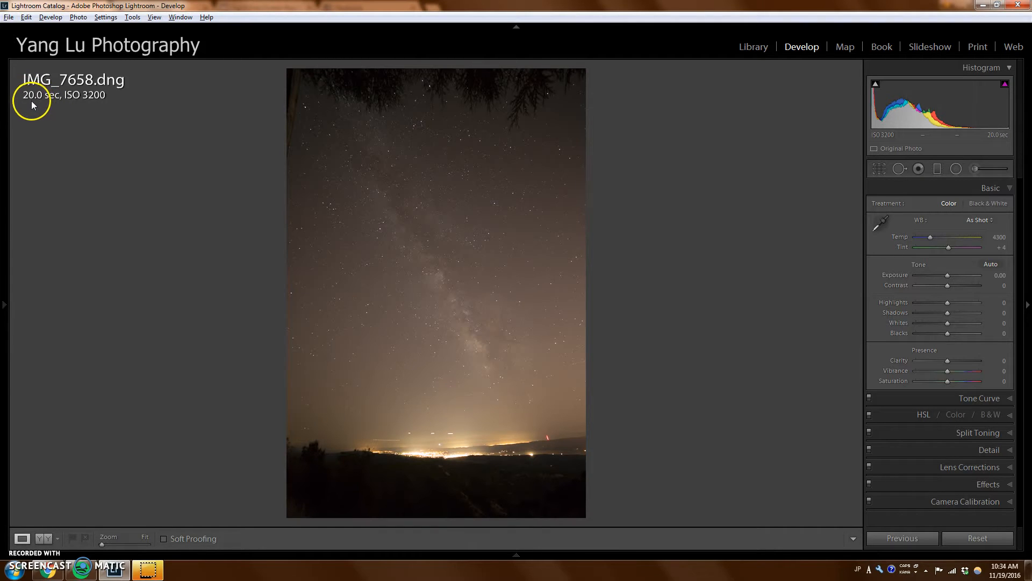
pyautogui.moveTo(76, 106)
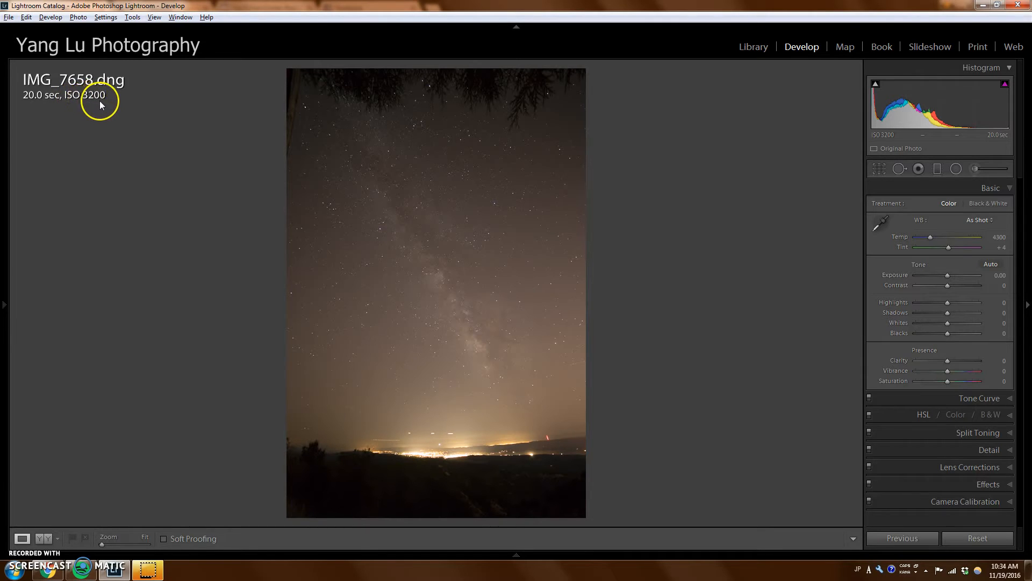
pyautogui.moveTo(379, 198)
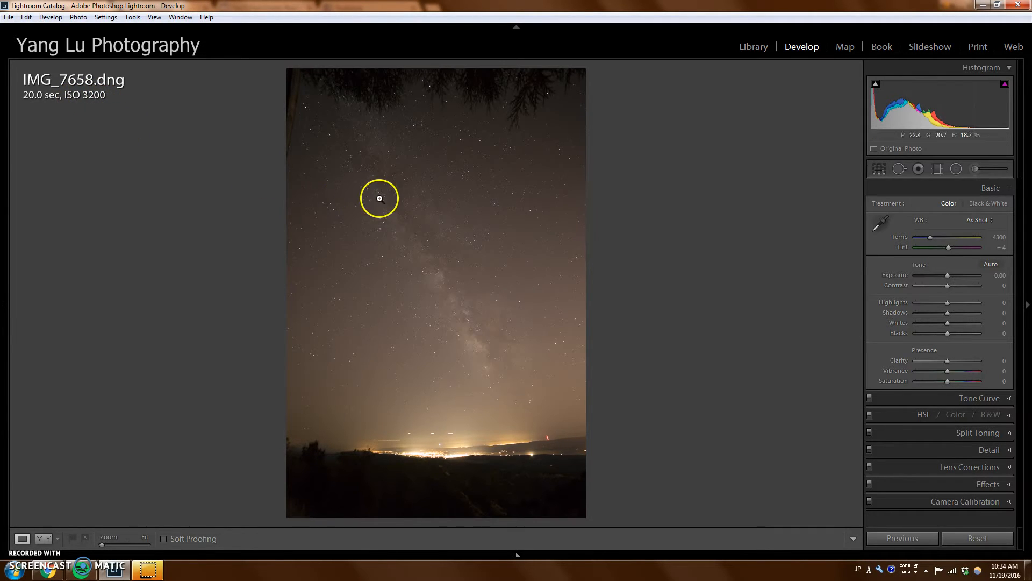
pyautogui.moveTo(249, 222)
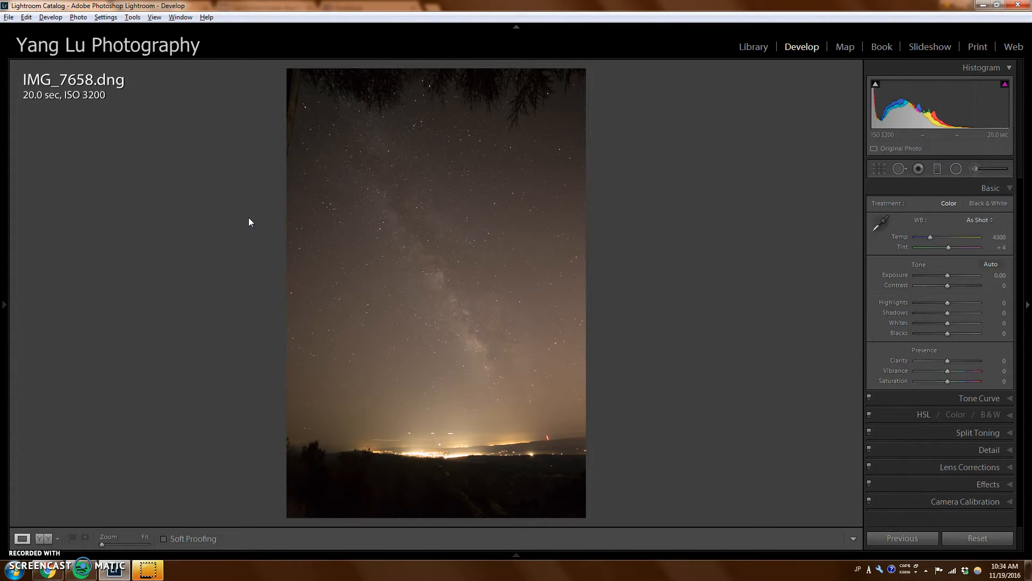
pyautogui.moveTo(246, 242)
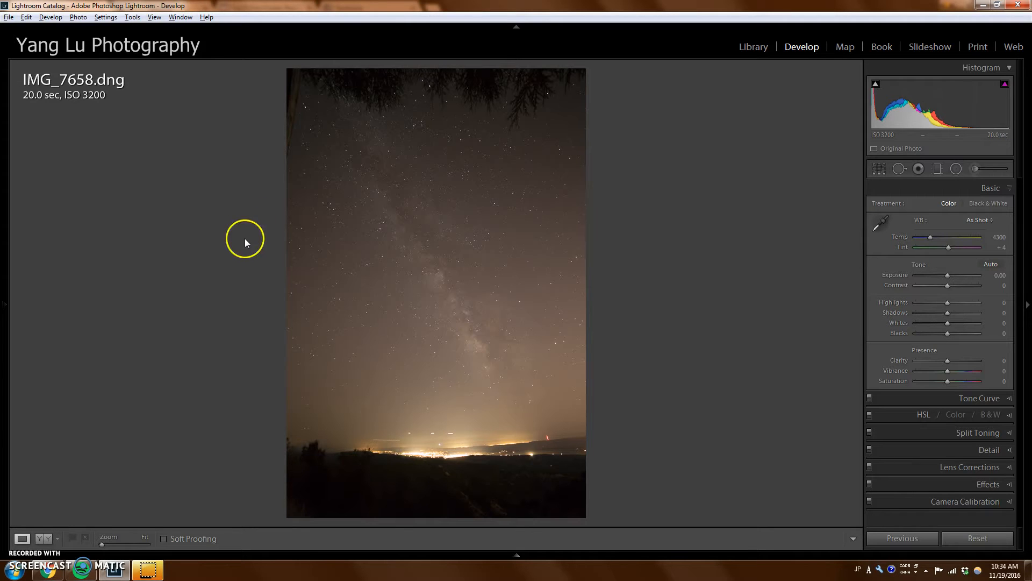
pyautogui.moveTo(268, 267)
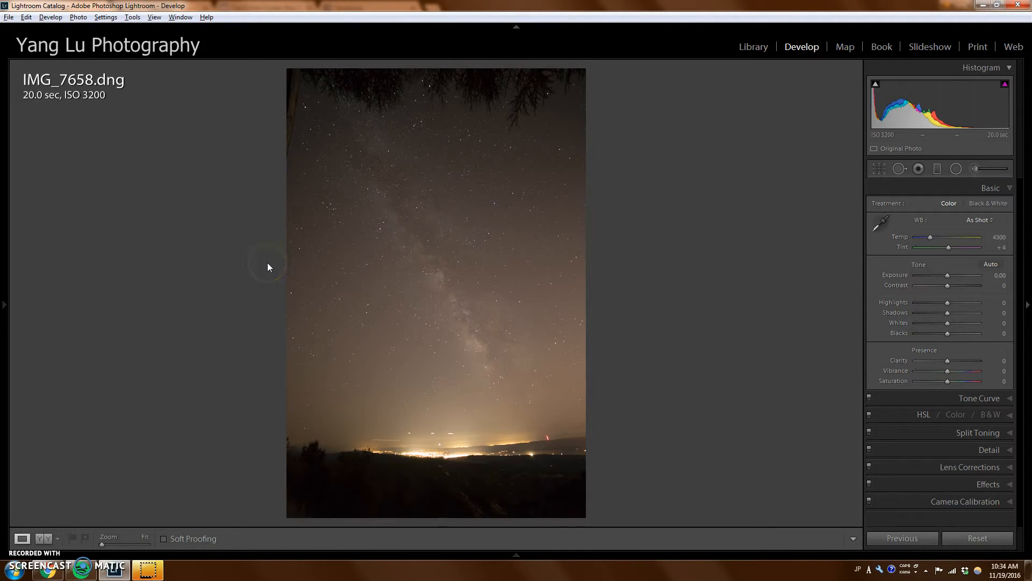
pyautogui.moveTo(499, 309)
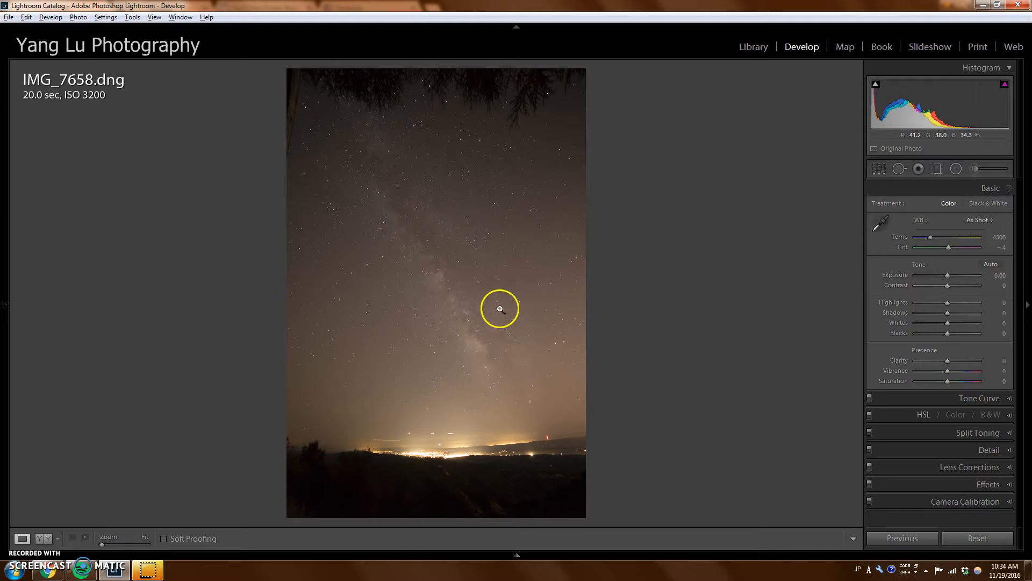
pyautogui.moveTo(441, 288)
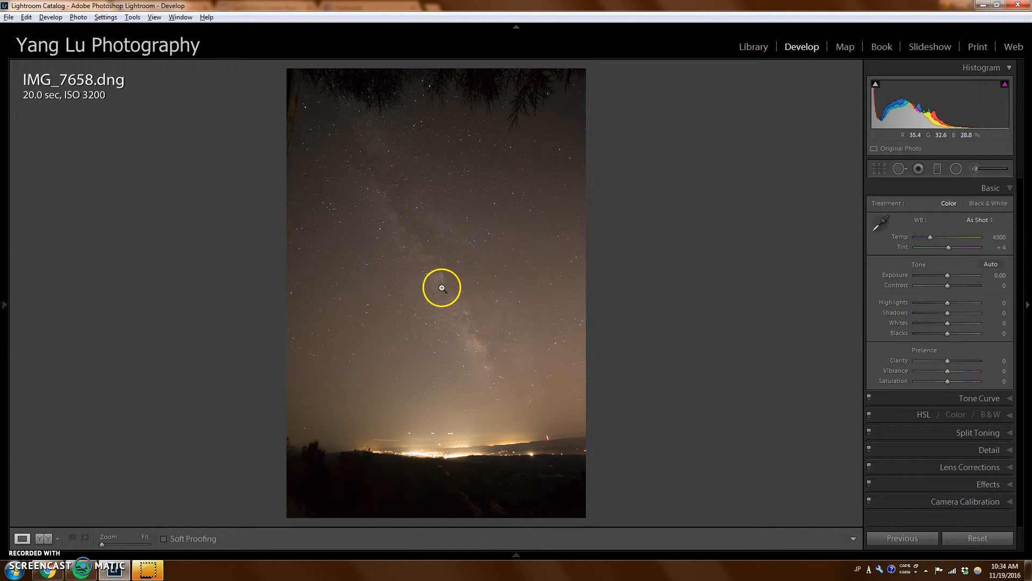
pyautogui.moveTo(512, 355)
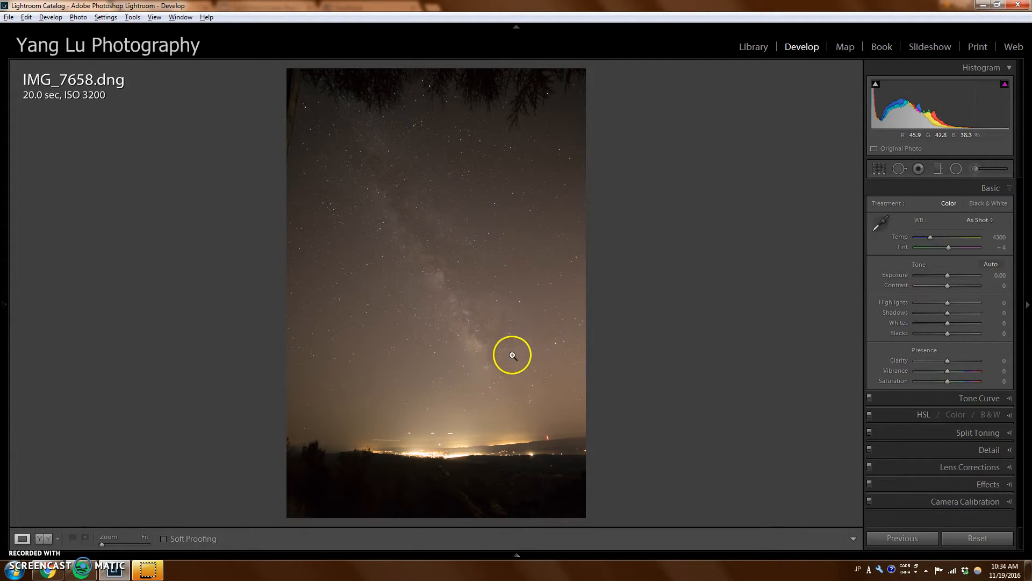
pyautogui.moveTo(495, 343)
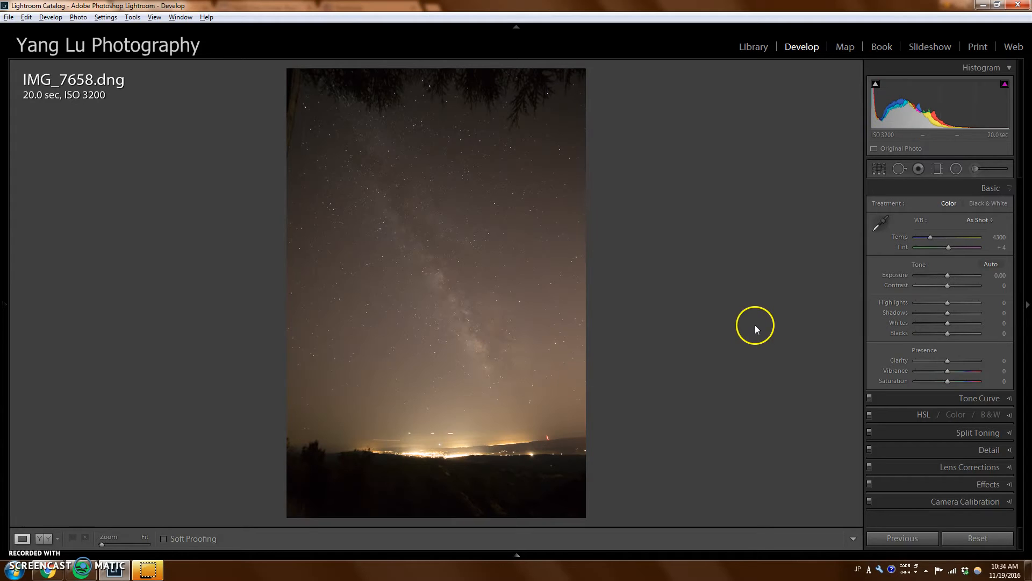
pyautogui.moveTo(738, 329)
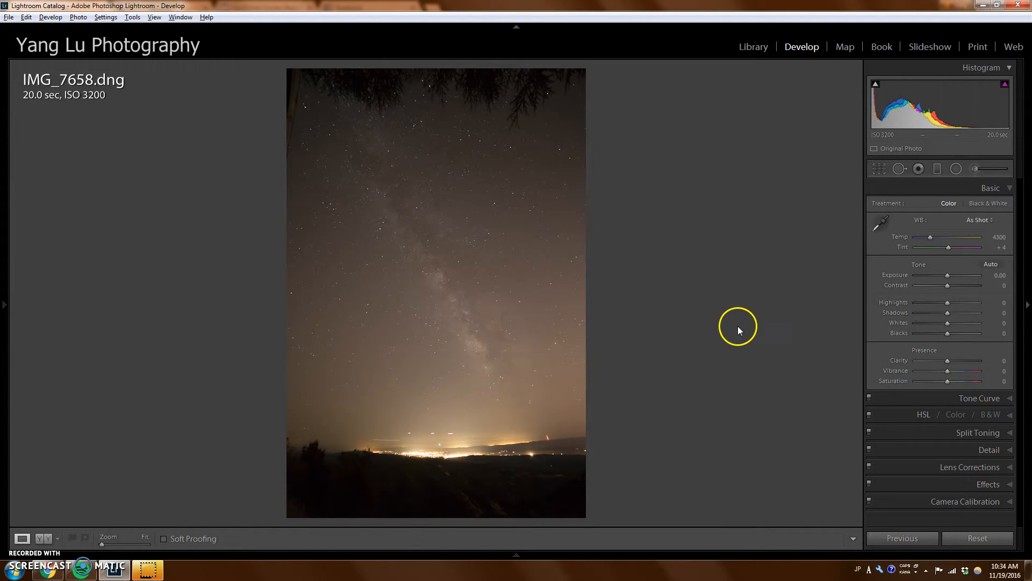
pyautogui.moveTo(723, 297)
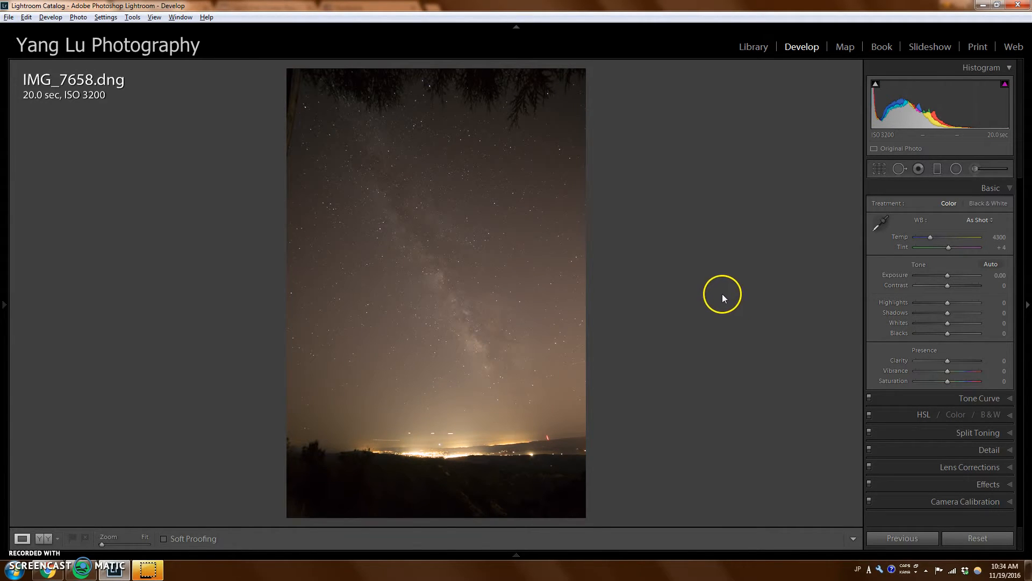
pyautogui.moveTo(934, 276)
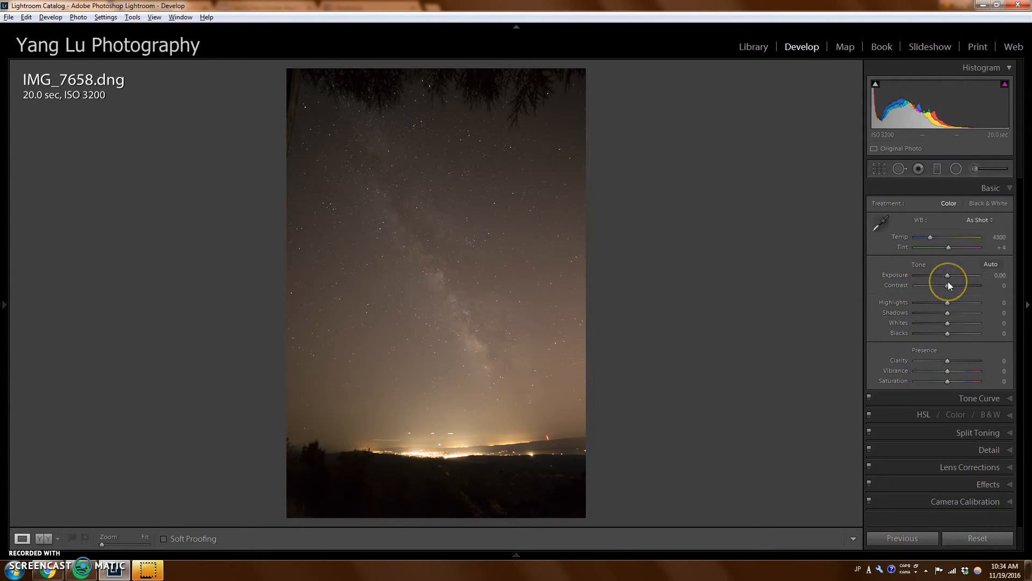
pyautogui.moveTo(778, 308)
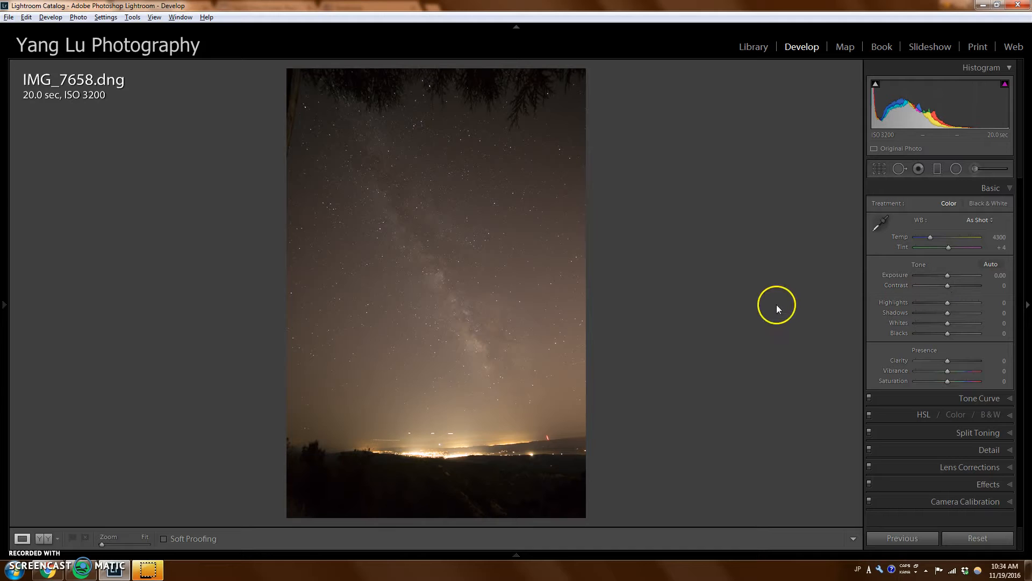
pyautogui.moveTo(949, 301)
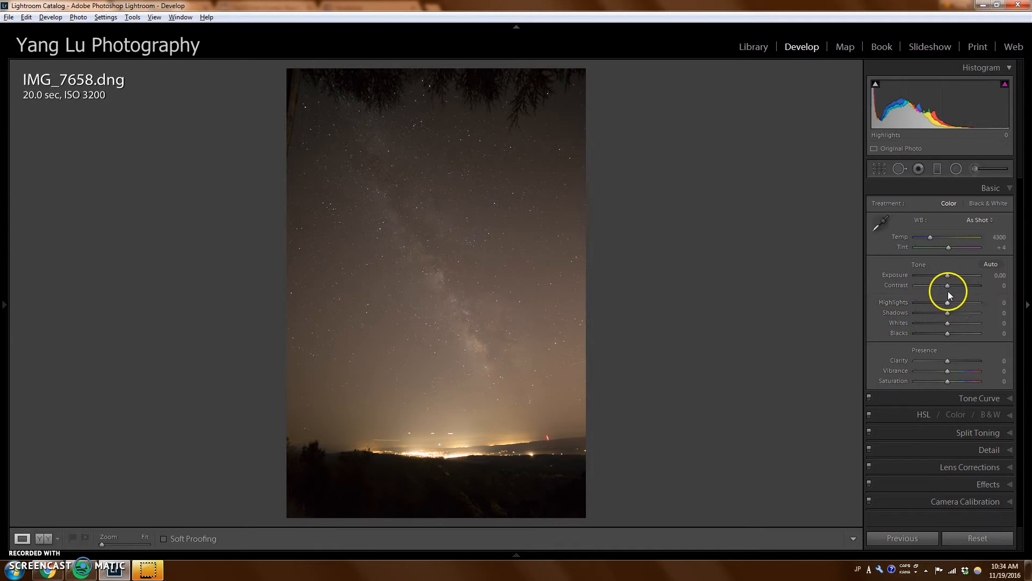
pyautogui.moveTo(485, 332)
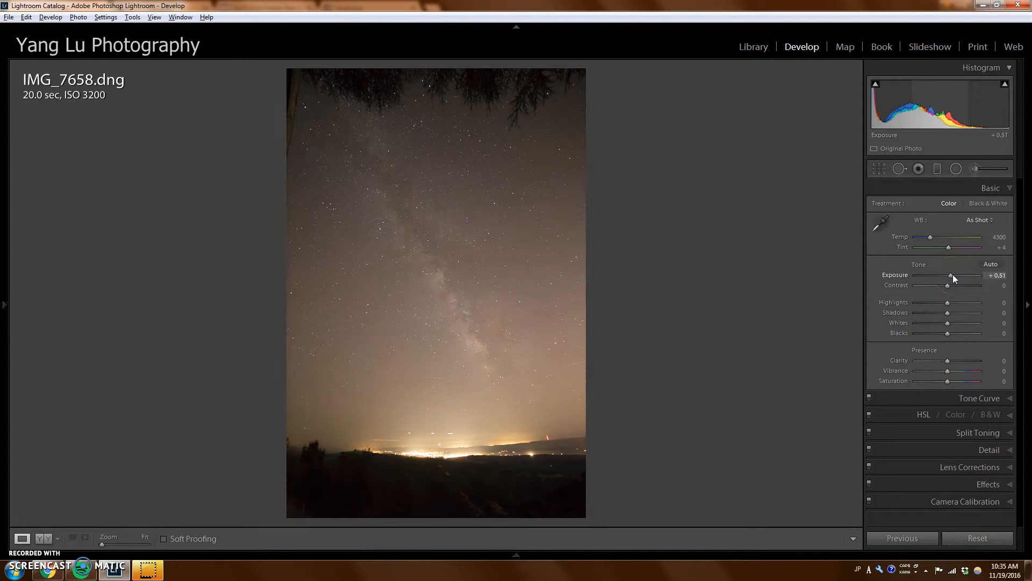
pyautogui.moveTo(492, 275)
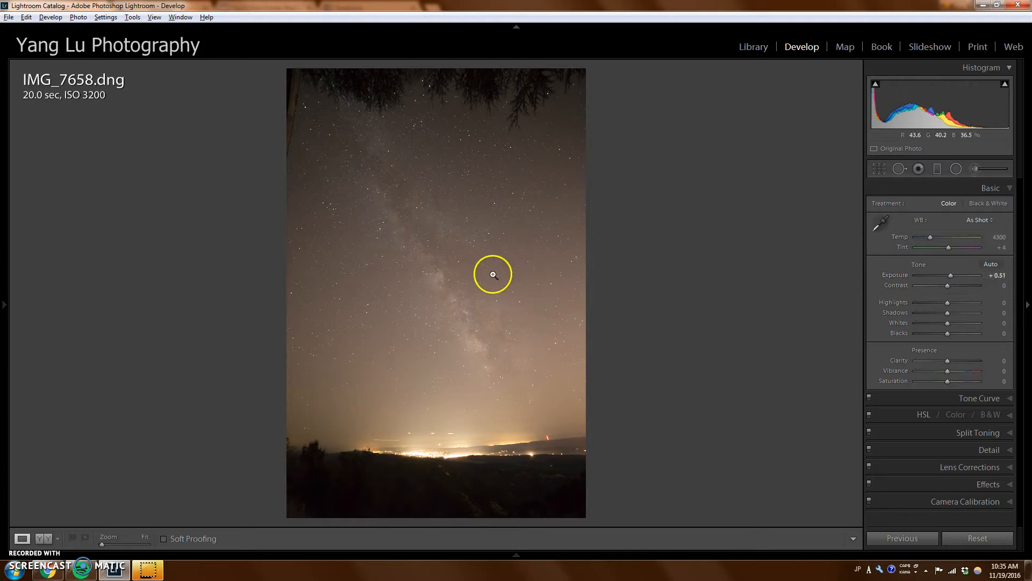
pyautogui.moveTo(931, 238)
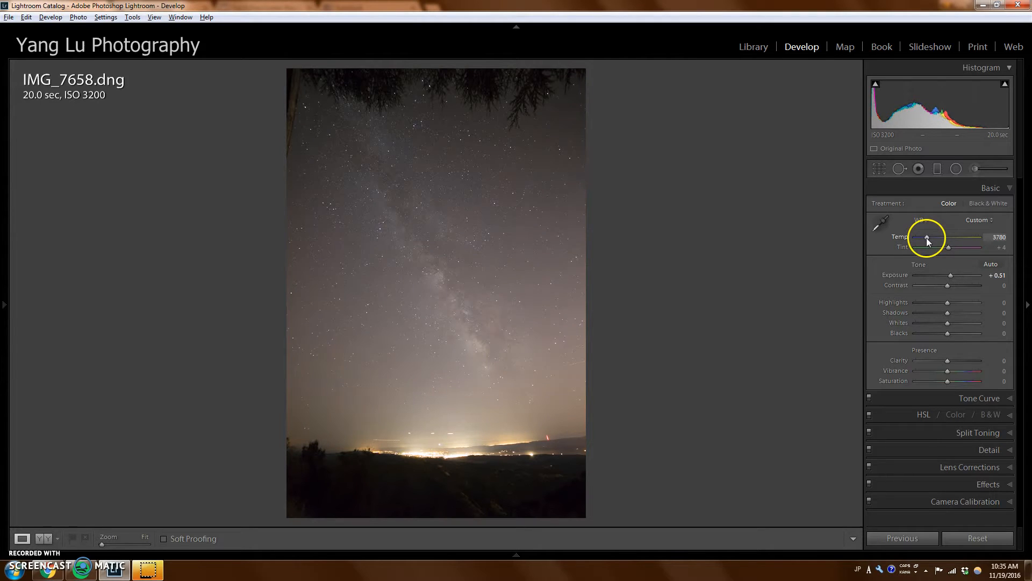
pyautogui.moveTo(947, 304)
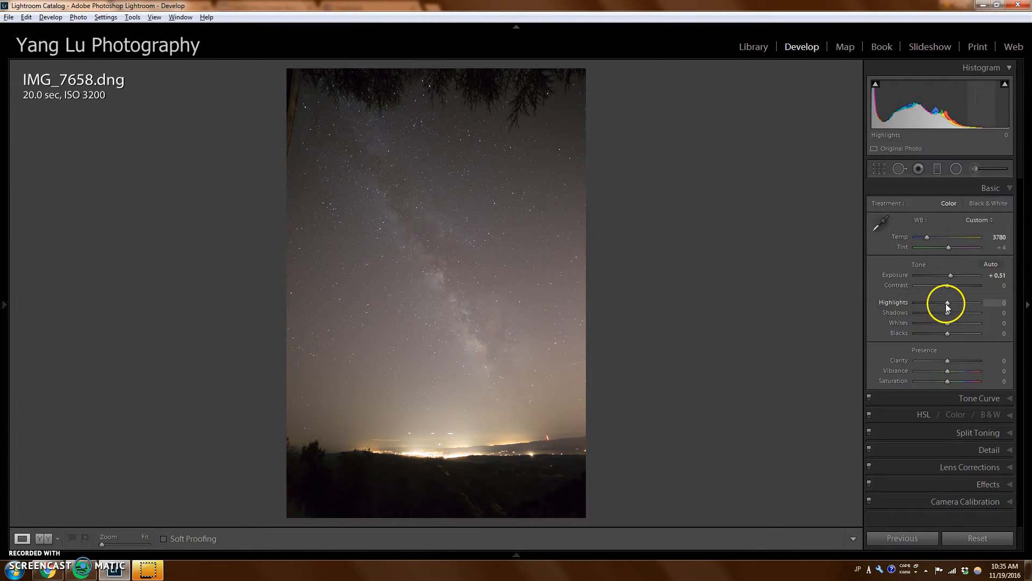
pyautogui.moveTo(471, 408)
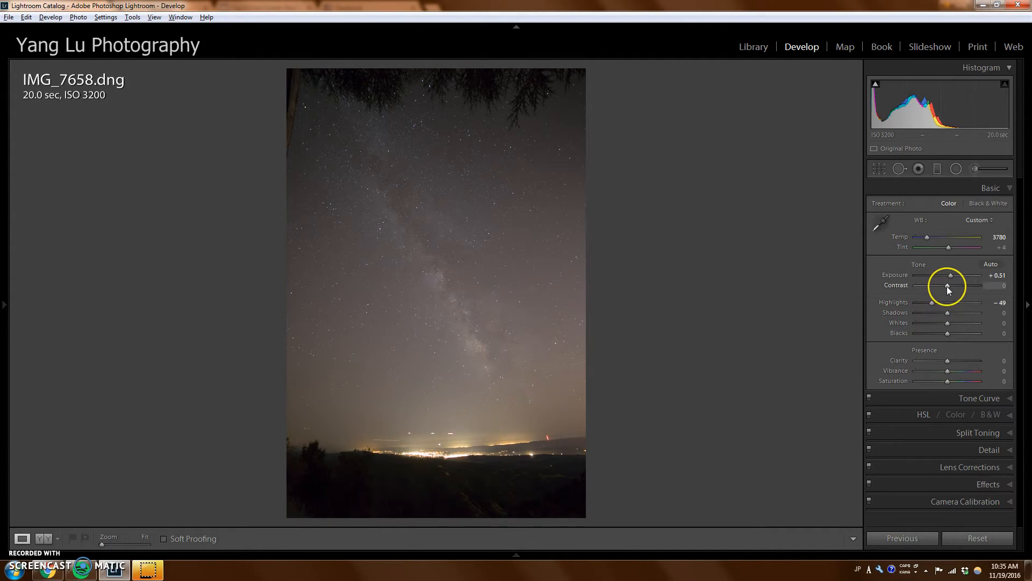
pyautogui.moveTo(455, 342)
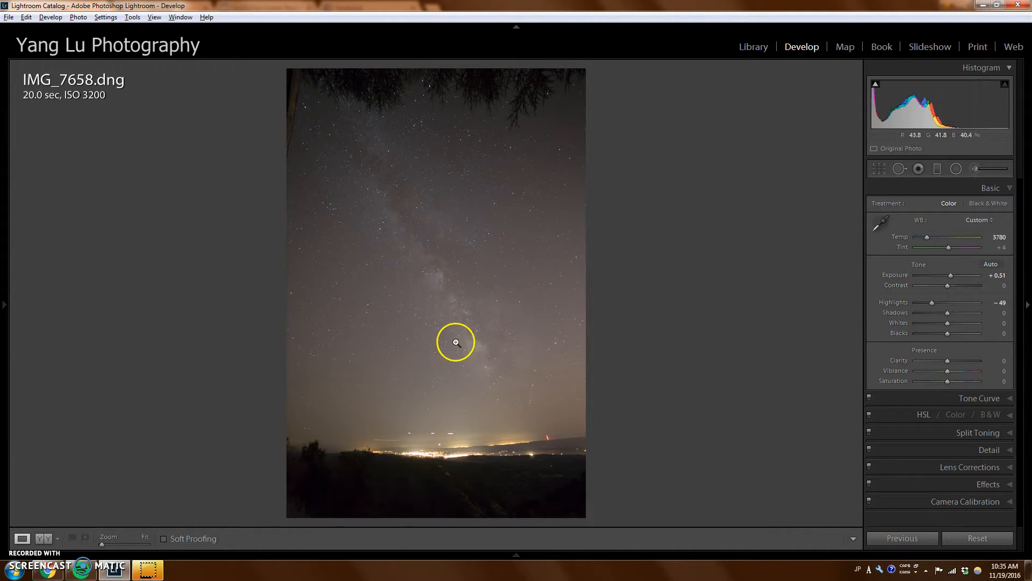
pyautogui.moveTo(482, 347)
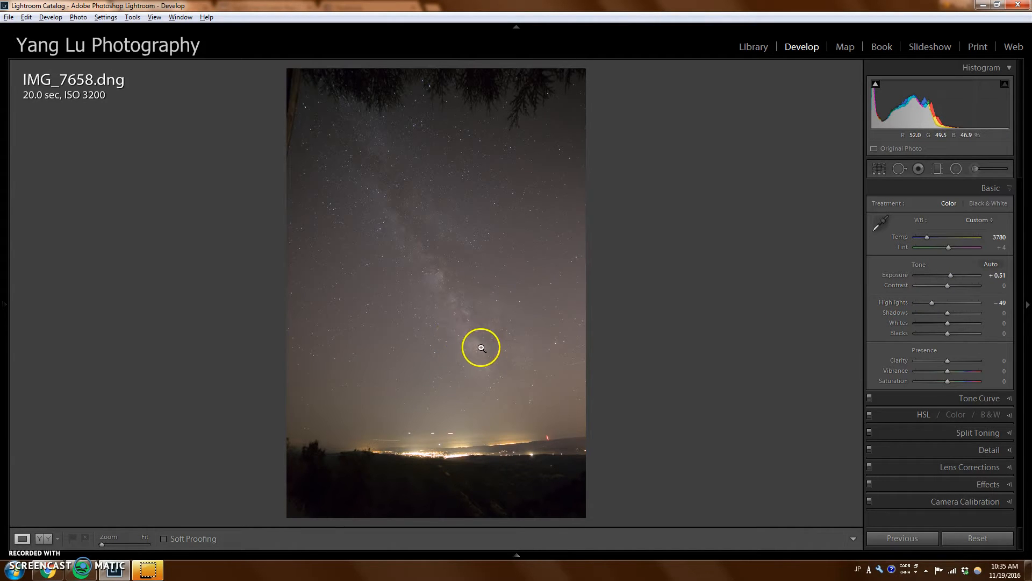
pyautogui.moveTo(832, 297)
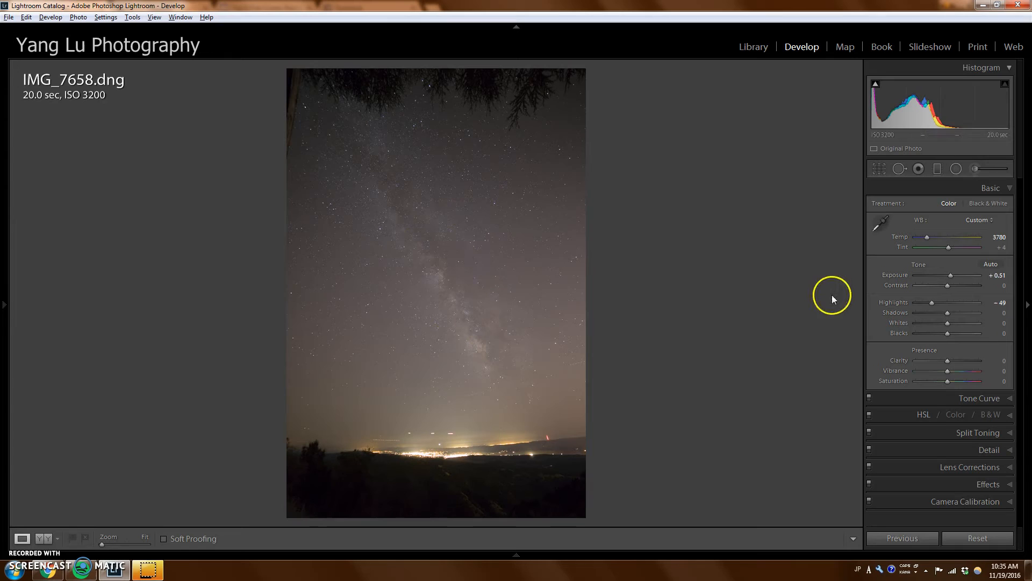
pyautogui.moveTo(948, 286)
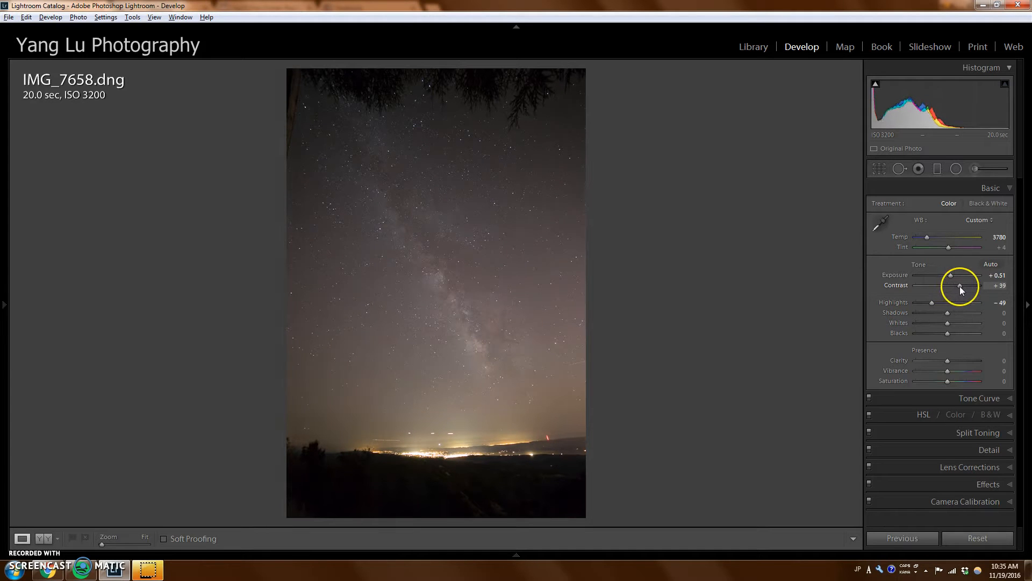
pyautogui.moveTo(719, 342)
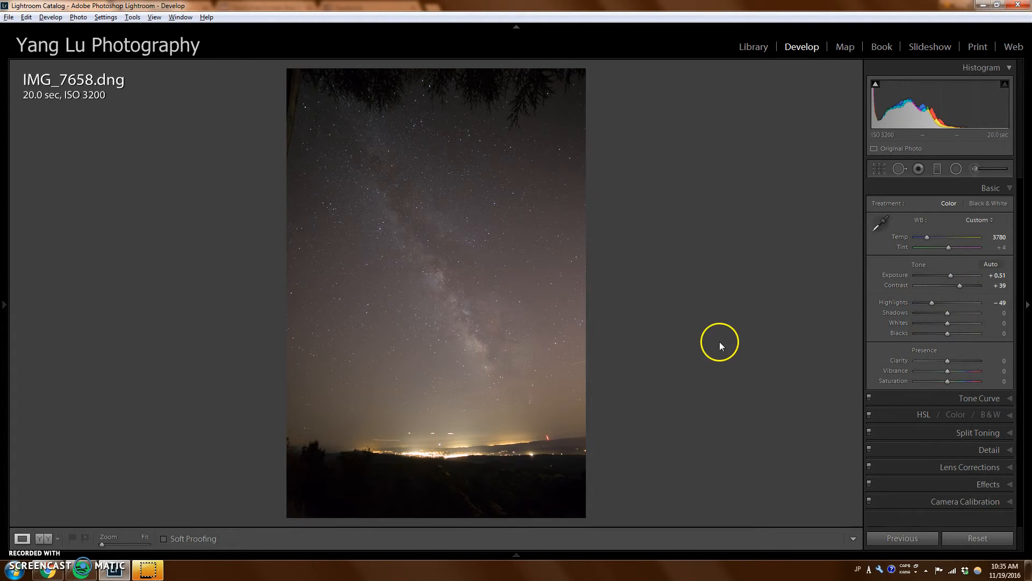
pyautogui.moveTo(662, 356)
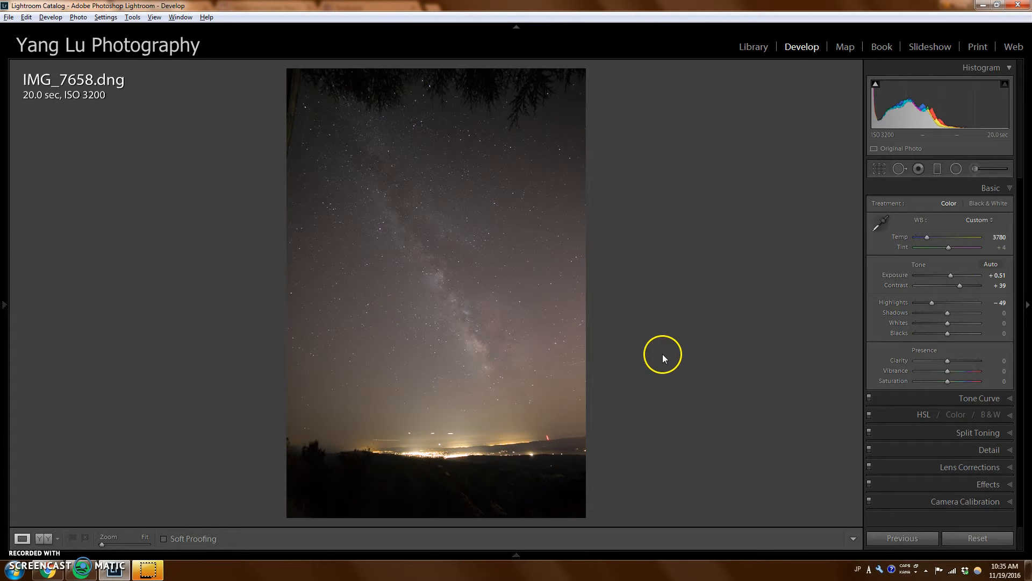
pyautogui.moveTo(452, 301)
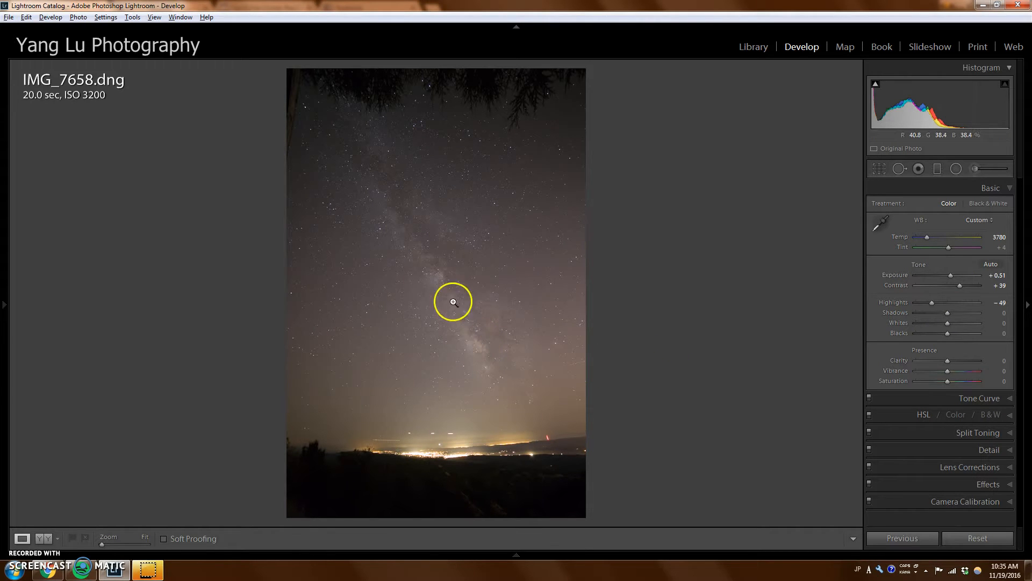
pyautogui.moveTo(444, 305)
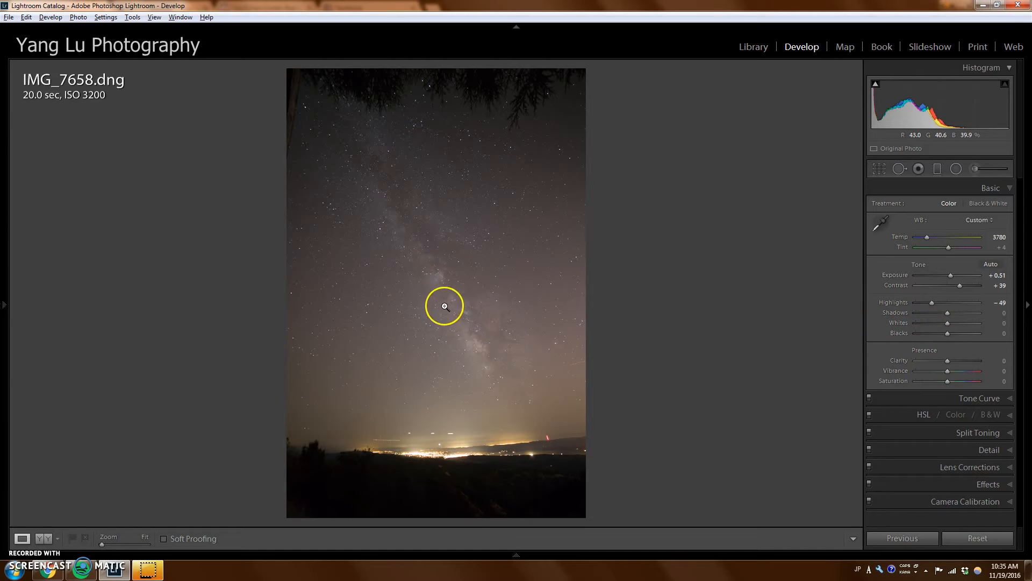
pyautogui.moveTo(492, 343)
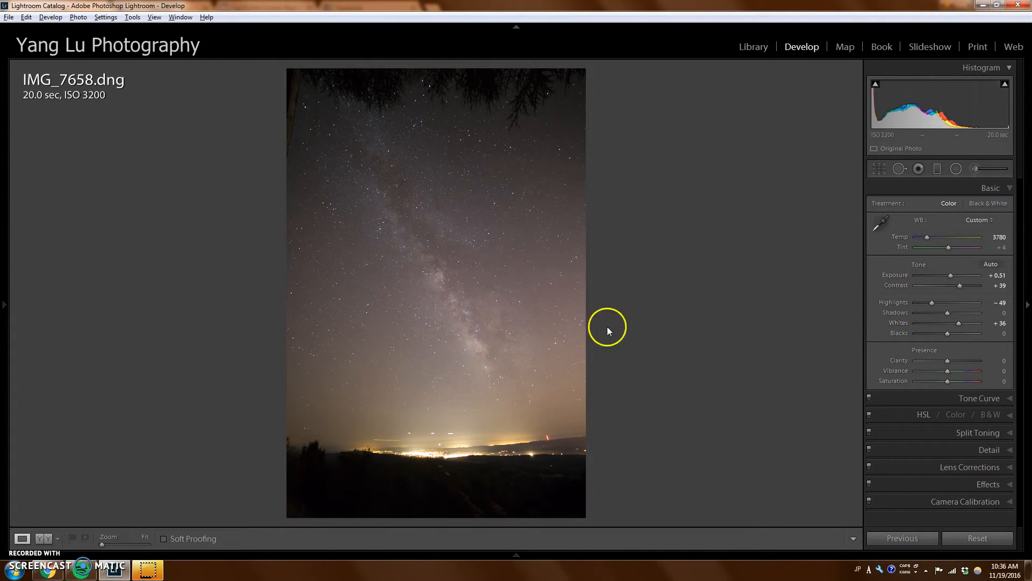
pyautogui.moveTo(755, 276)
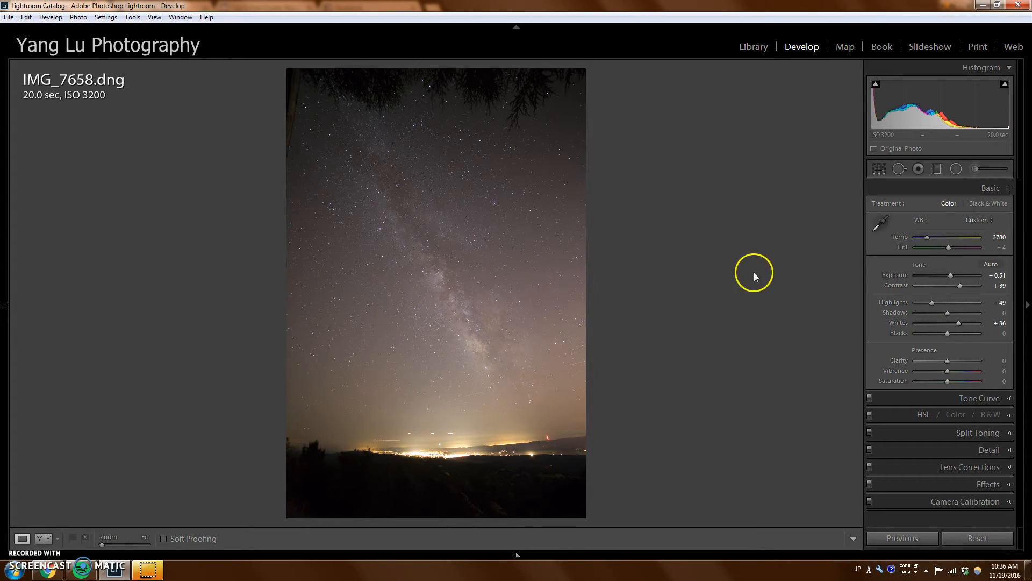
pyautogui.moveTo(487, 303)
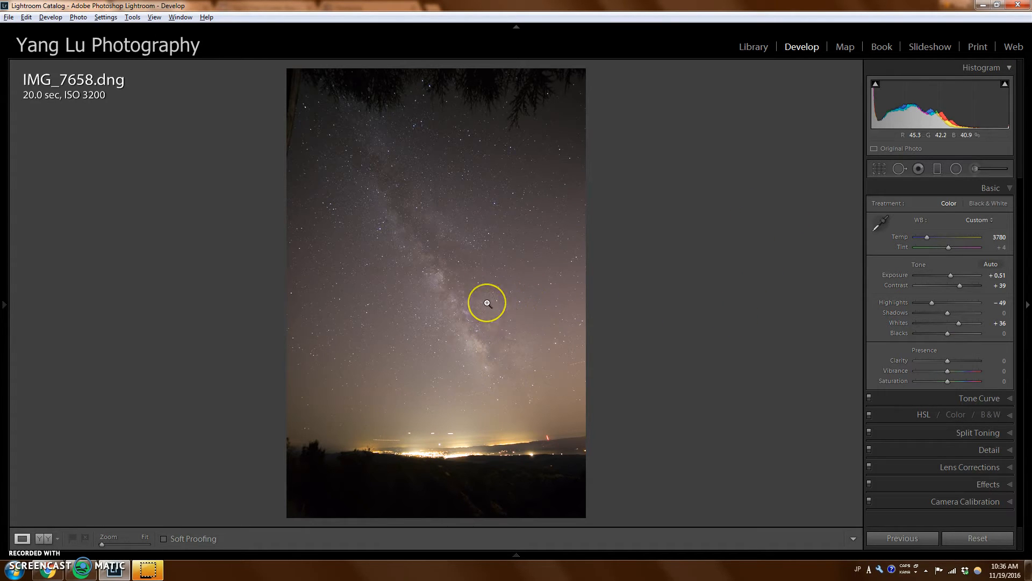
pyautogui.moveTo(868, 183)
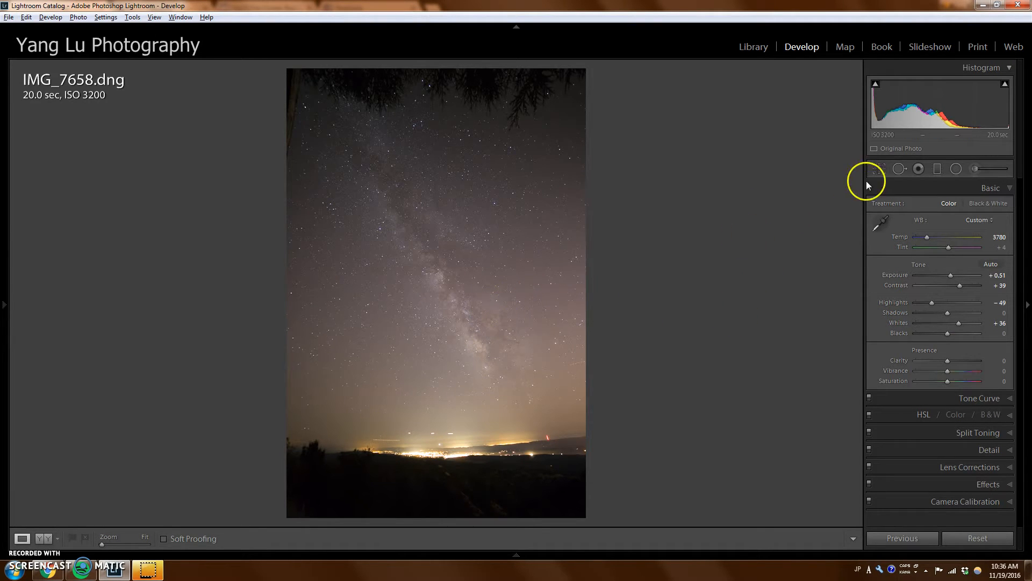
pyautogui.moveTo(970, 490)
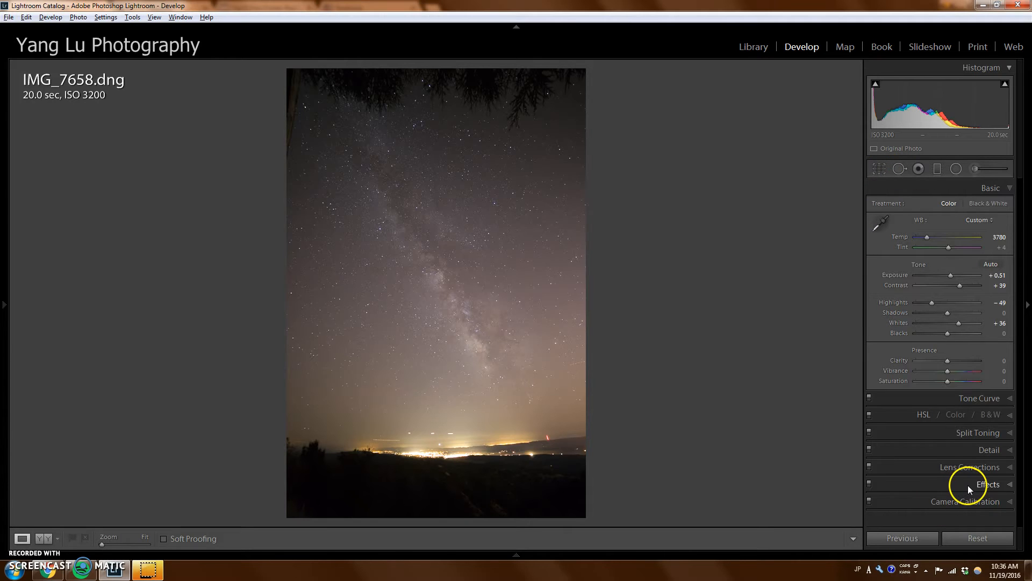
# Step: Expand the Effects panel and set Dehaze Amount to +71 for a darker, bluer sky
pyautogui.click(988, 484)
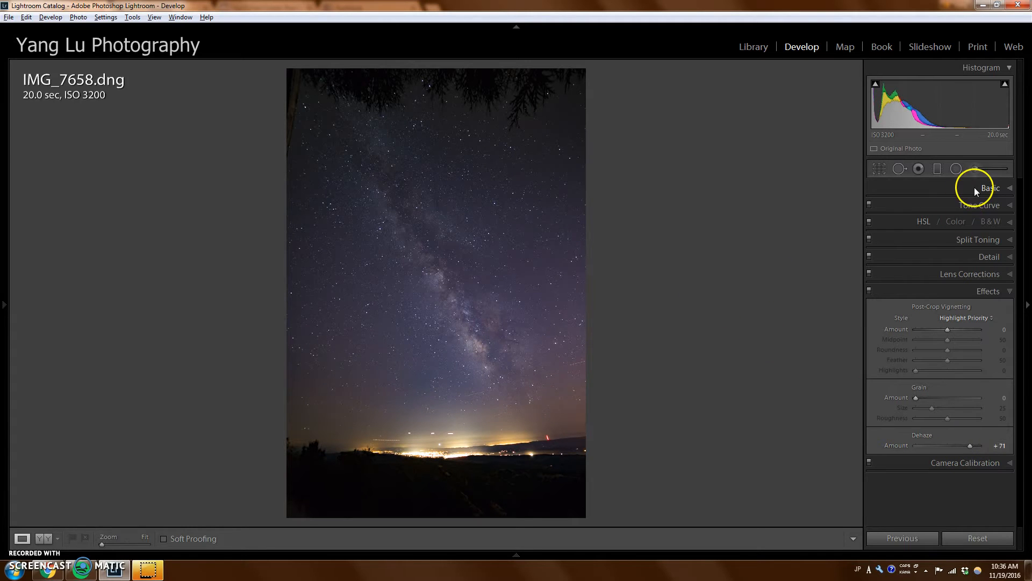
# Step: Back in Basic, set Clarity +15, Whites +47 and Blacks -15 for a punchier sky
pyautogui.click(990, 187)
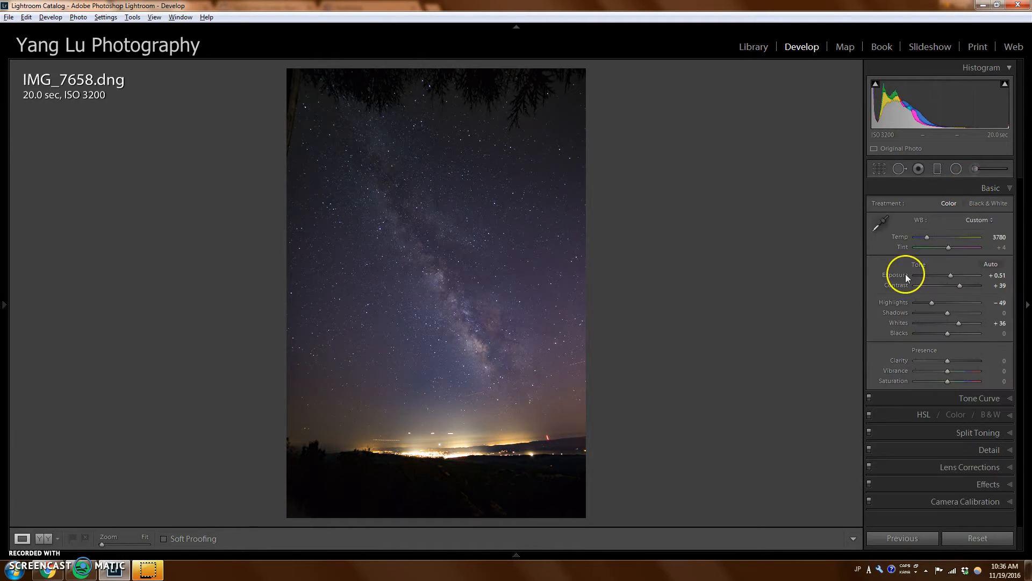
pyautogui.moveTo(914, 383)
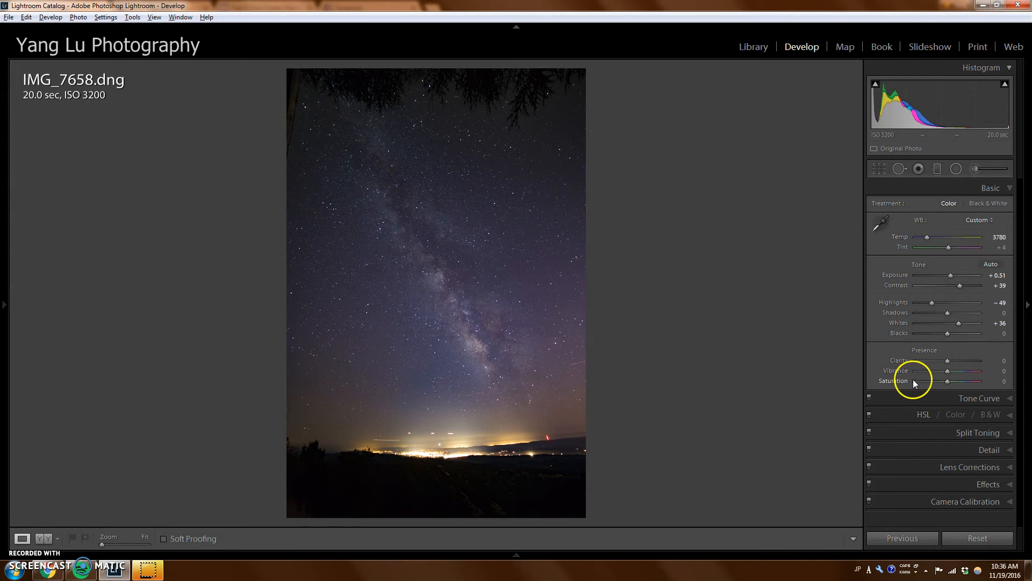
pyautogui.moveTo(809, 362)
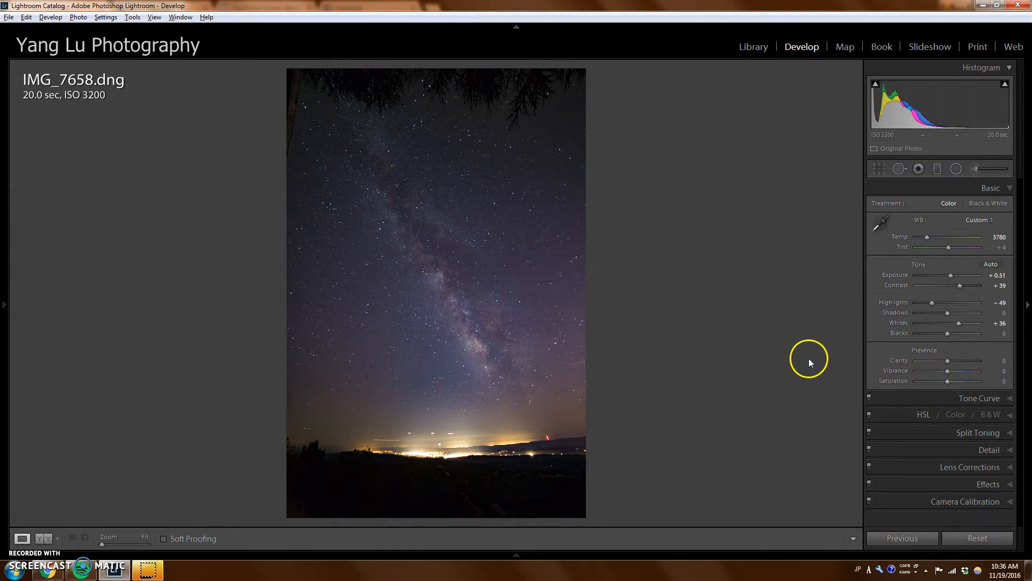
pyautogui.moveTo(585, 377)
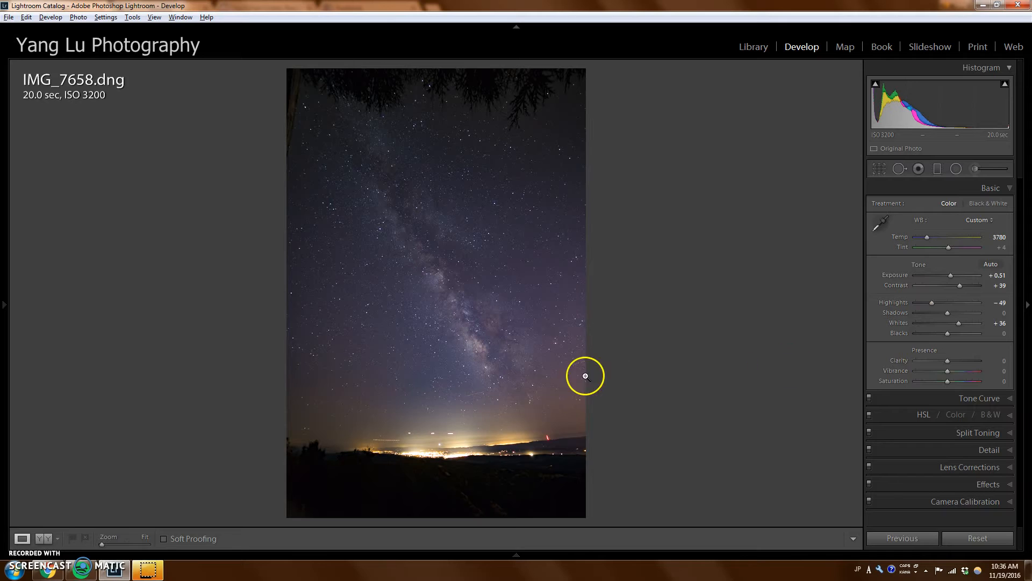
pyautogui.moveTo(484, 352)
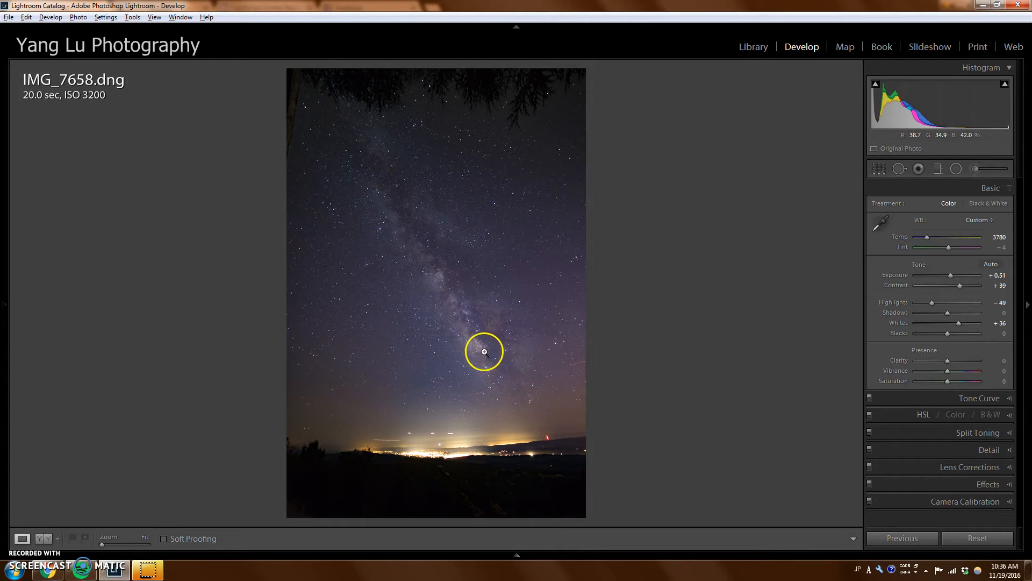
pyautogui.moveTo(477, 350)
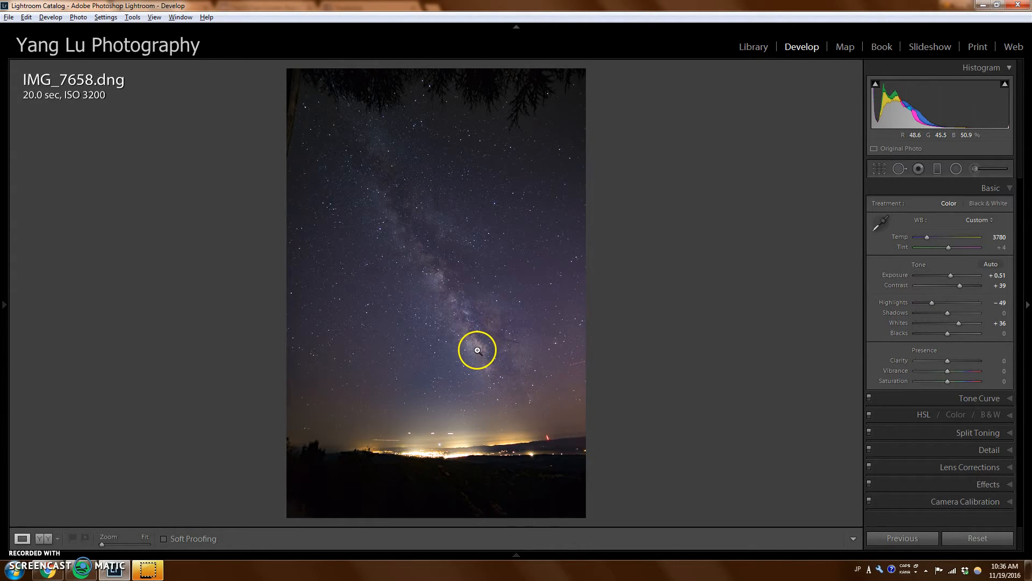
pyautogui.moveTo(908, 361)
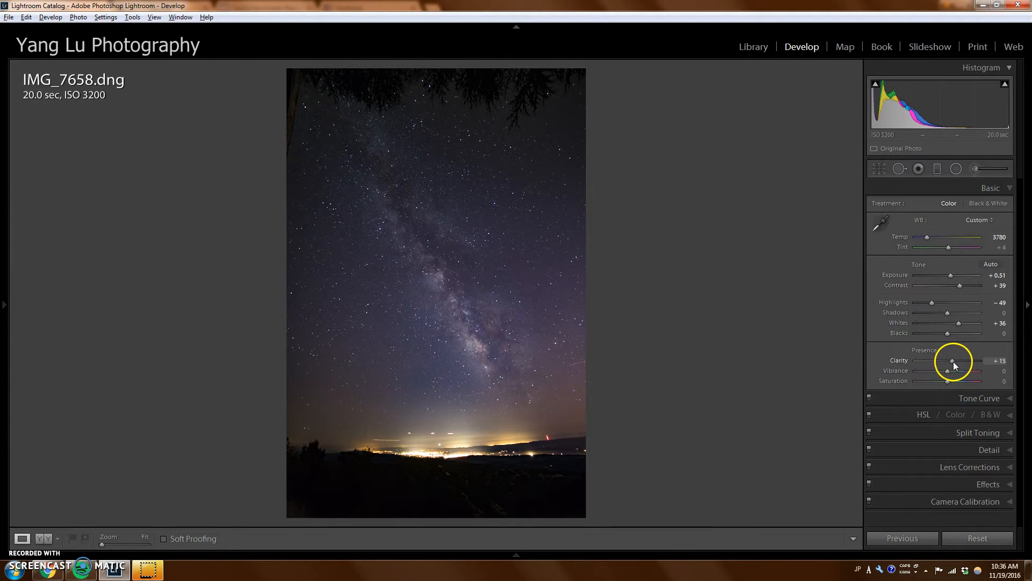
pyautogui.moveTo(949, 292)
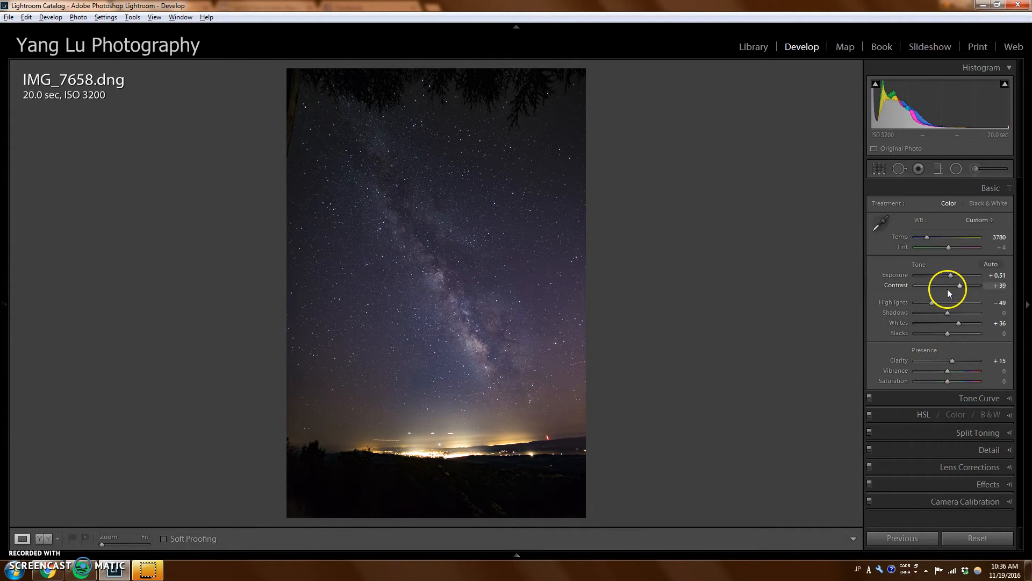
pyautogui.moveTo(946, 332)
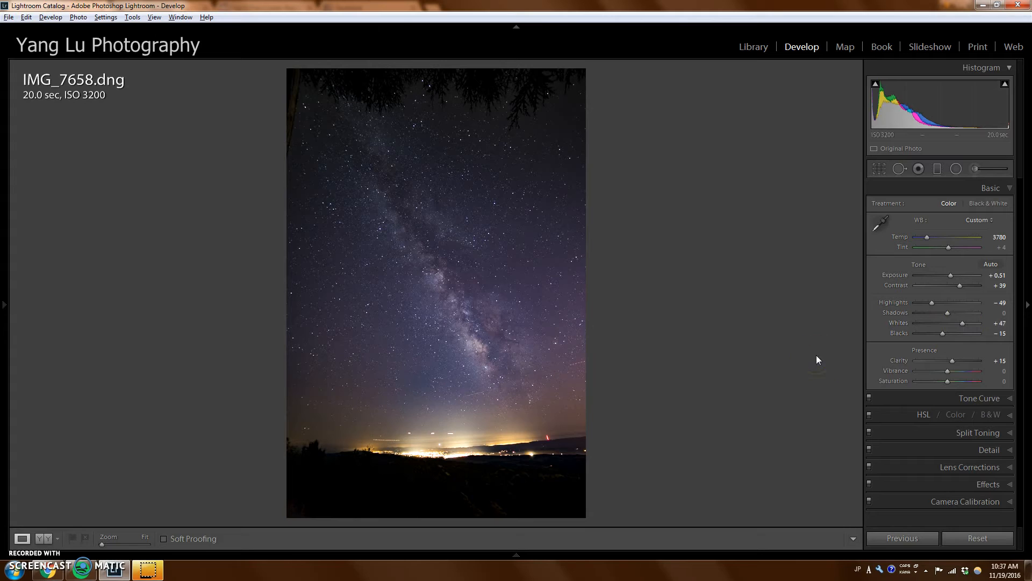
pyautogui.moveTo(688, 362)
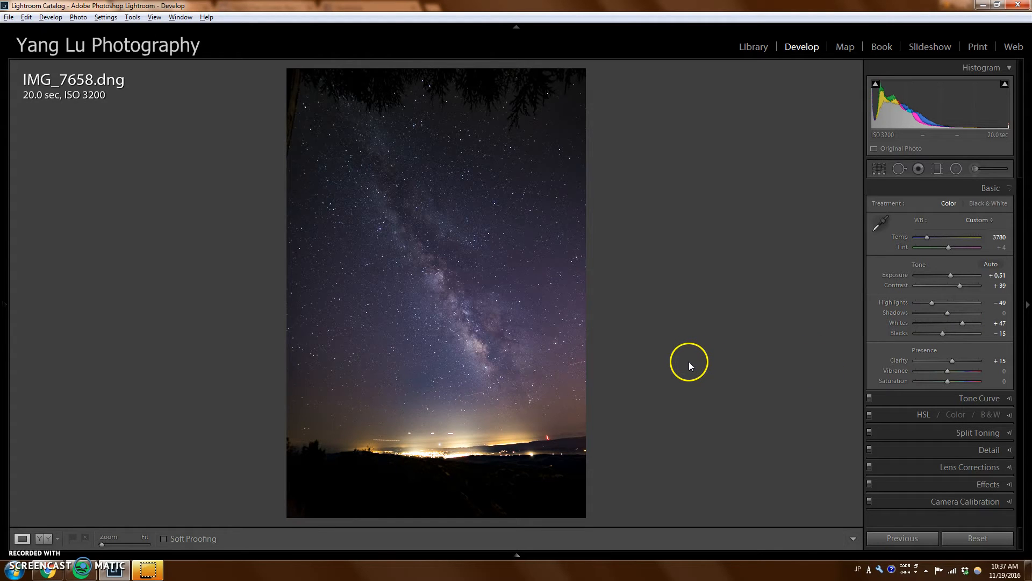
pyautogui.moveTo(763, 269)
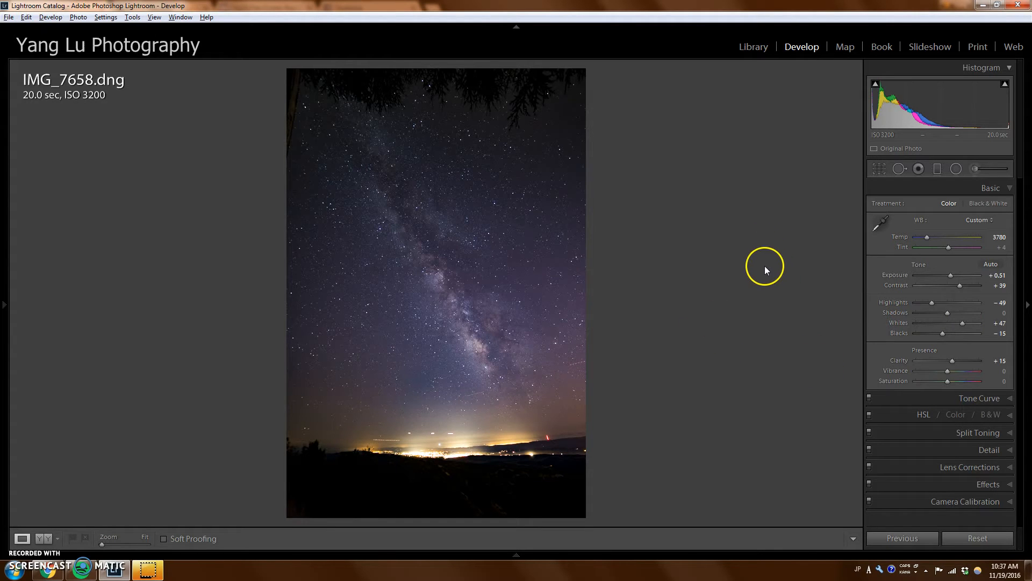
pyautogui.moveTo(881, 169)
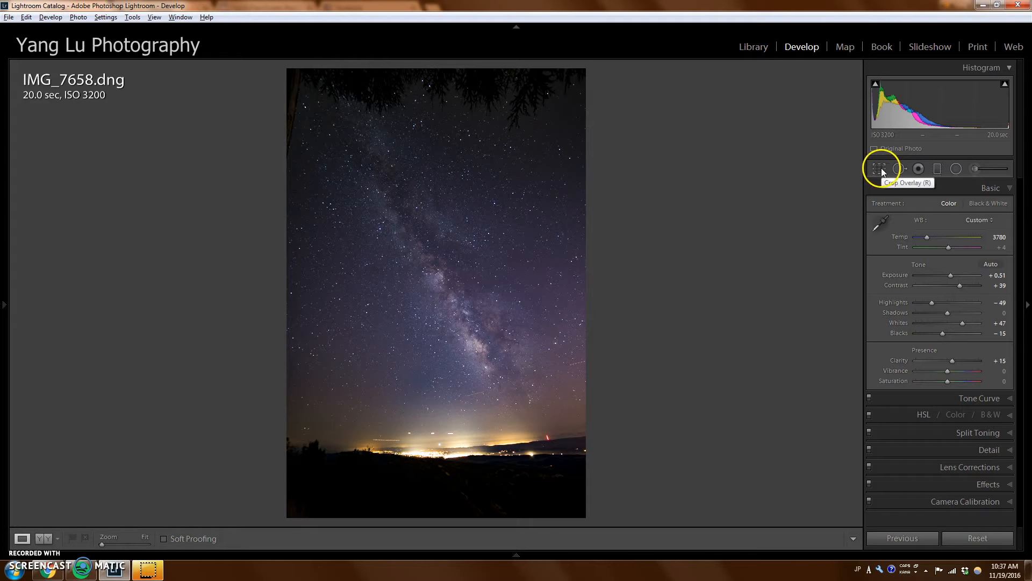
# Step: Crop the shot to a 5x7 portrait frame, trimming the dark foreground, and commit it
pyautogui.click(879, 169)
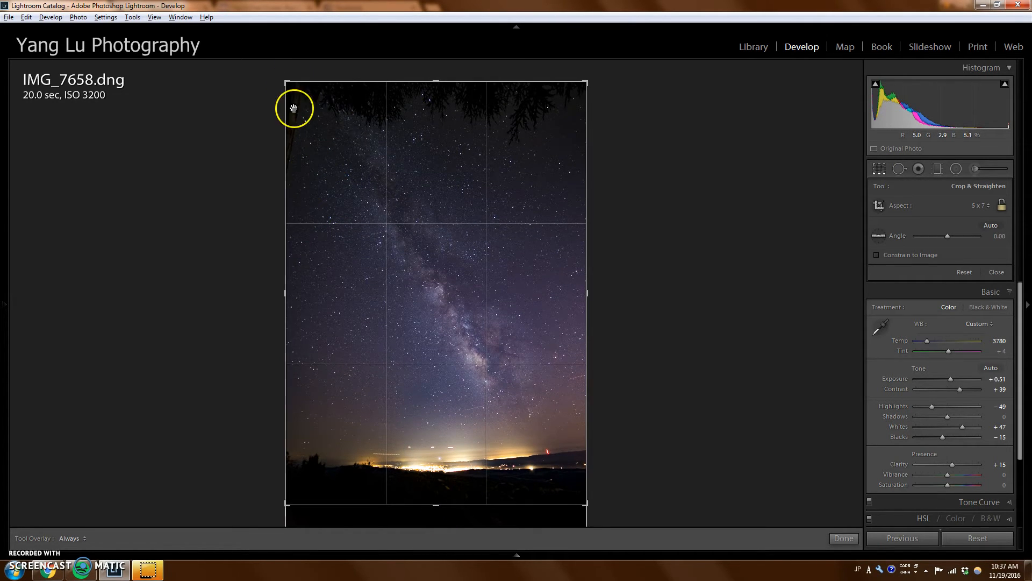
pyautogui.moveTo(490, 398)
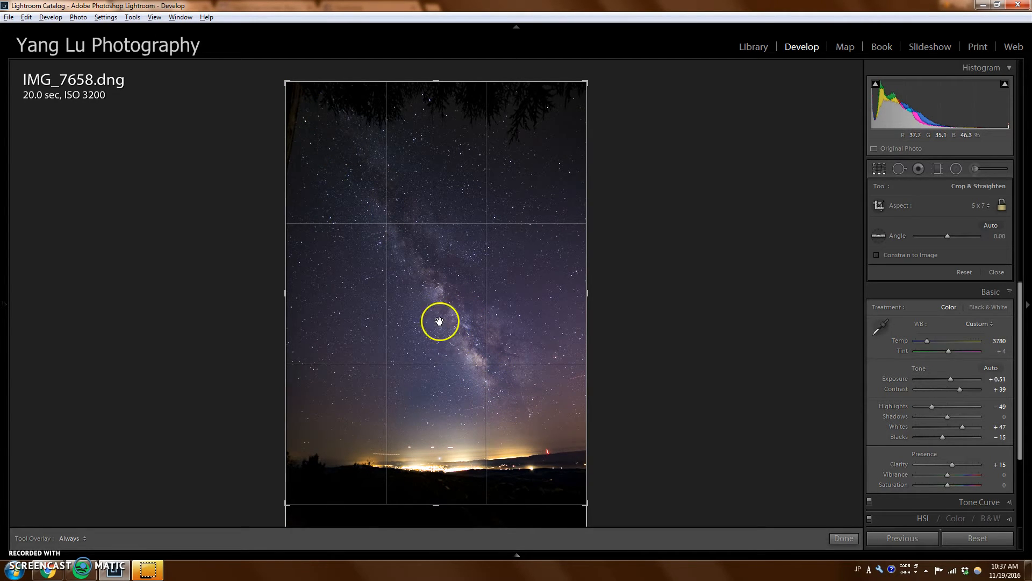
pyautogui.moveTo(550, 355)
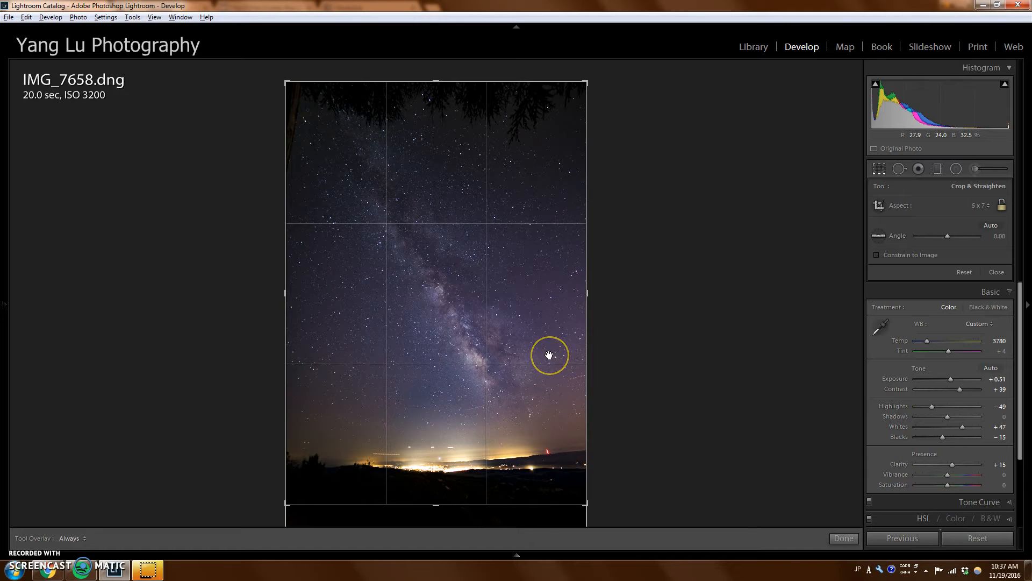
pyautogui.moveTo(560, 323)
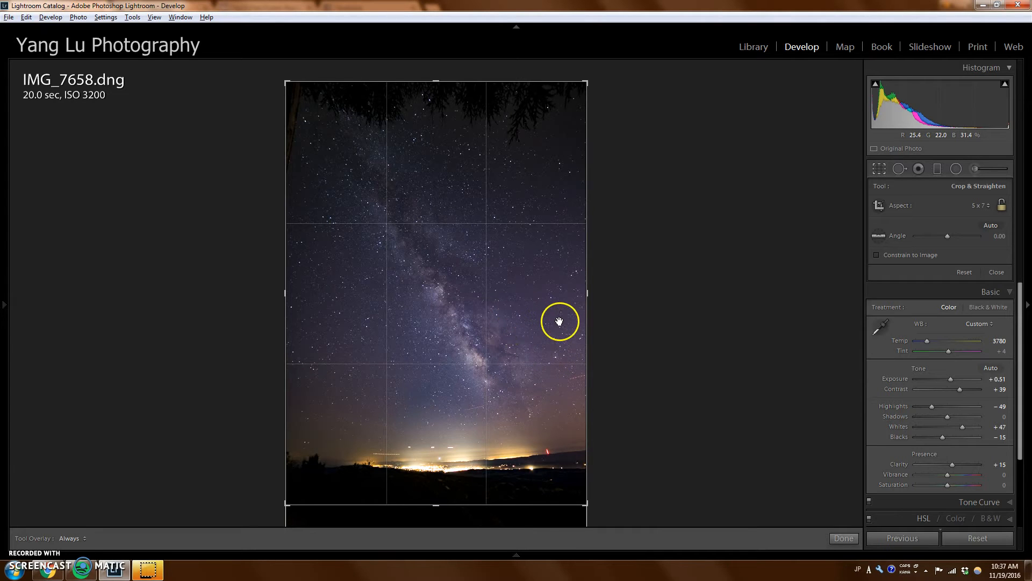
pyautogui.moveTo(562, 401)
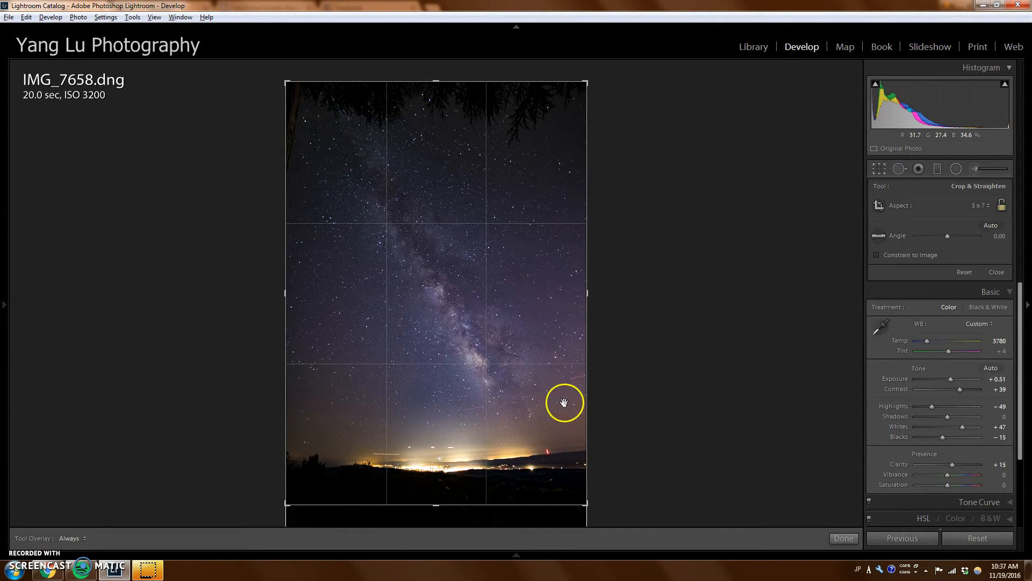
pyautogui.moveTo(441, 281)
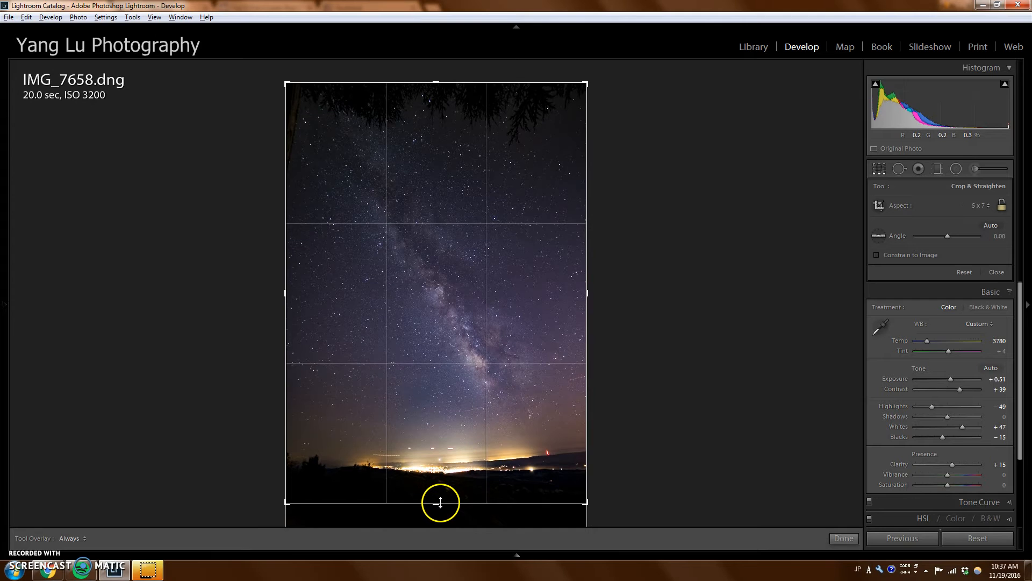
pyautogui.moveTo(524, 349)
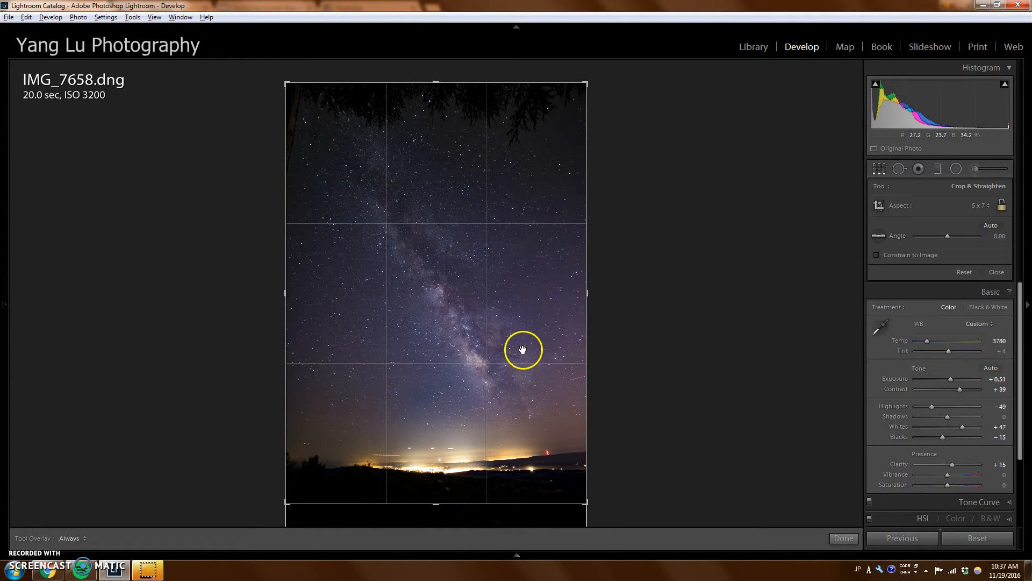
pyautogui.click(843, 538)
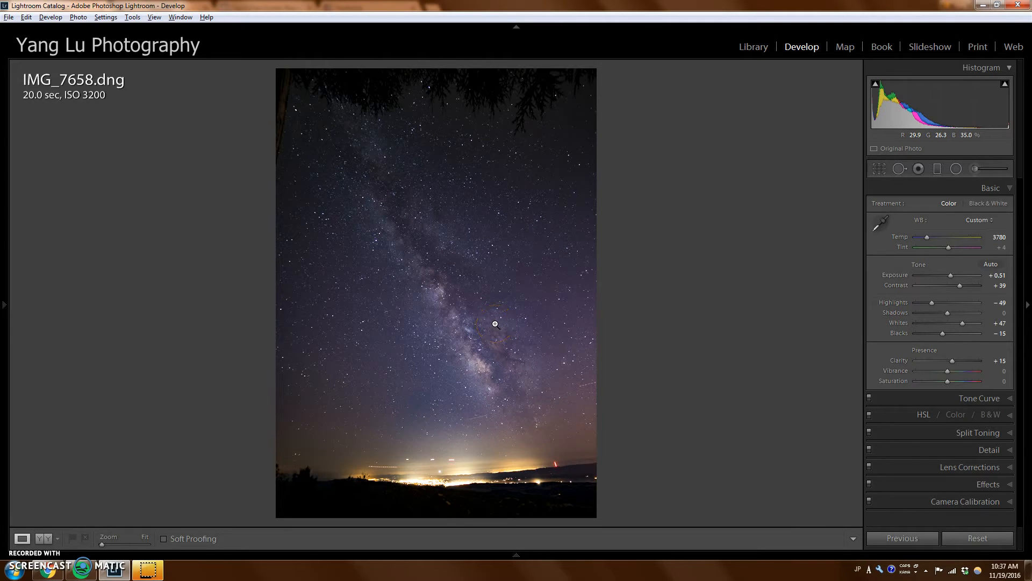
pyautogui.moveTo(586, 97)
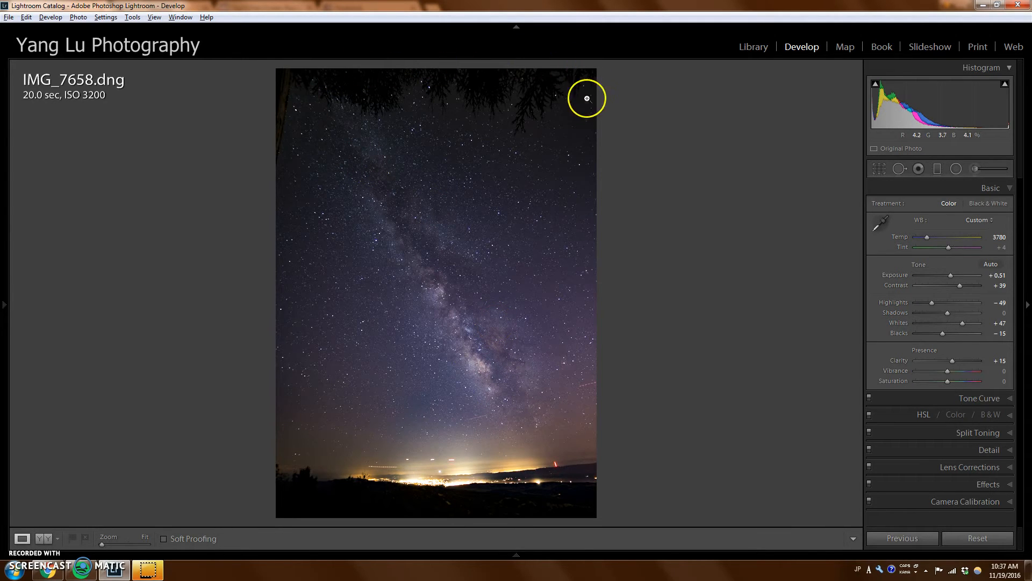
pyautogui.moveTo(568, 123)
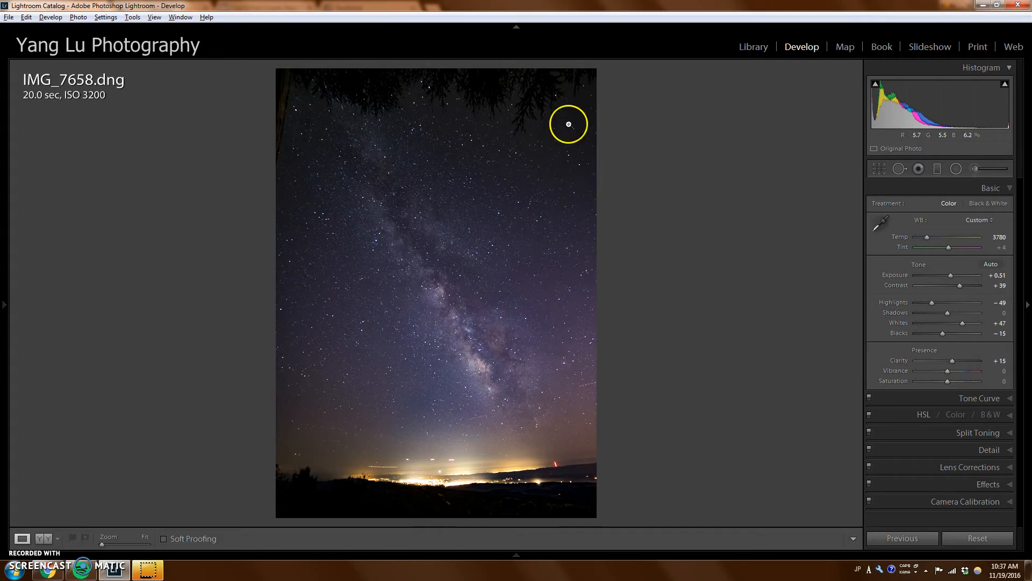
pyautogui.moveTo(488, 357)
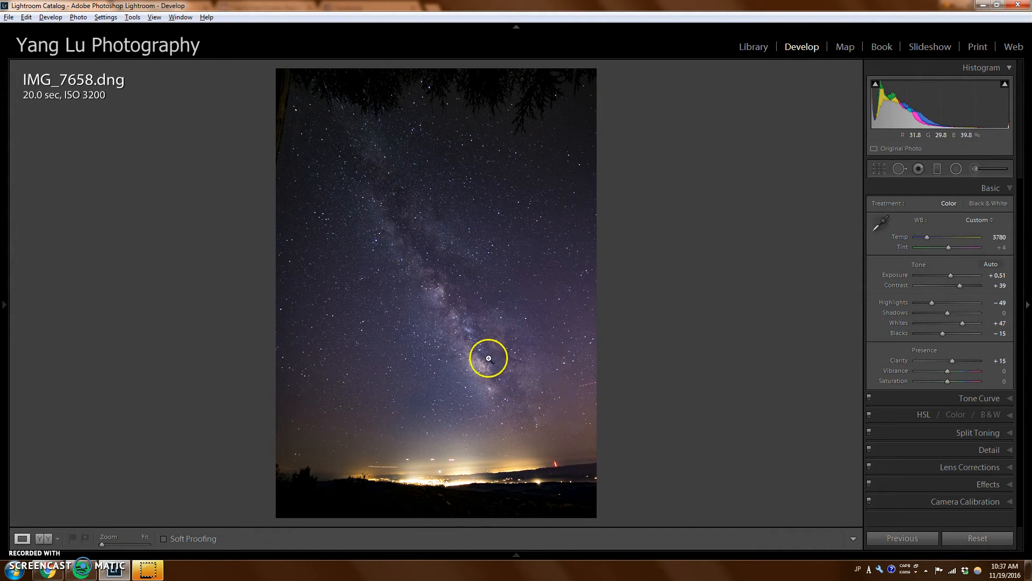
pyautogui.moveTo(583, 391)
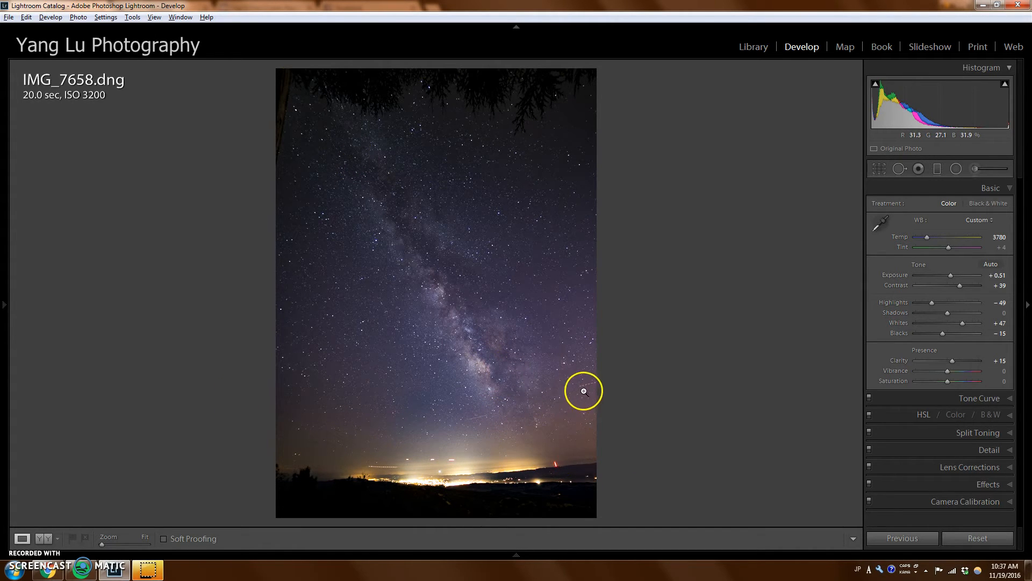
pyautogui.moveTo(474, 416)
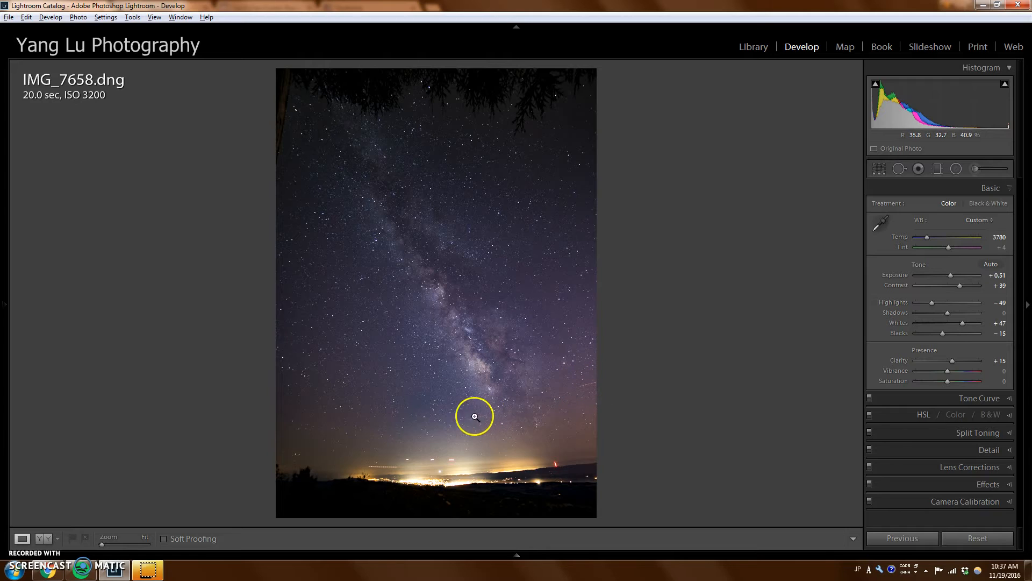
pyautogui.click(900, 169)
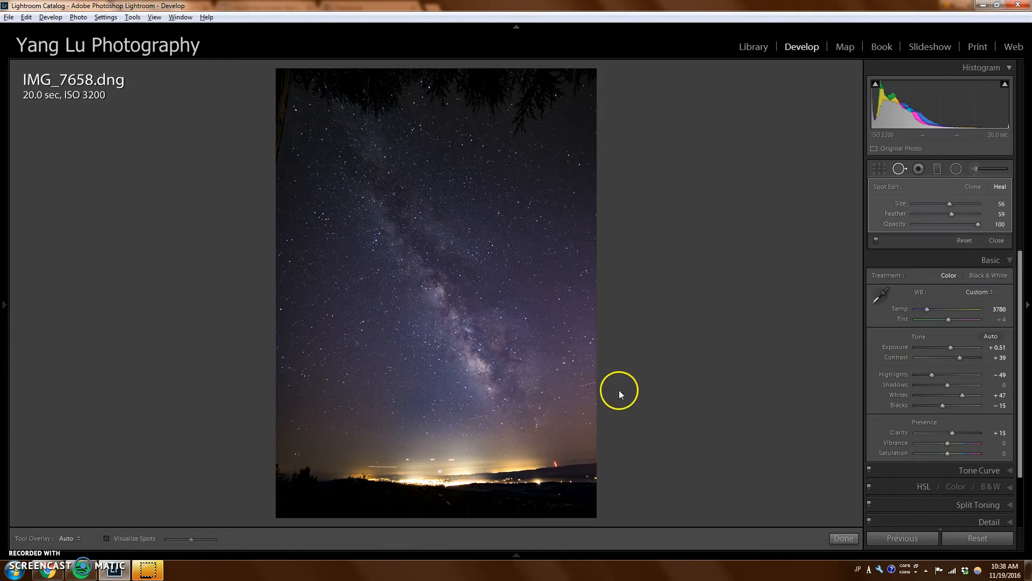
pyautogui.click(996, 240)
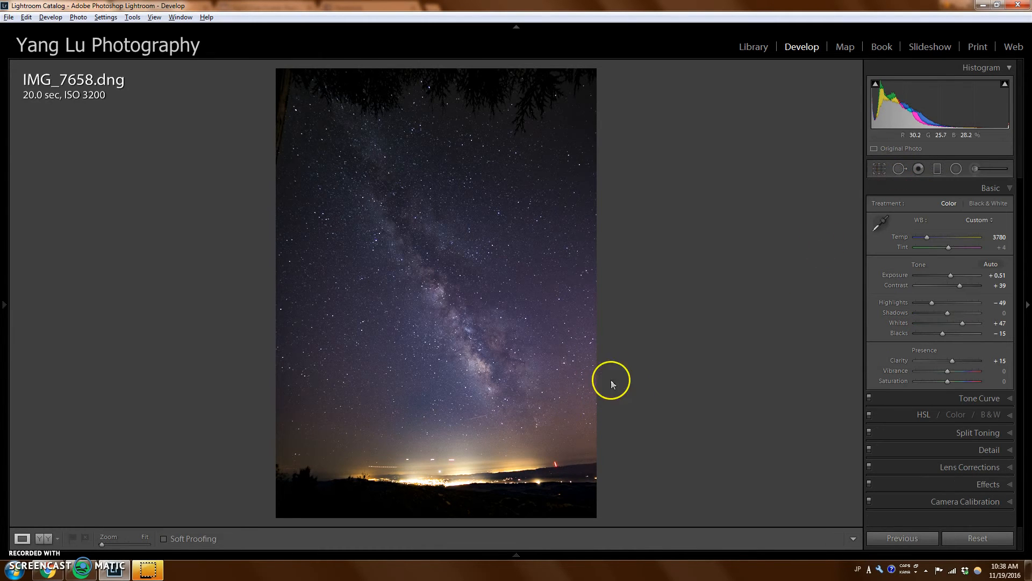
pyautogui.moveTo(925, 406)
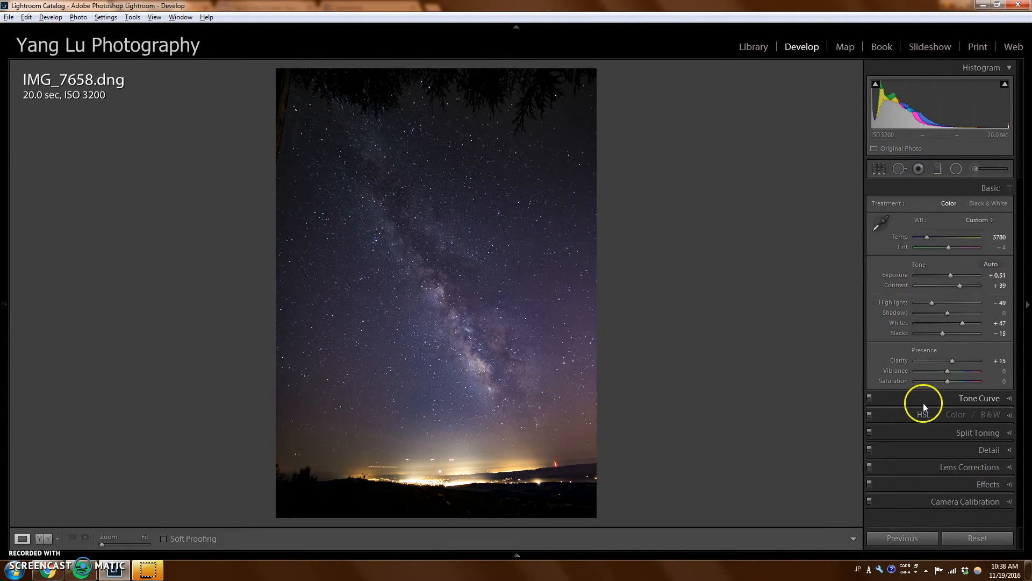
# Step: Shape an S-curve with the Targeted Adjustment tool, darkening shadows and lifting bright tones
pyautogui.click(979, 398)
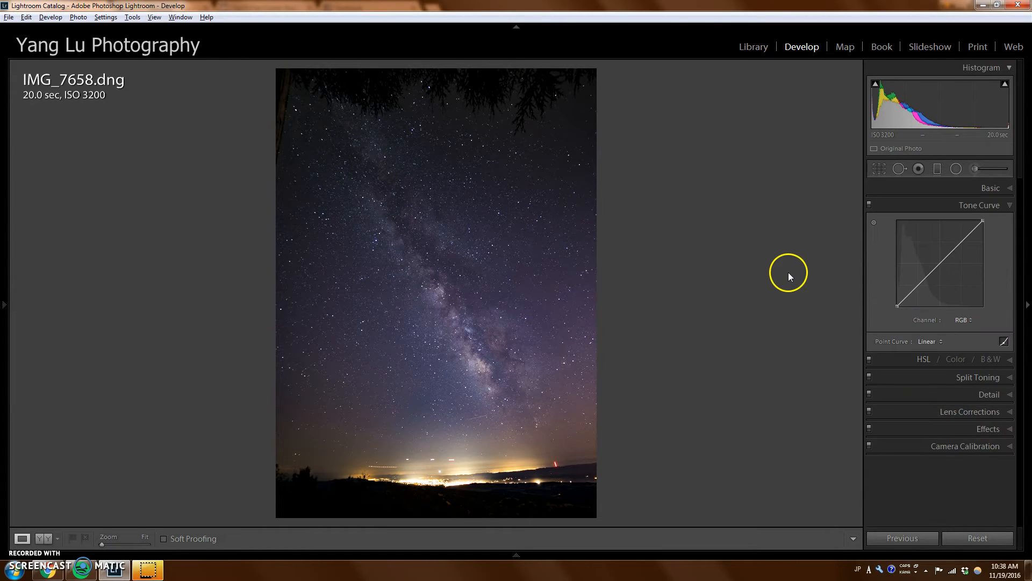
pyautogui.moveTo(933, 329)
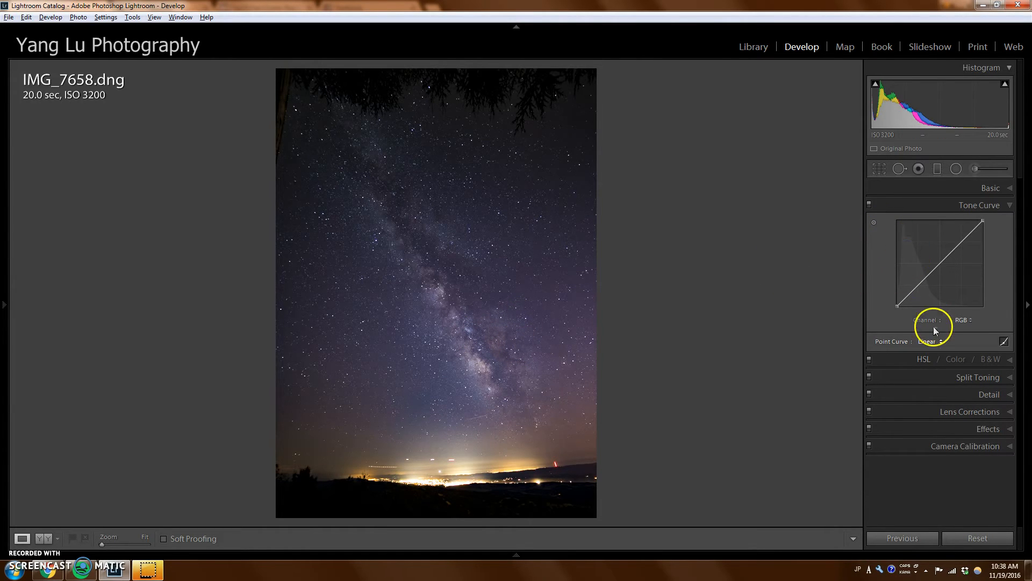
pyautogui.moveTo(957, 257)
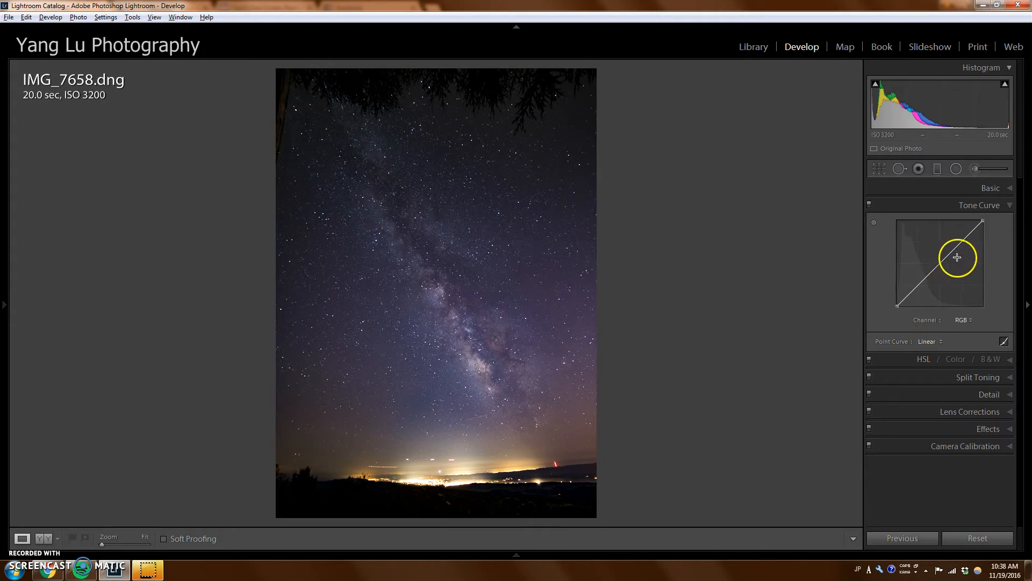
pyautogui.moveTo(956, 249)
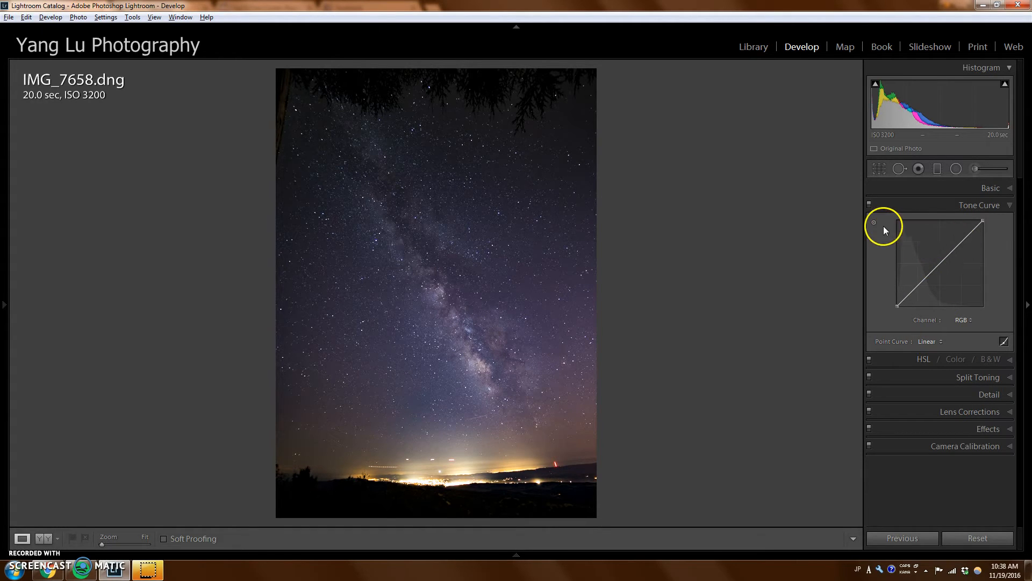
pyautogui.click(874, 221)
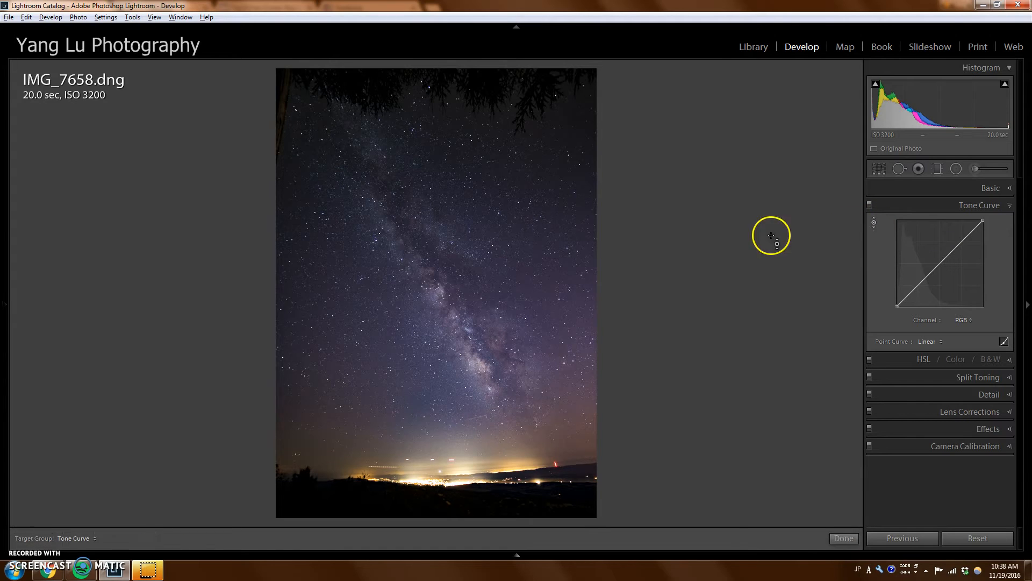
pyautogui.moveTo(450, 311)
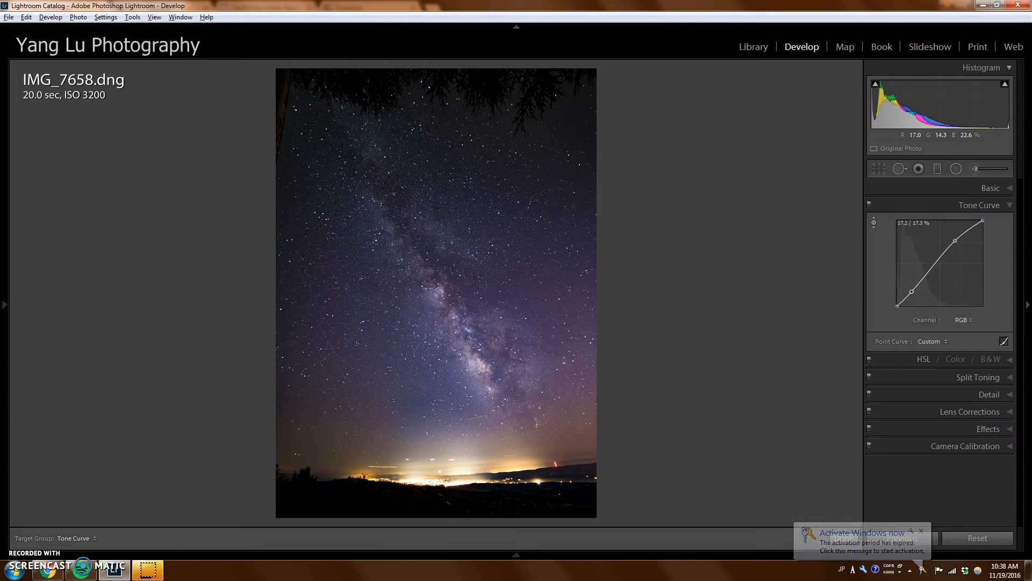
pyautogui.click(922, 530)
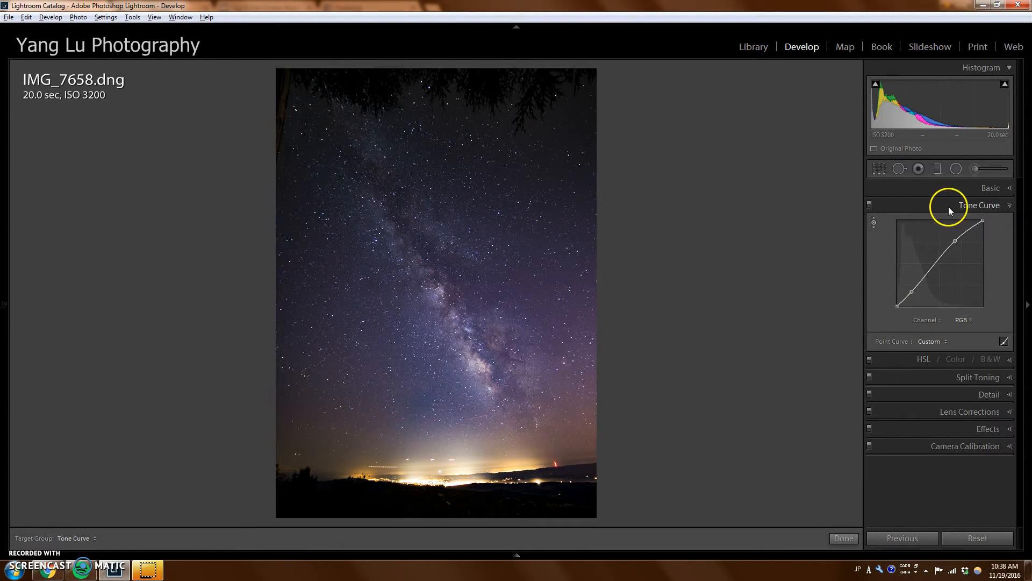
pyautogui.click(980, 204)
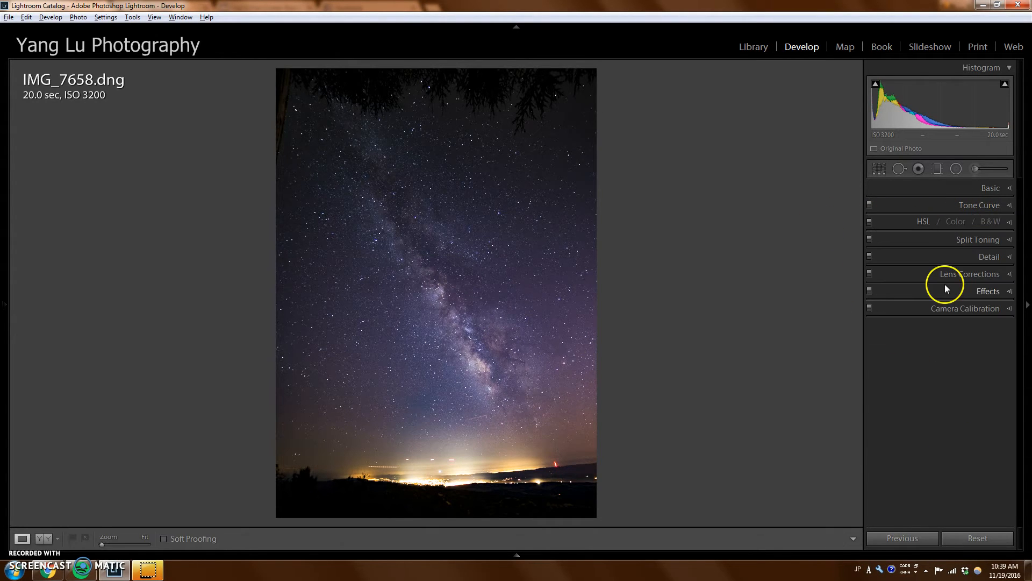
# Step: Expand Split Toning to review its settings, all hues and saturations still at zero
pyautogui.click(979, 239)
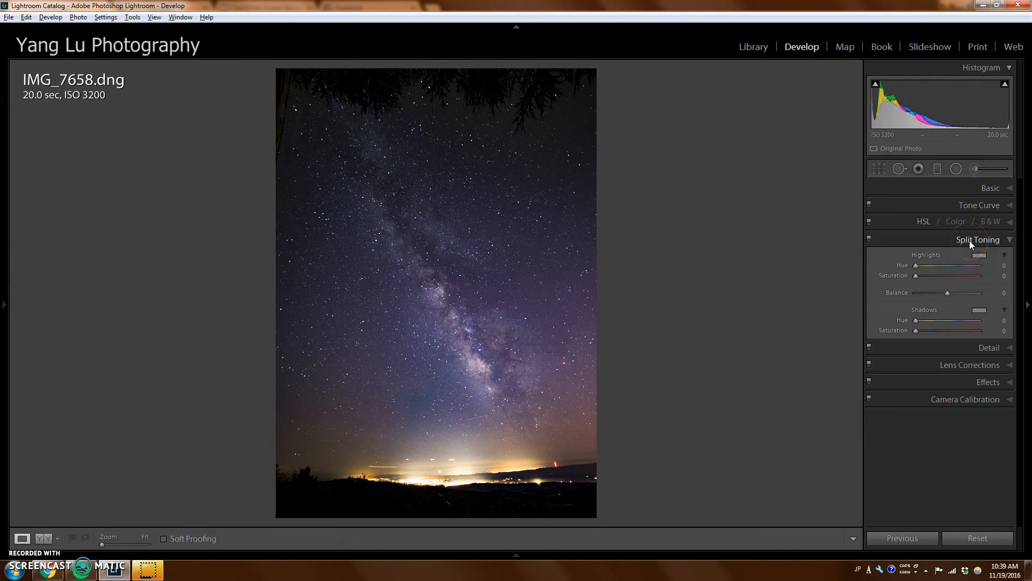
pyautogui.moveTo(982, 203)
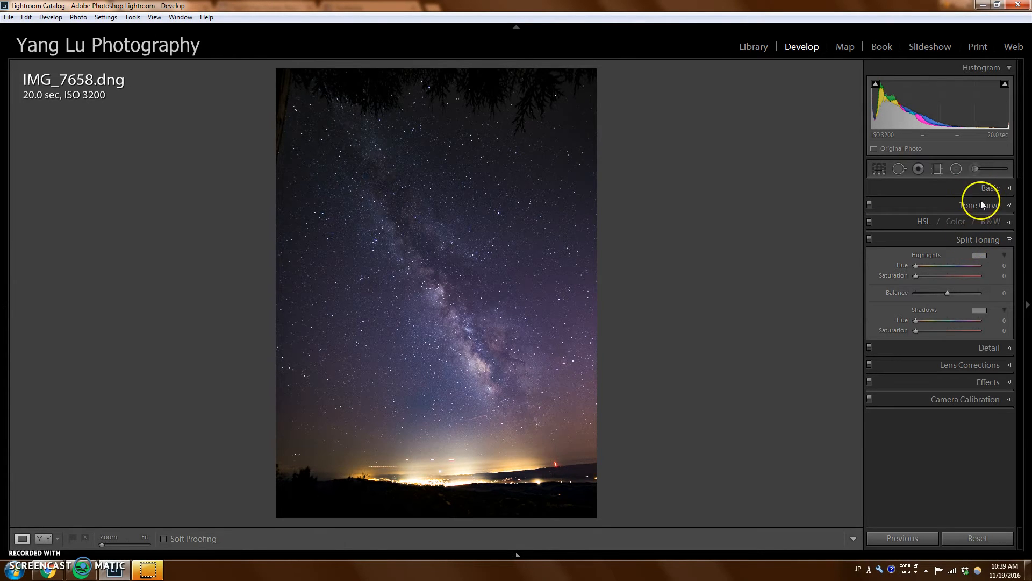
pyautogui.moveTo(496, 383)
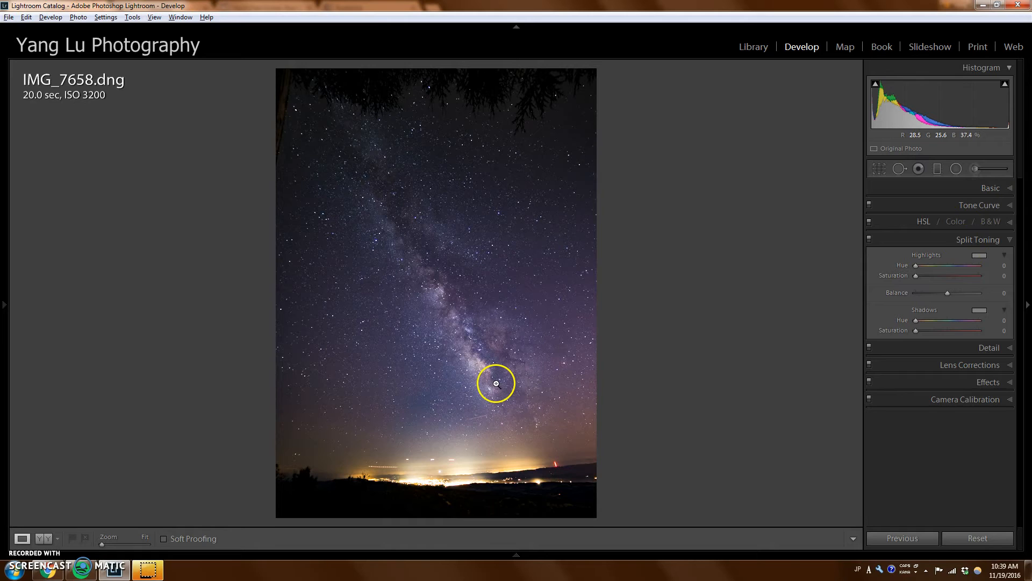
pyautogui.moveTo(475, 393)
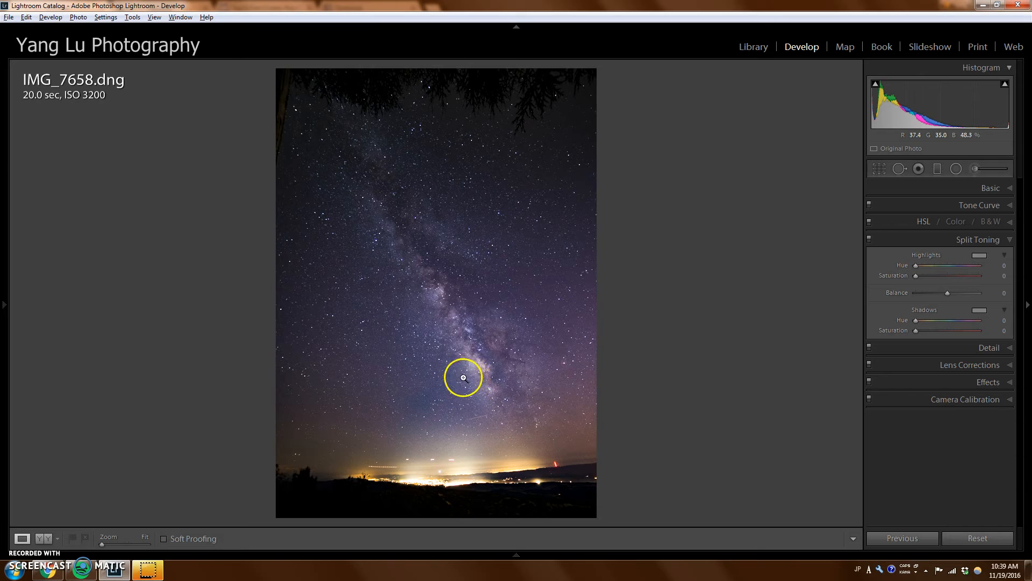
pyautogui.moveTo(502, 381)
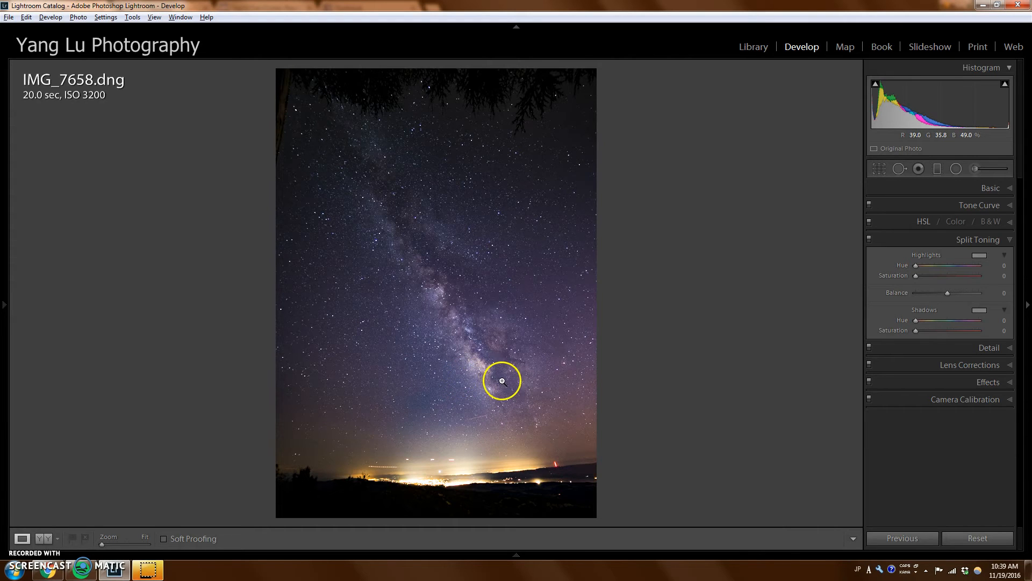
pyautogui.moveTo(916, 337)
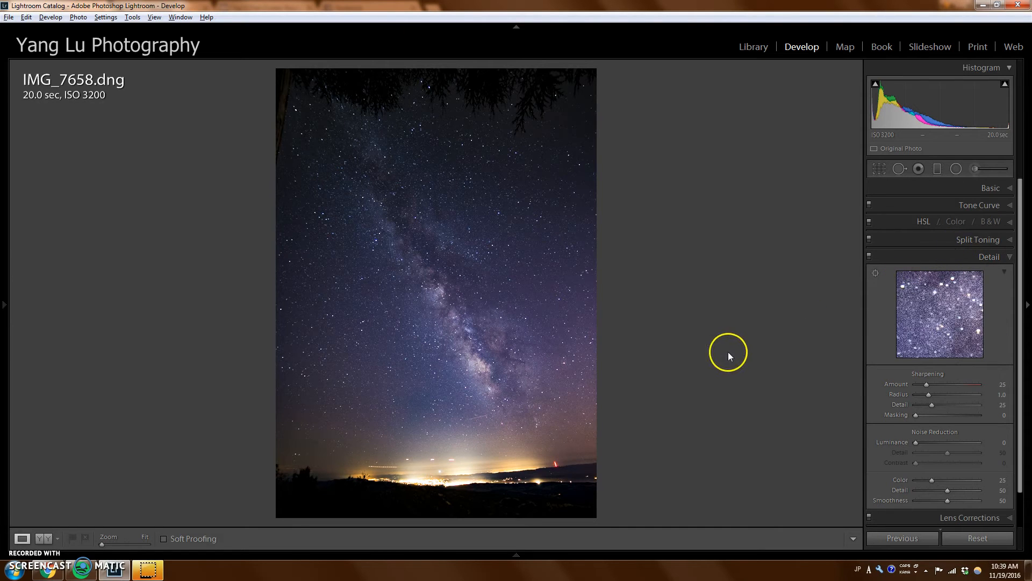
pyautogui.moveTo(749, 377)
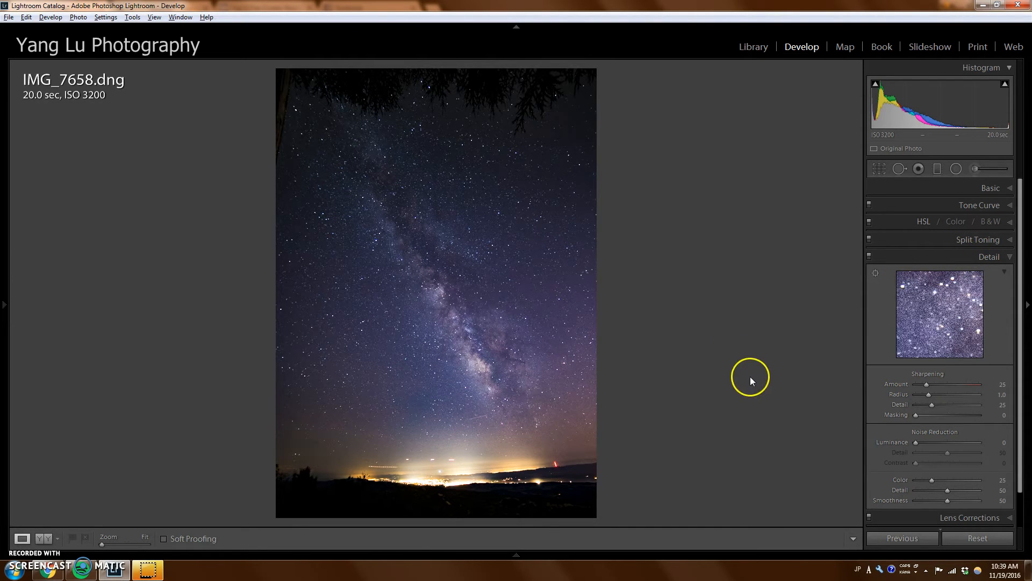
pyautogui.moveTo(724, 335)
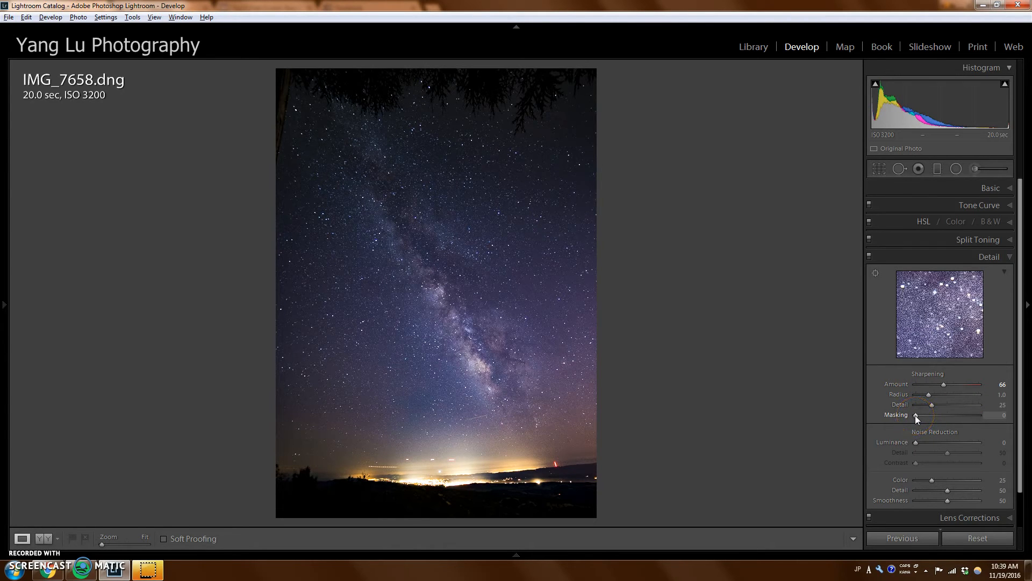
pyautogui.moveTo(724, 419)
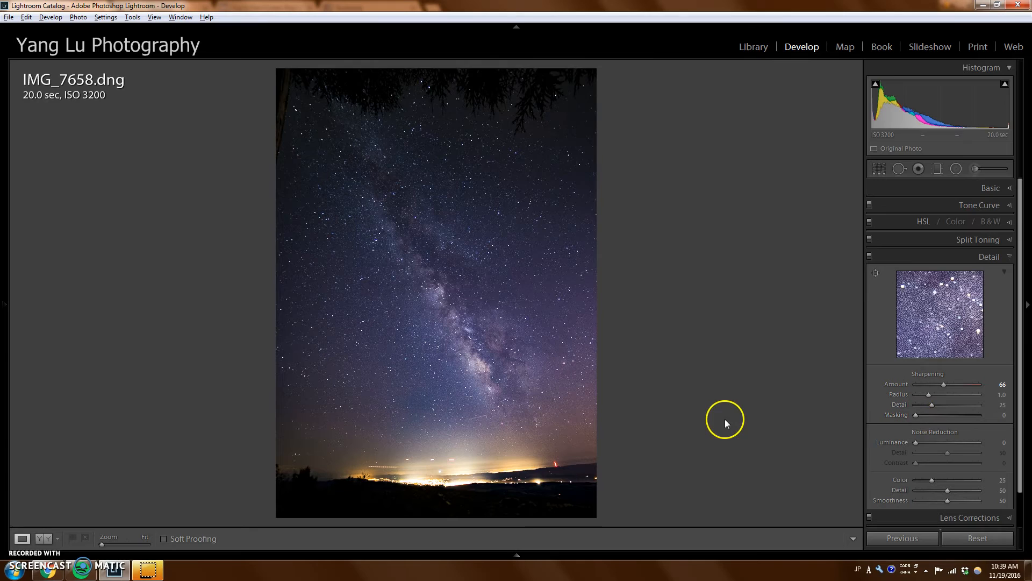
pyautogui.moveTo(938, 427)
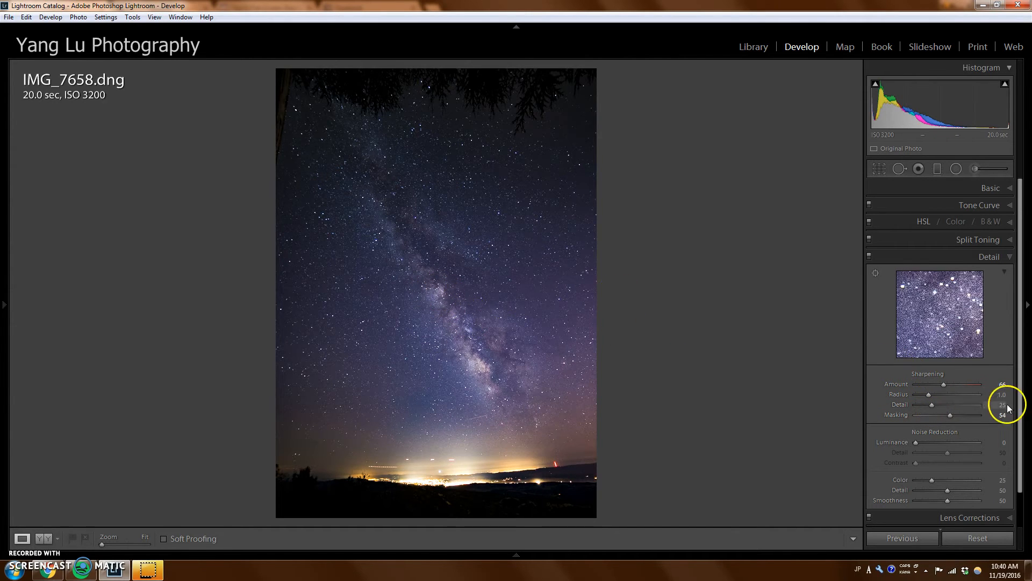
pyautogui.moveTo(468, 251)
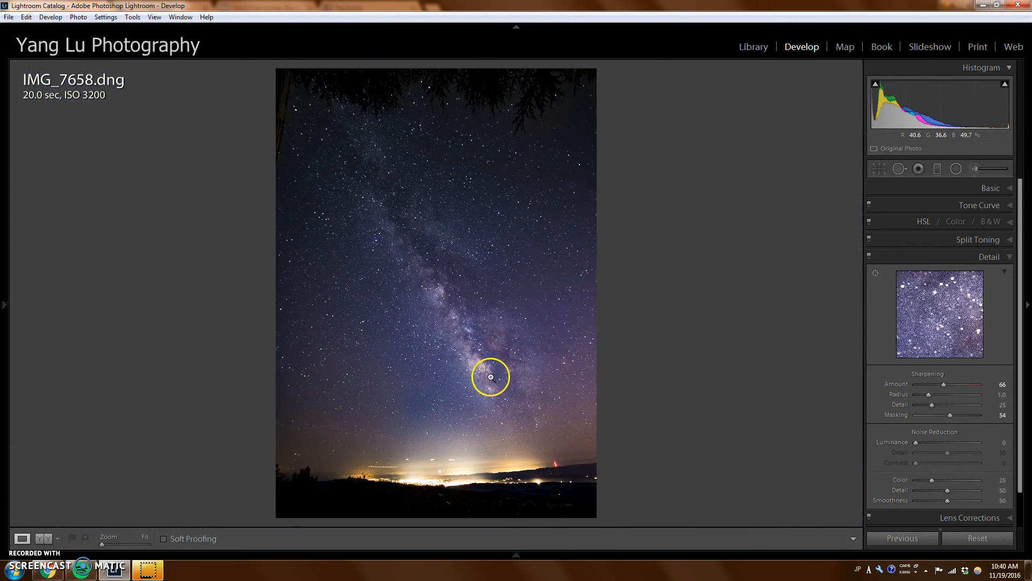
pyautogui.moveTo(917, 442)
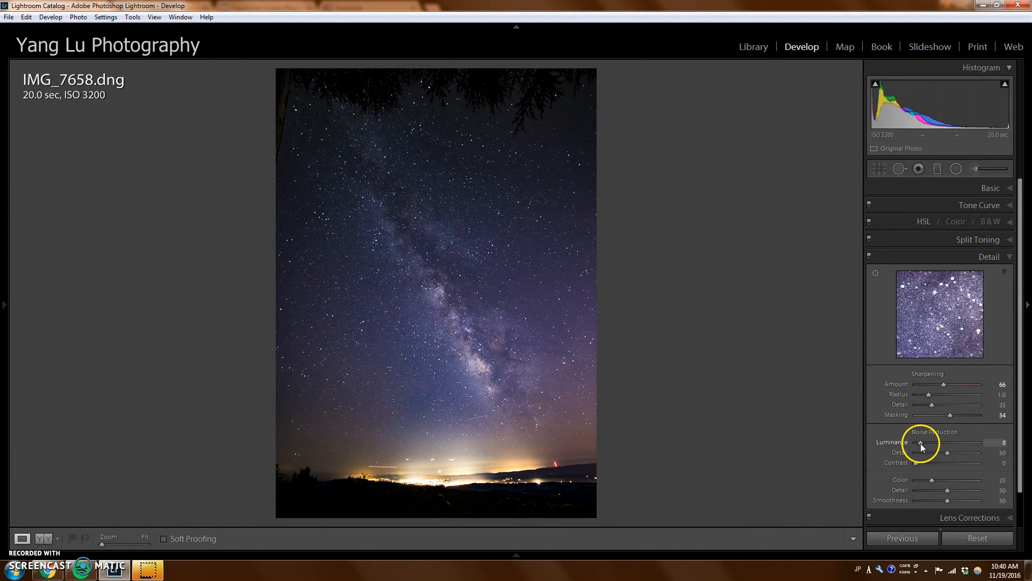
pyautogui.moveTo(490, 327)
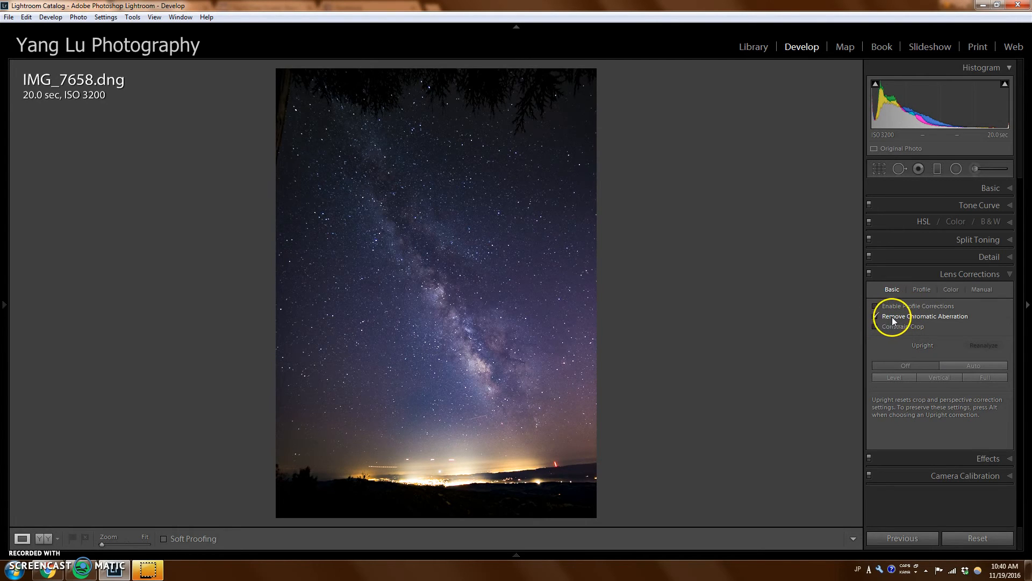
# Step: Enable Remove Chromatic Aberration, then select the IMG_7658-Edit.tif copy in the filmstrip
pyautogui.click(875, 316)
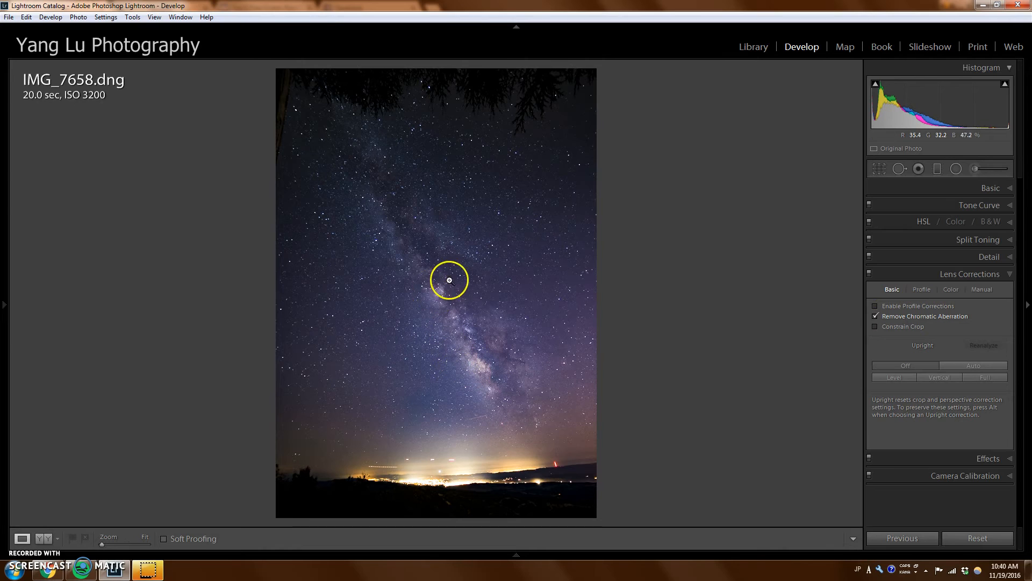
pyautogui.moveTo(430, 275)
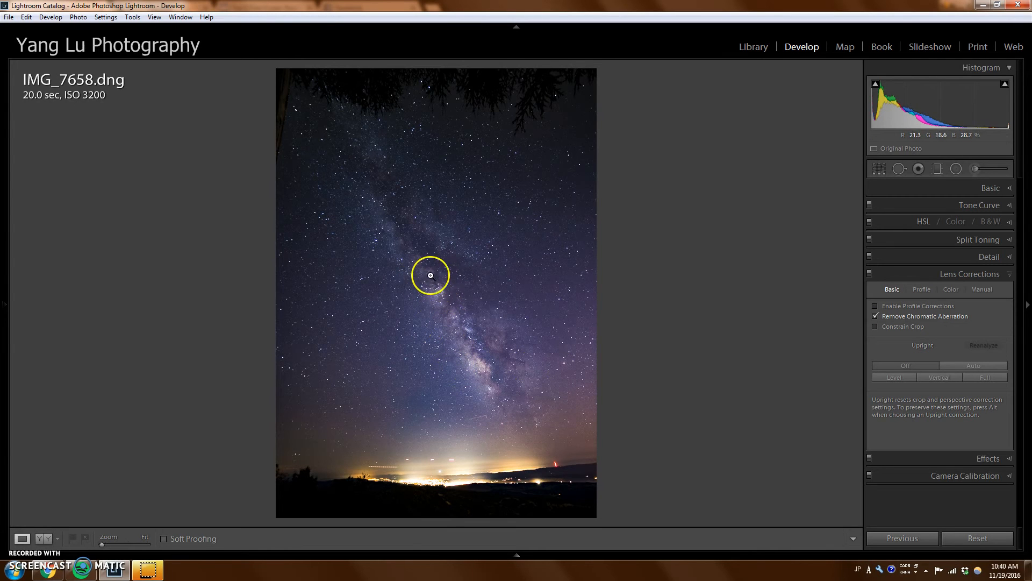
pyautogui.moveTo(638, 394)
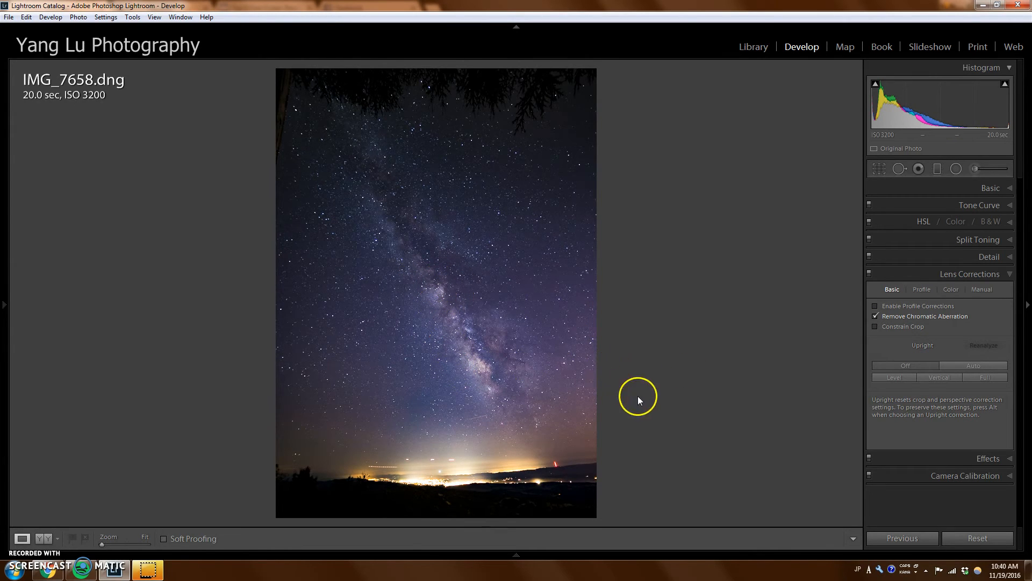
pyautogui.moveTo(917, 316)
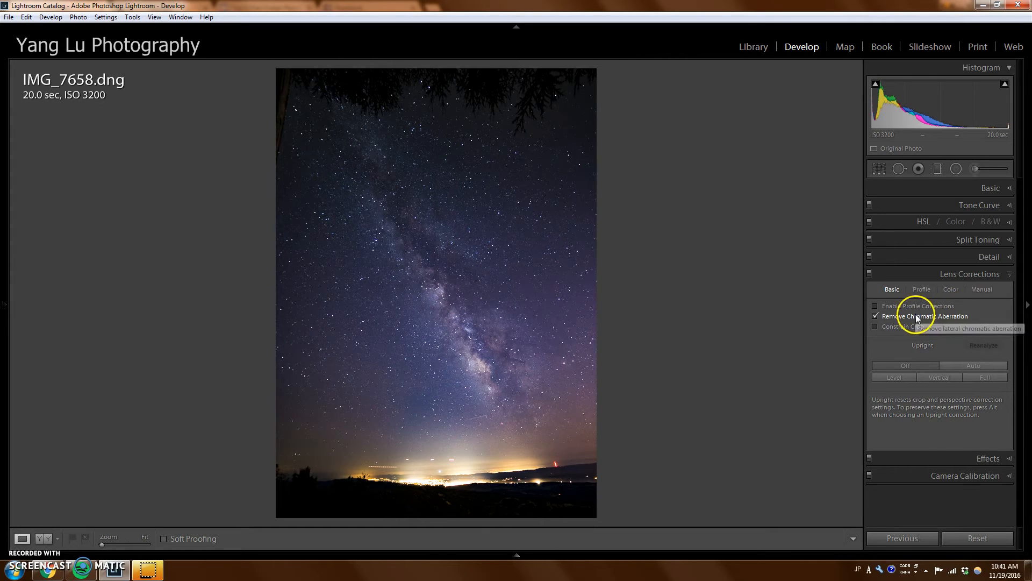
pyautogui.click(967, 308)
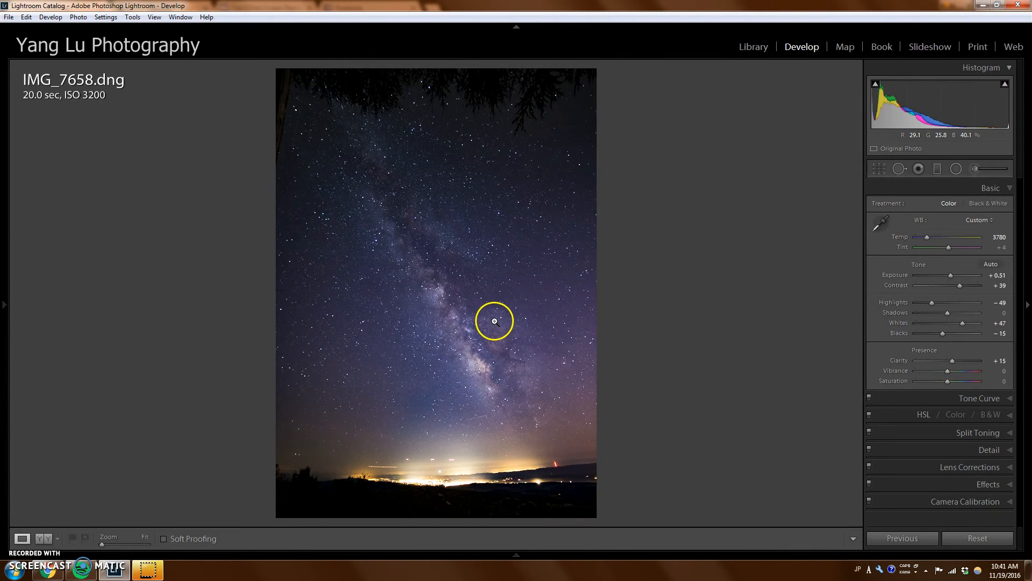
pyautogui.moveTo(482, 331)
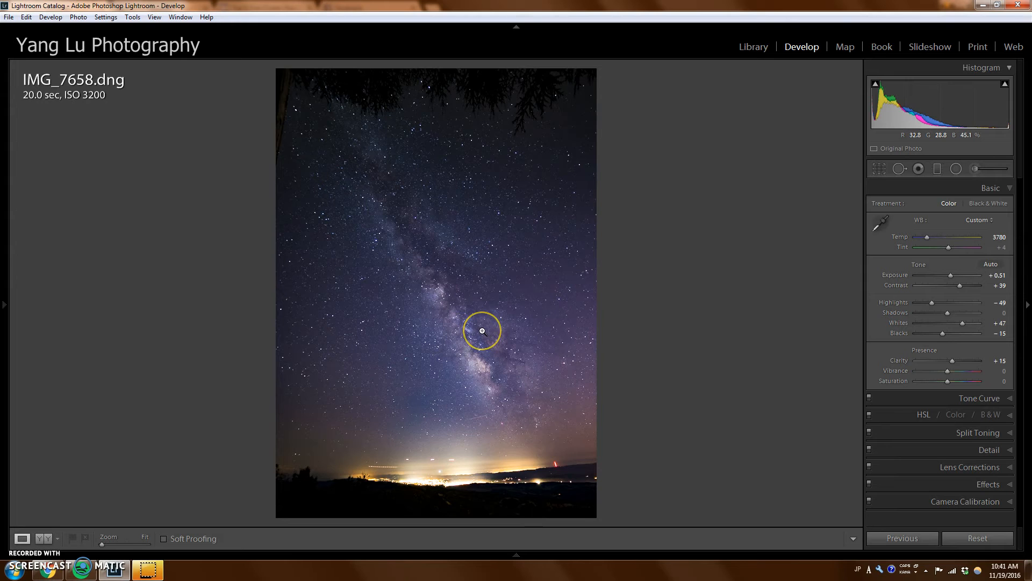
pyautogui.click(977, 537)
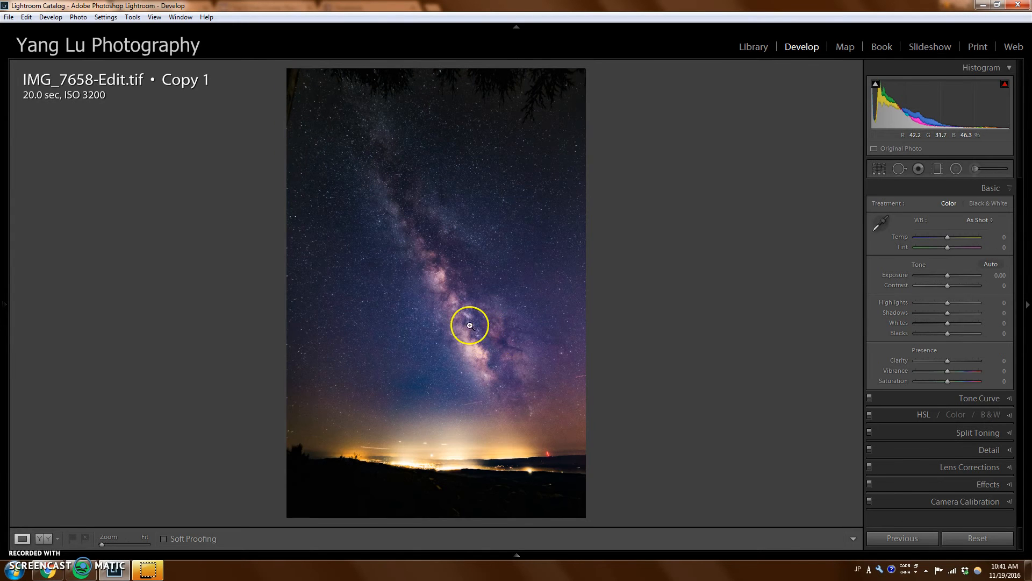
pyautogui.moveTo(436, 178)
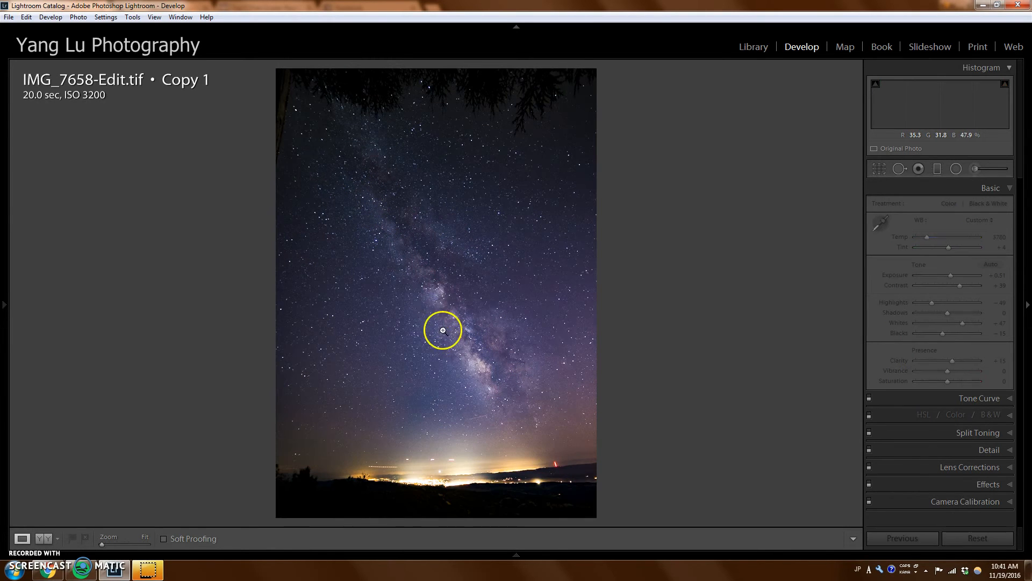
# Step: Send the photo to Photoshop via Edit In > Edit in Adobe Photoshop CC 2014
pyautogui.rightClick(442, 329)
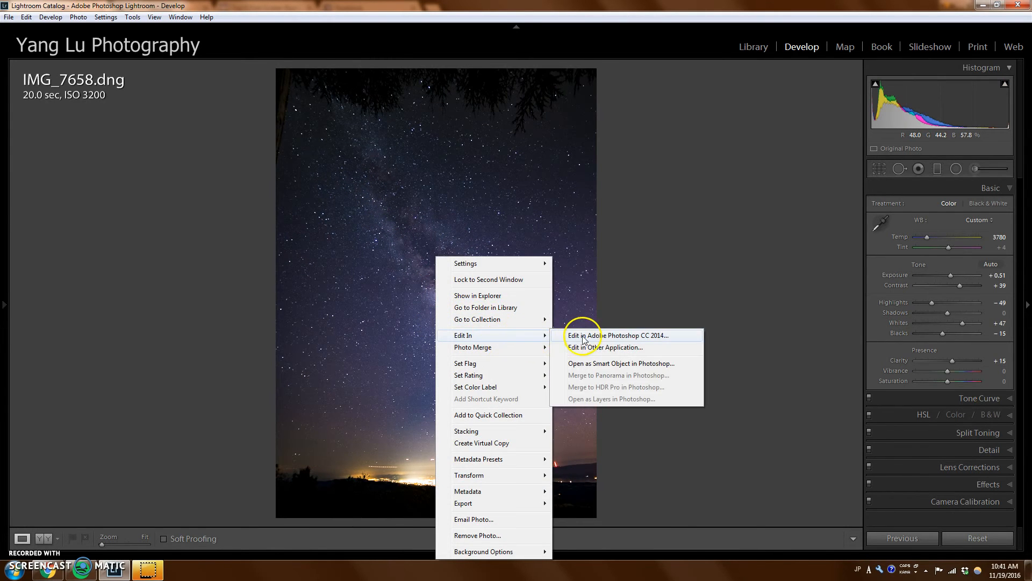
pyautogui.click(614, 336)
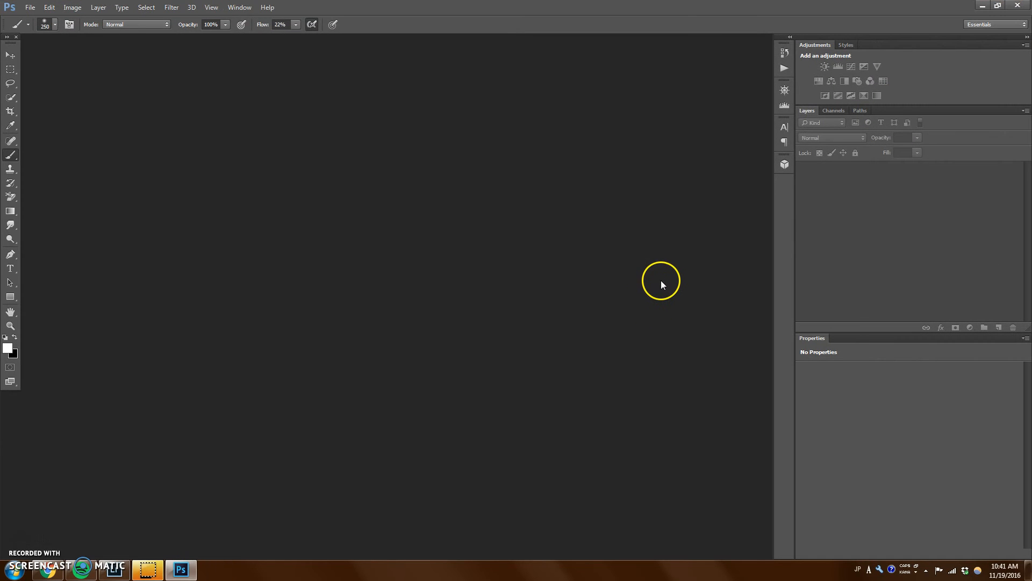
pyautogui.moveTo(652, 284)
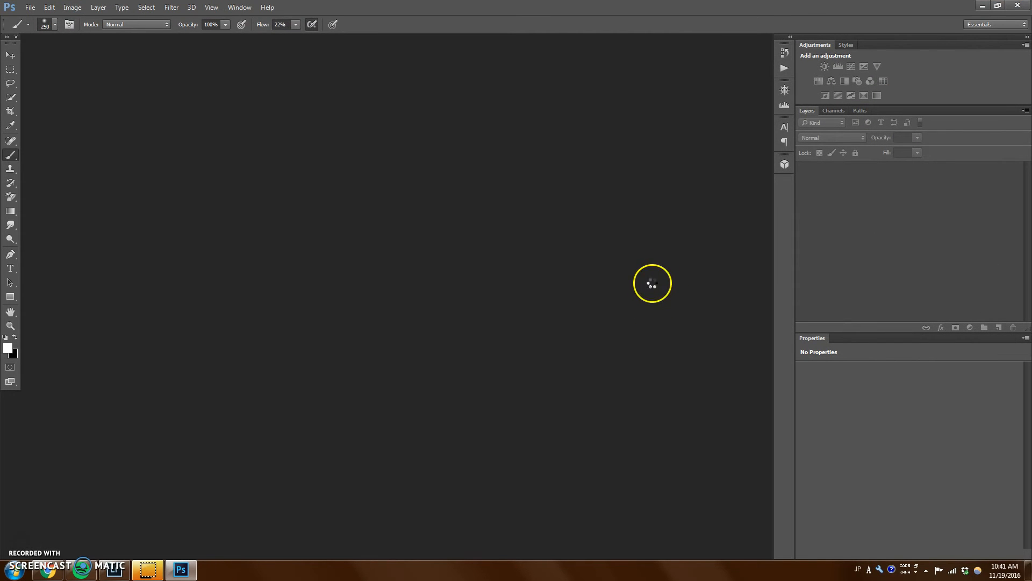
pyautogui.moveTo(545, 243)
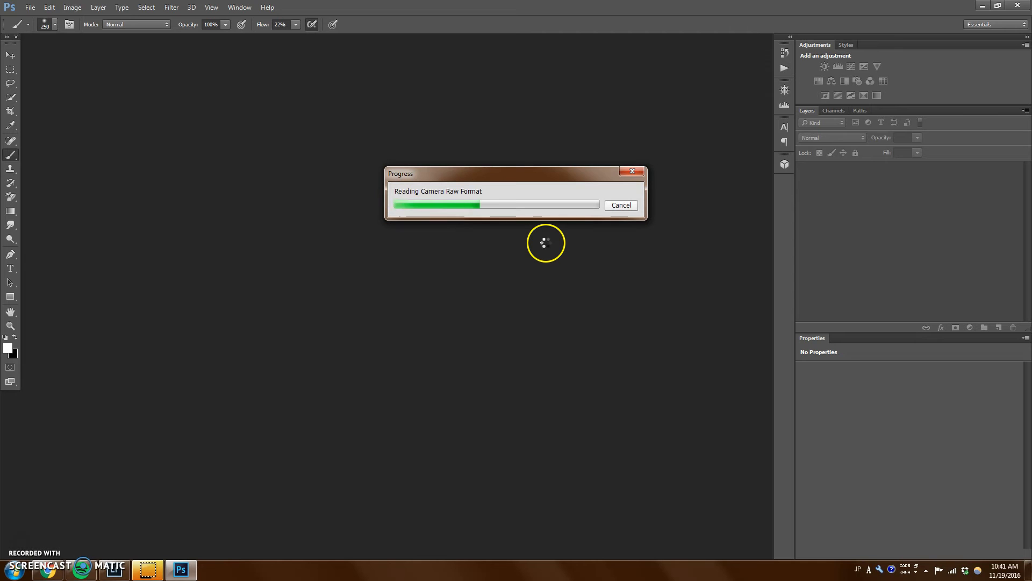
pyautogui.moveTo(493, 277)
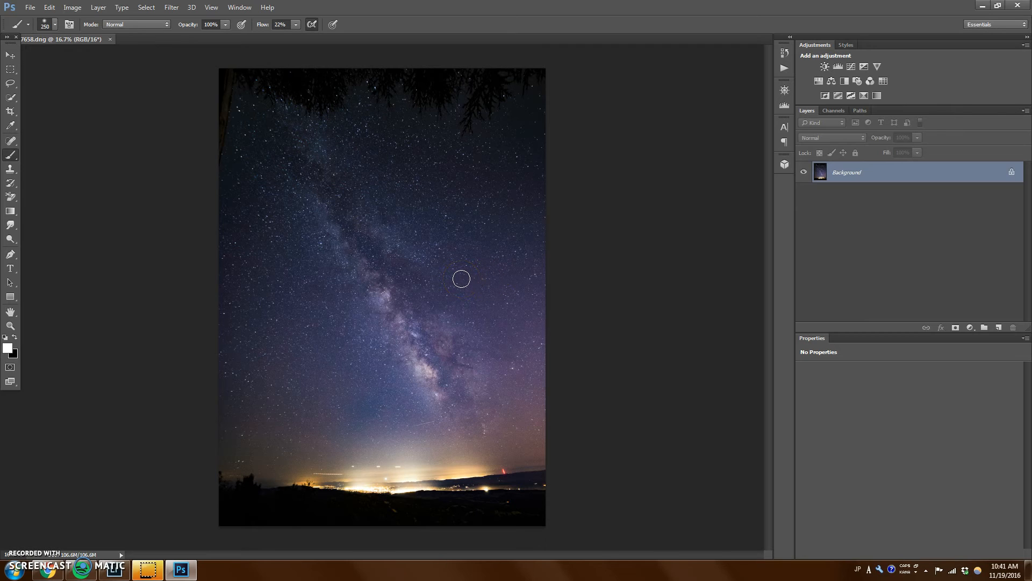
pyautogui.moveTo(448, 328)
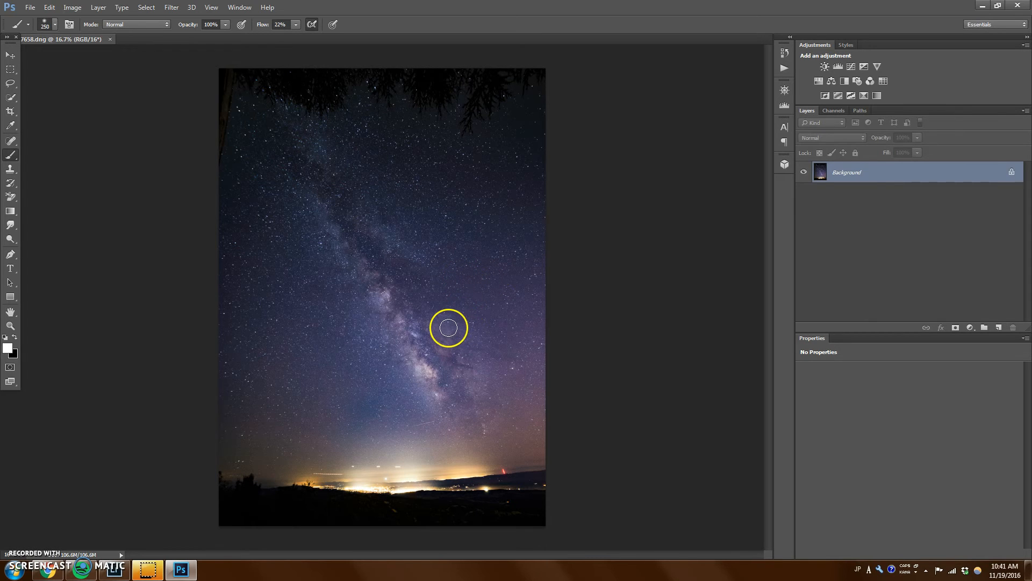
pyautogui.moveTo(622, 271)
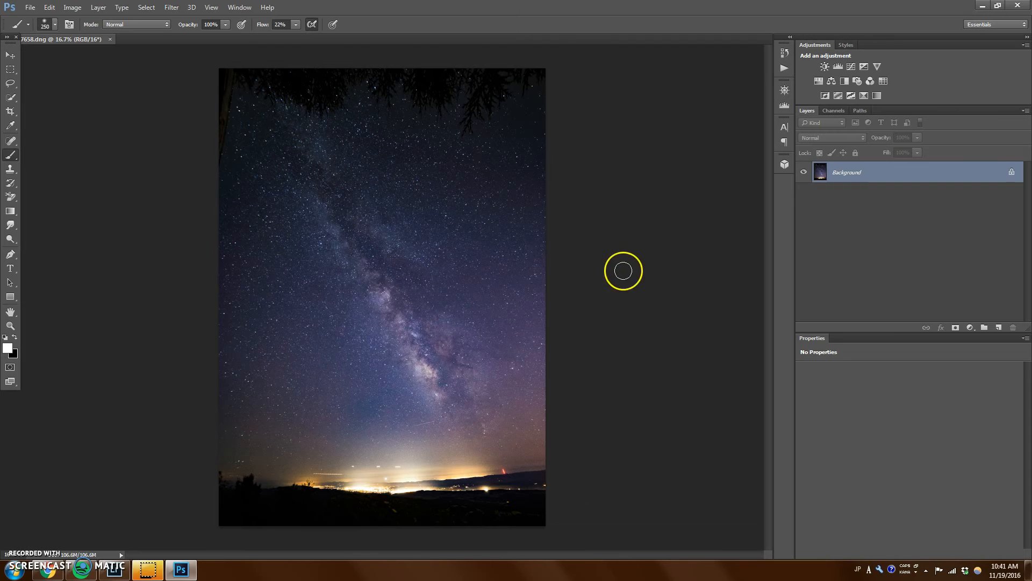
pyautogui.moveTo(530, 318)
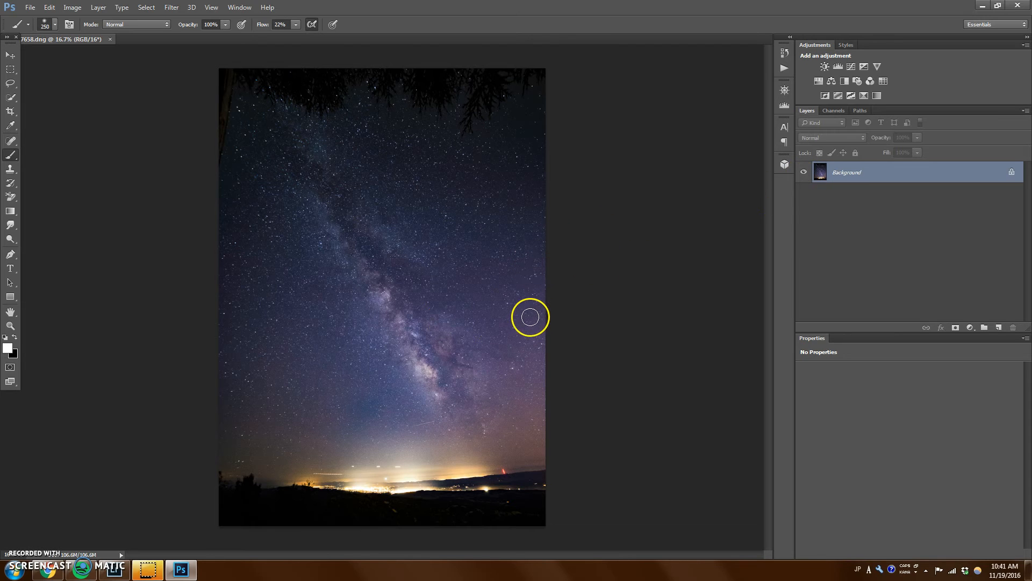
pyautogui.moveTo(839, 66)
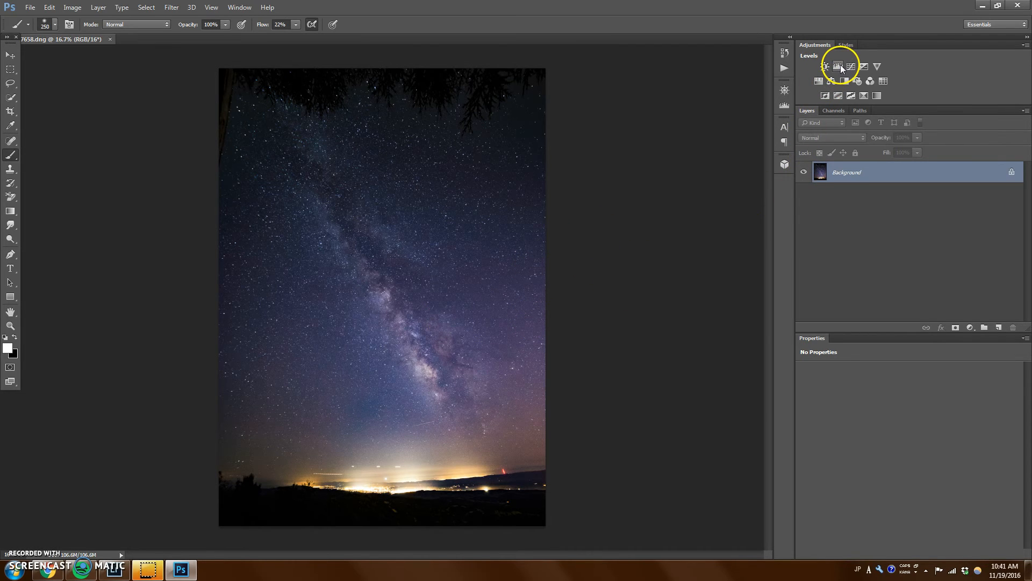
# Step: Add a Curves adjustment layer and lift the curve from the galactic core tones to brighten the sky
pyautogui.click(838, 66)
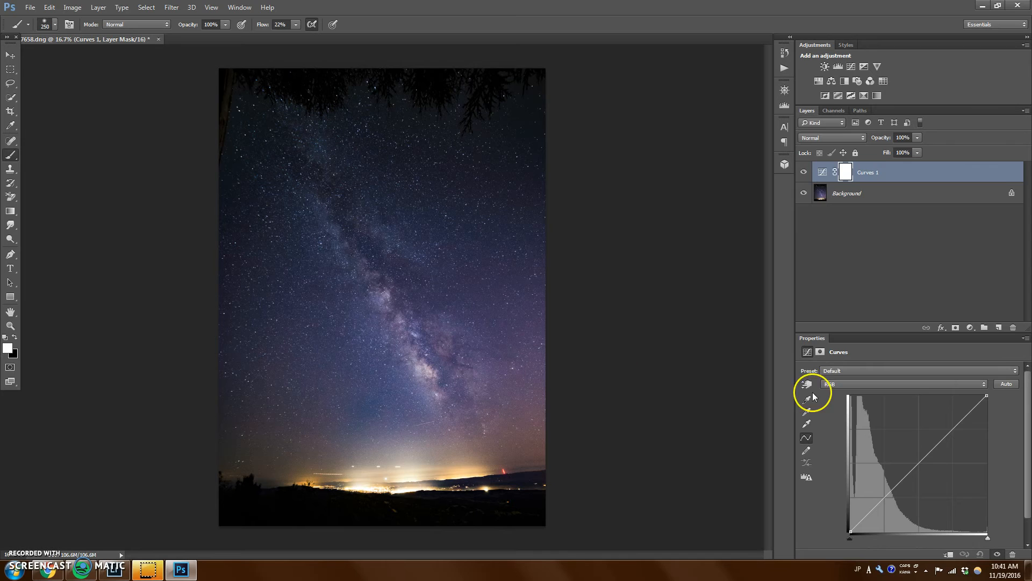
pyautogui.click(807, 384)
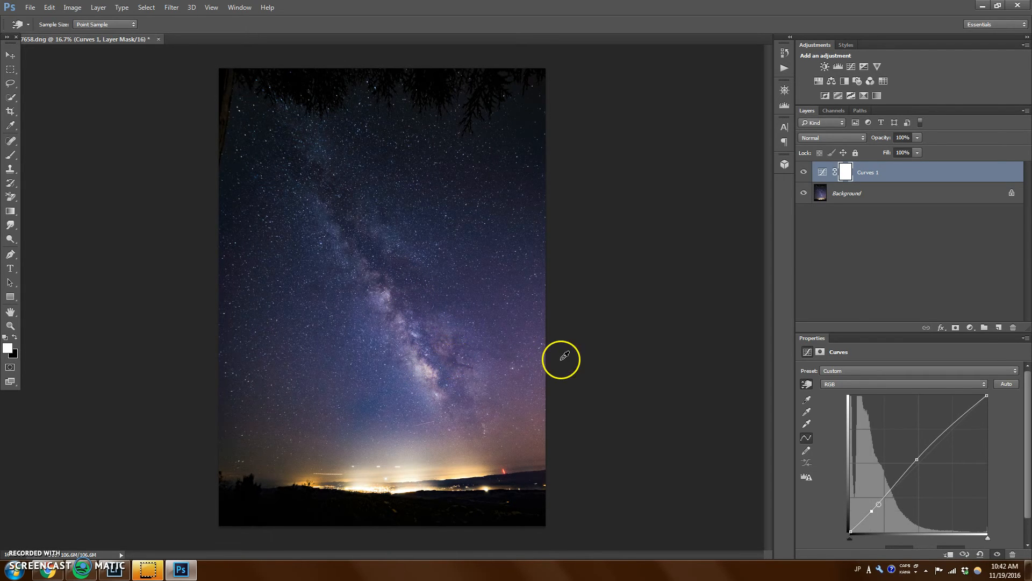
pyautogui.moveTo(424, 342)
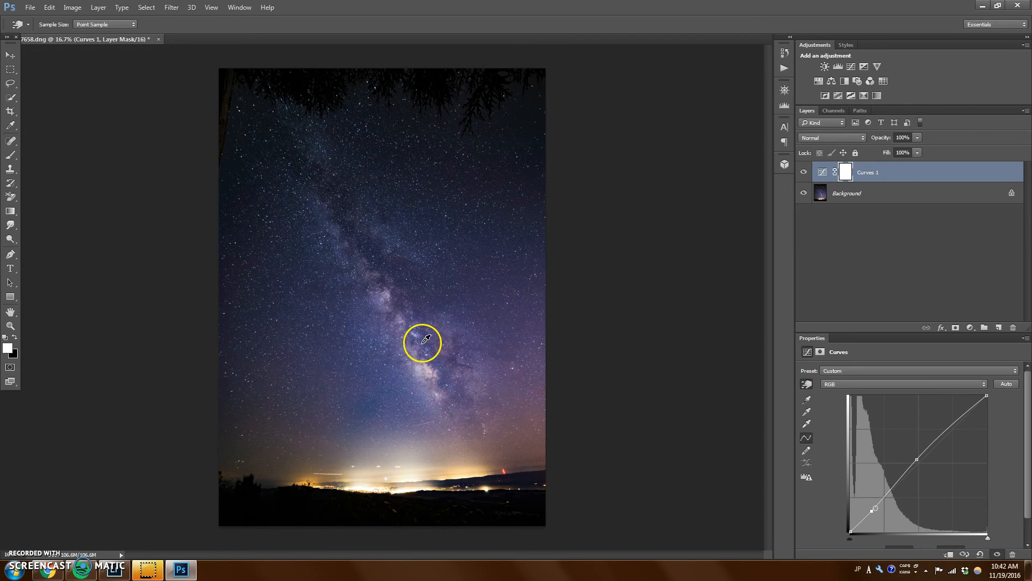
pyautogui.click(846, 172)
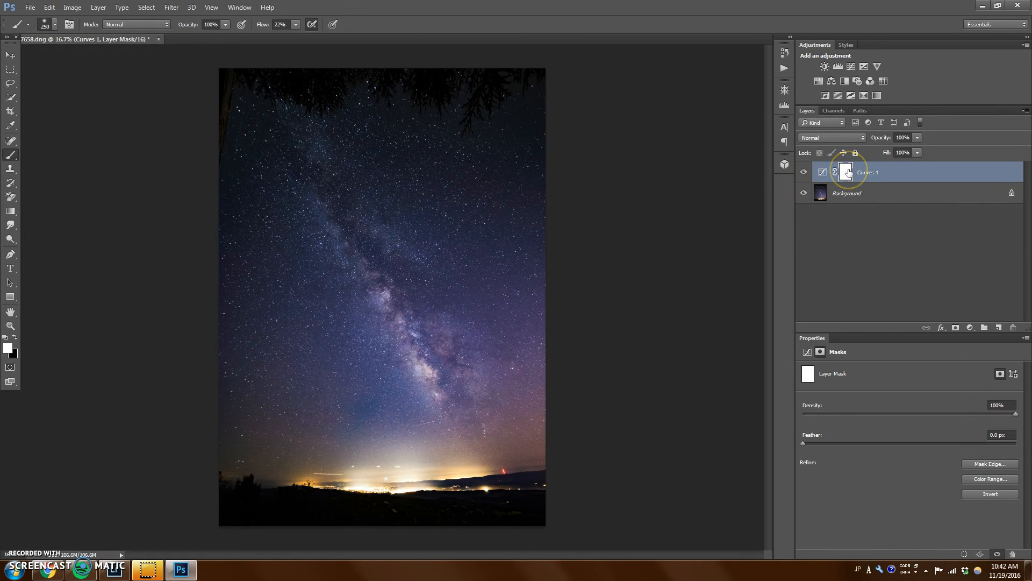
pyautogui.moveTo(847, 172)
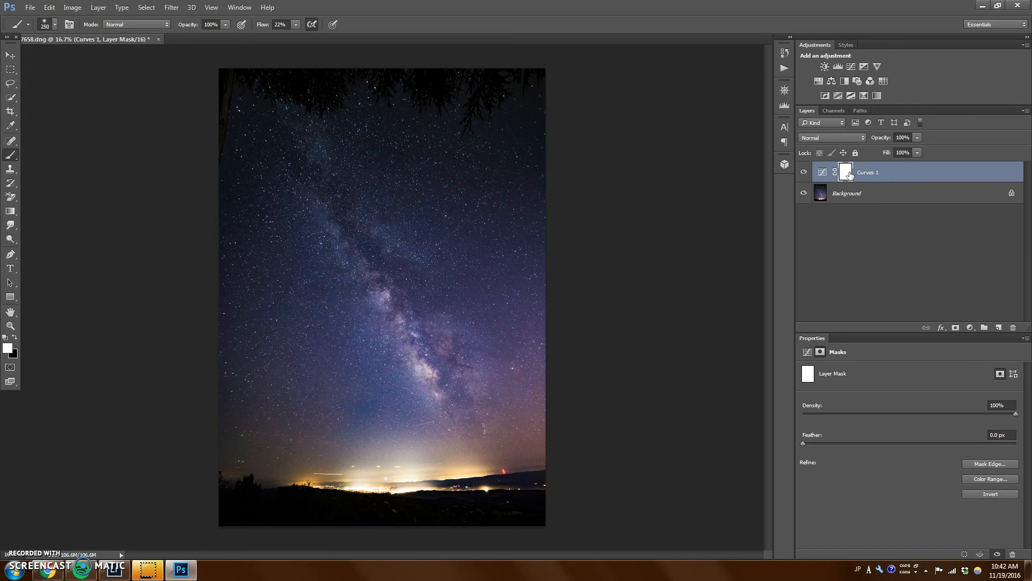
pyautogui.moveTo(851, 178)
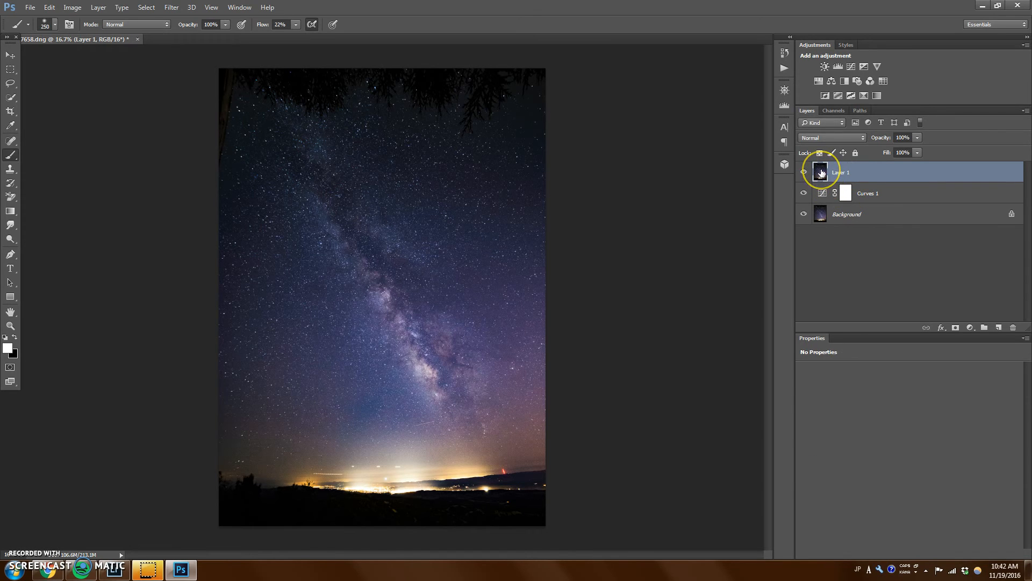
pyautogui.moveTo(625, 147)
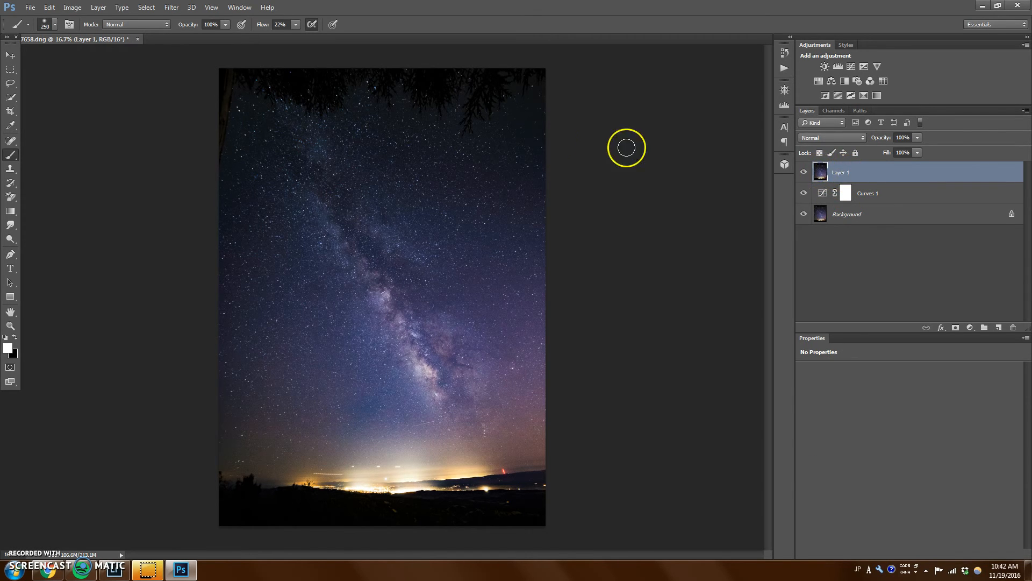
pyautogui.click(72, 8)
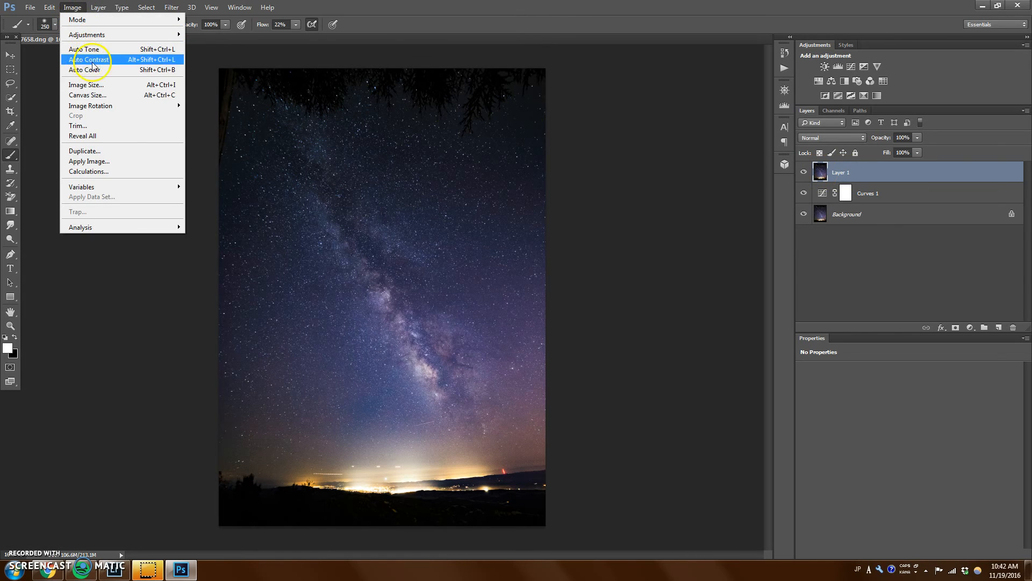
pyautogui.click(89, 161)
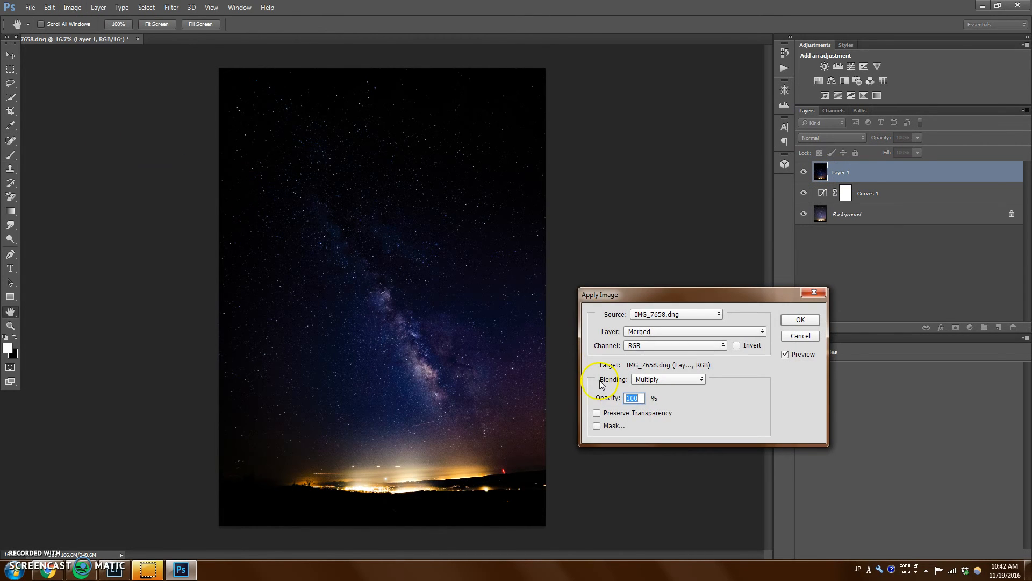
pyautogui.moveTo(729, 425)
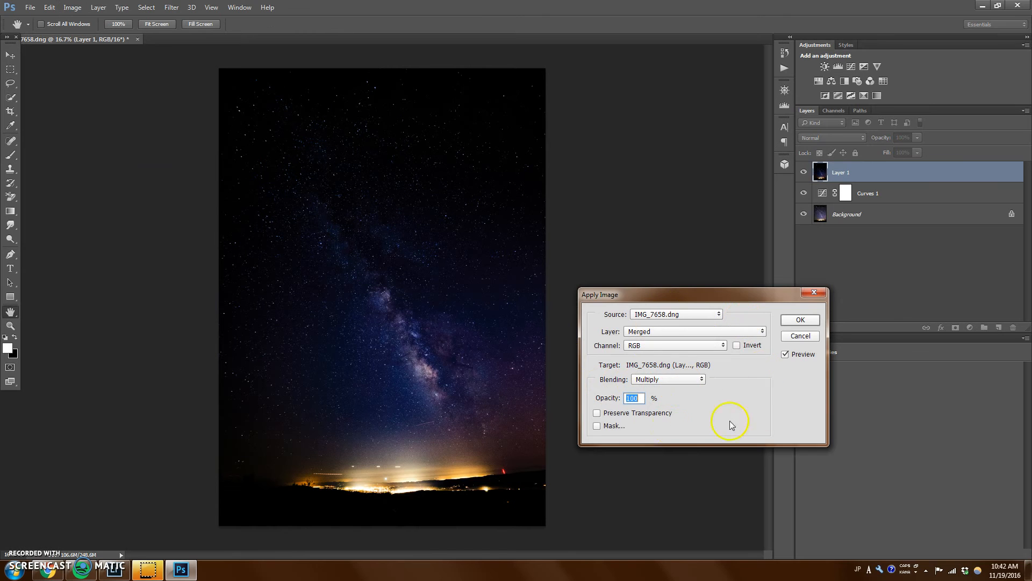
pyautogui.click(667, 378)
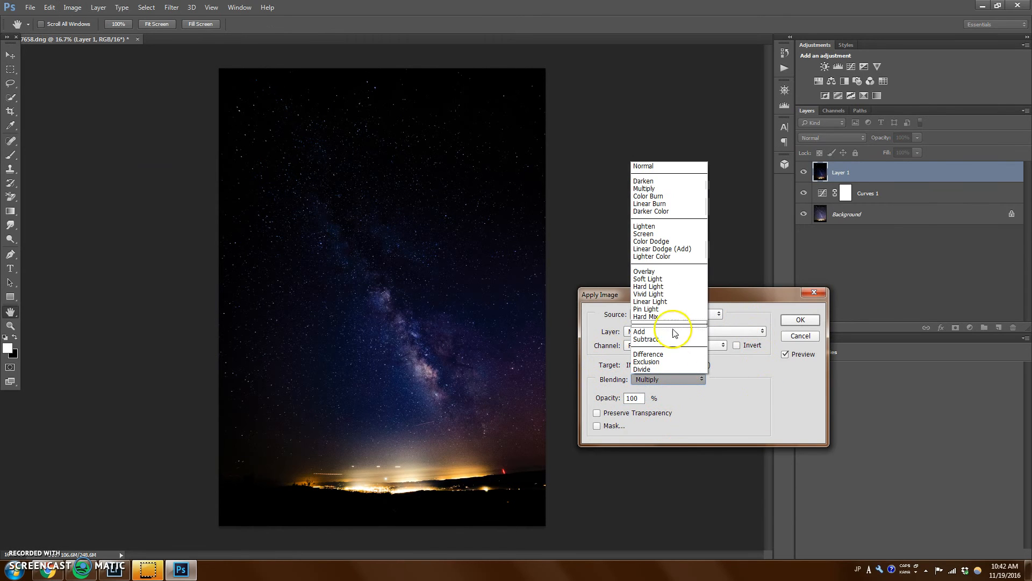
pyautogui.click(643, 233)
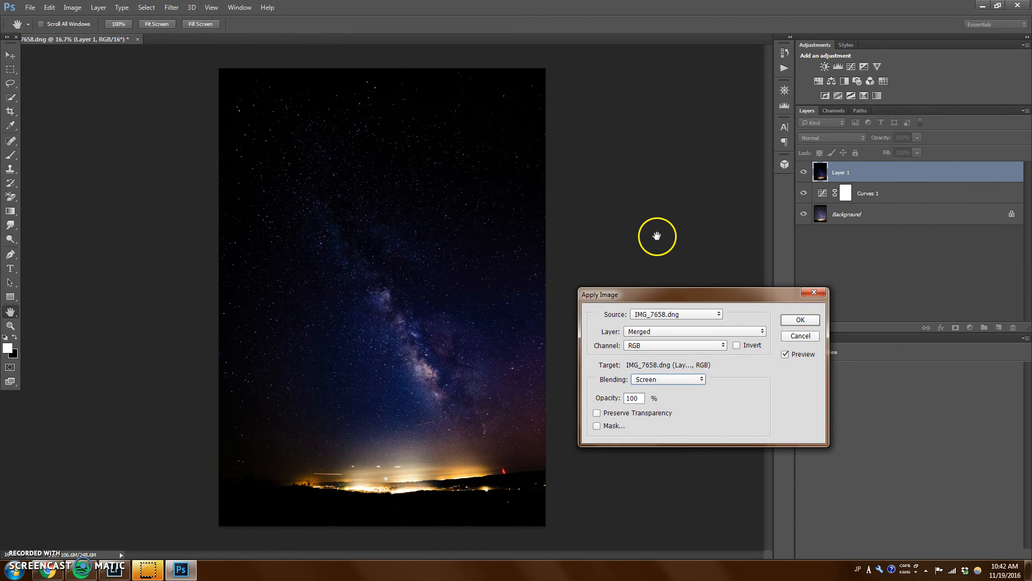
pyautogui.click(799, 320)
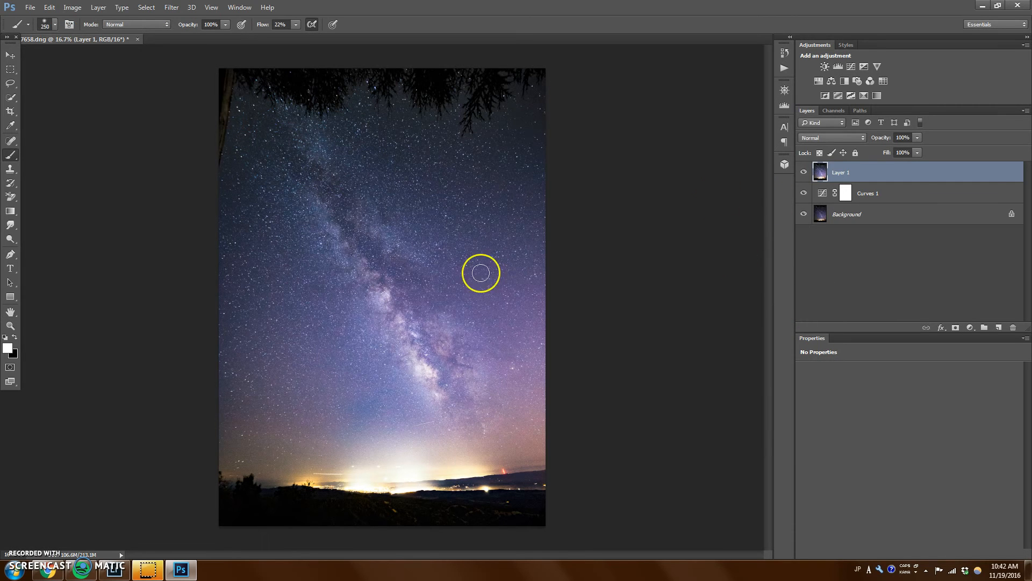
pyautogui.moveTo(428, 339)
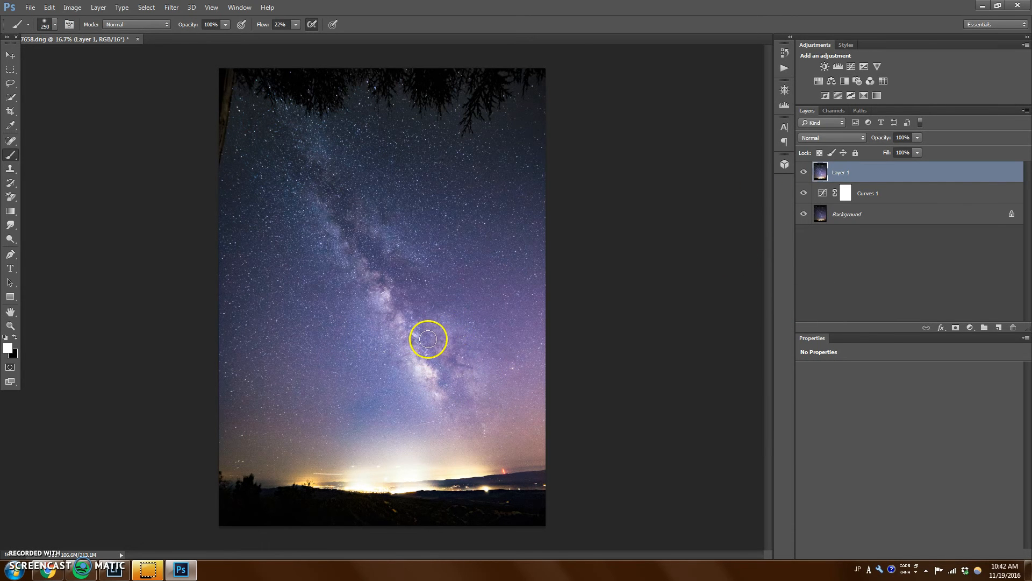
pyautogui.moveTo(462, 294)
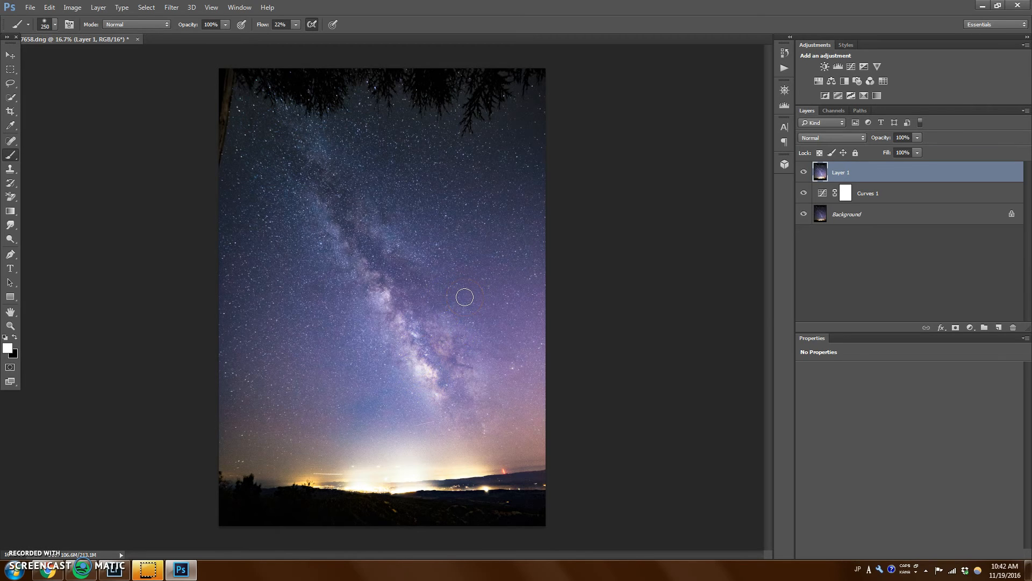
pyautogui.moveTo(639, 280)
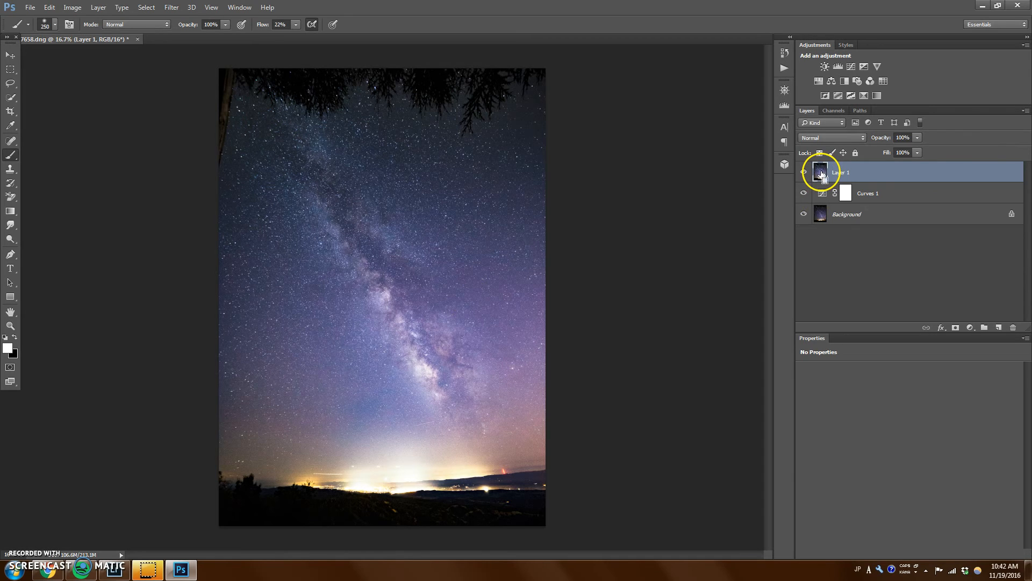
# Step: Duplicate Layer 1 with Ctrl+J and set the copy's blending mode to Multiply
pyautogui.press('ctrl+j')
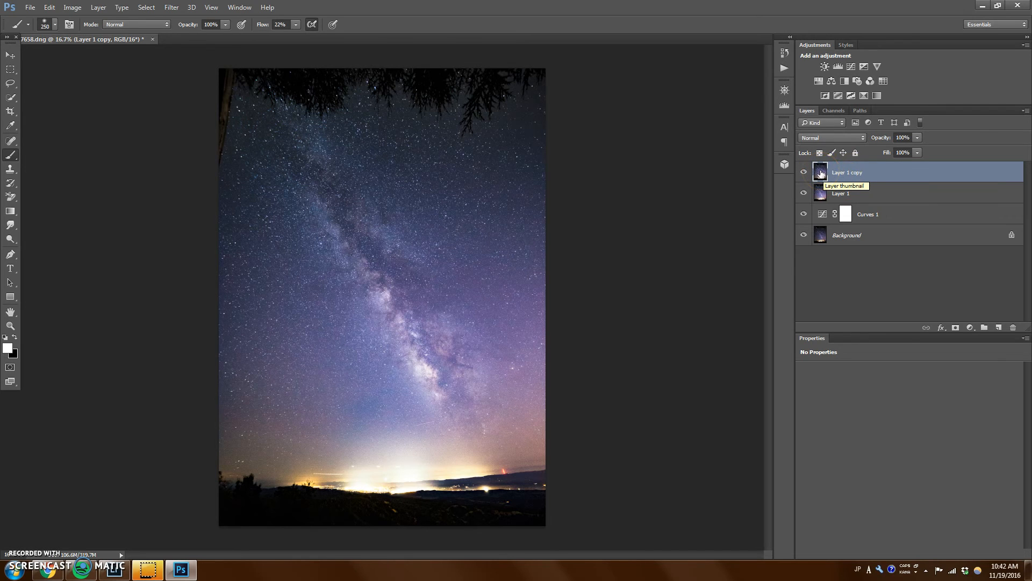
pyautogui.moveTo(832, 138)
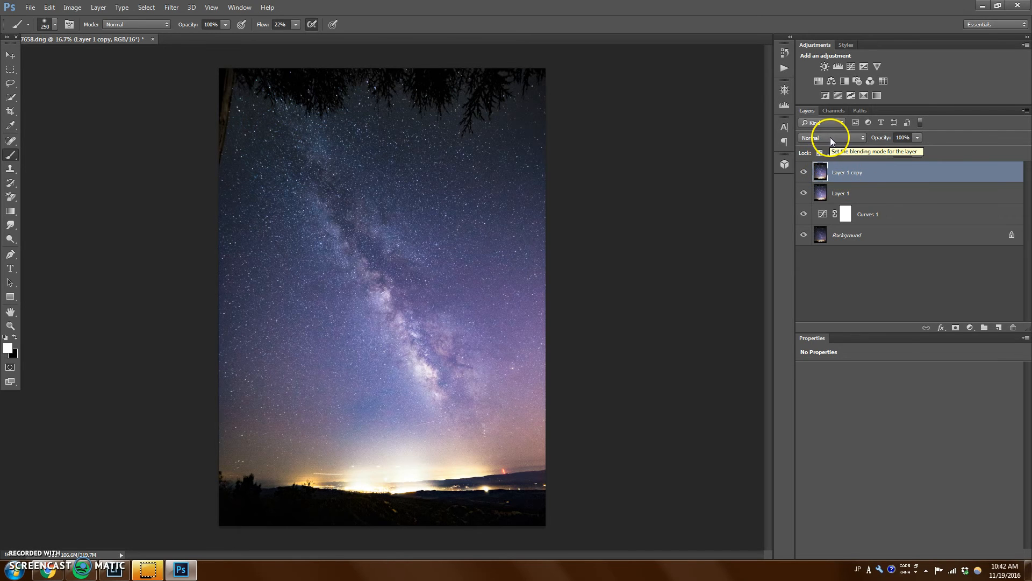
pyautogui.click(832, 138)
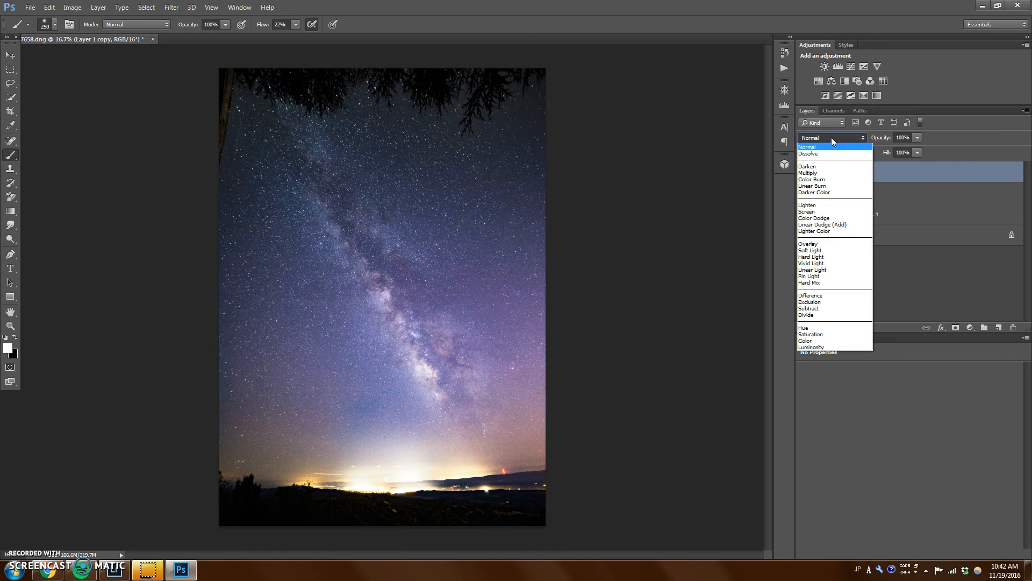
pyautogui.click(832, 138)
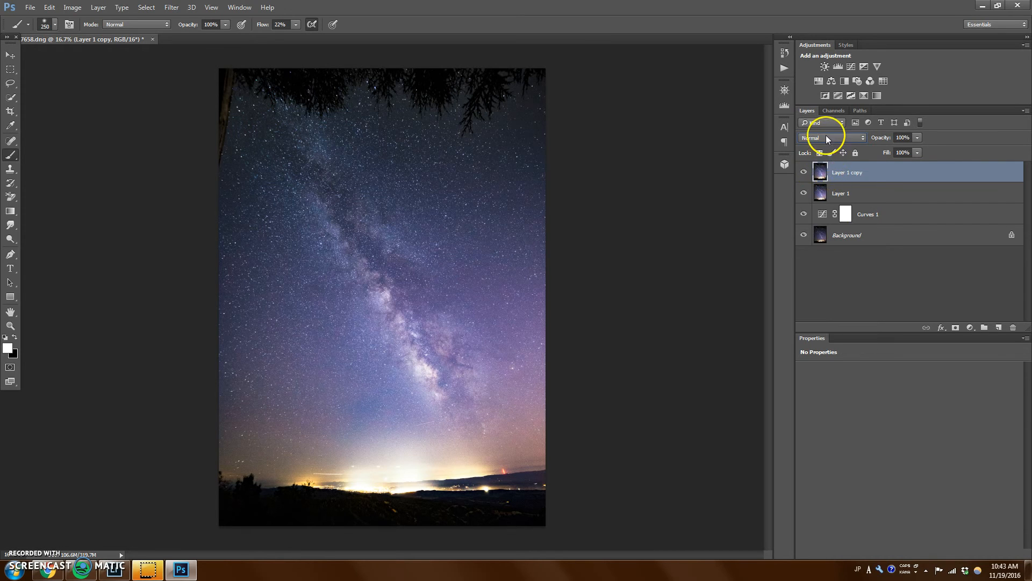
pyautogui.click(832, 138)
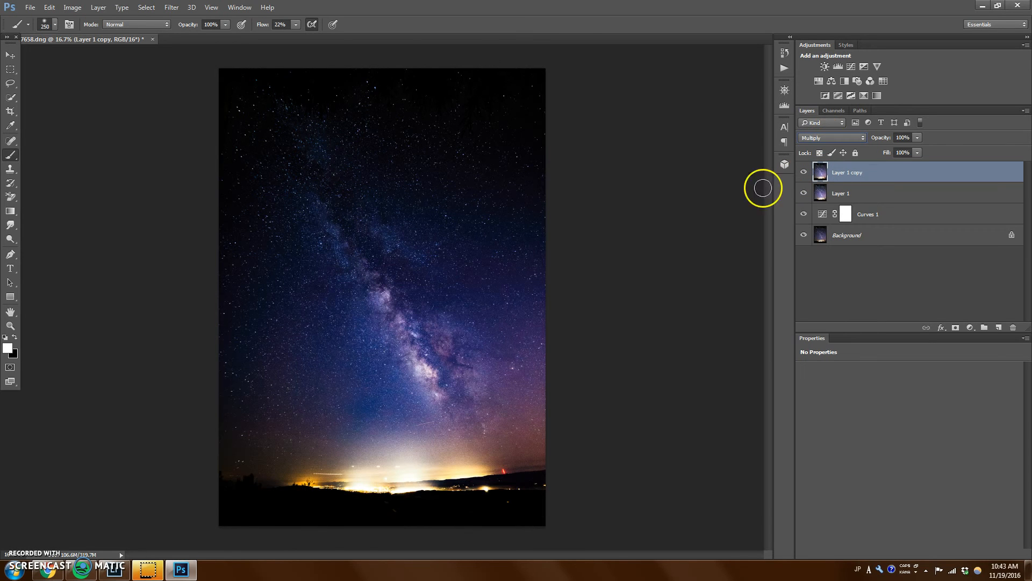
pyautogui.moveTo(448, 213)
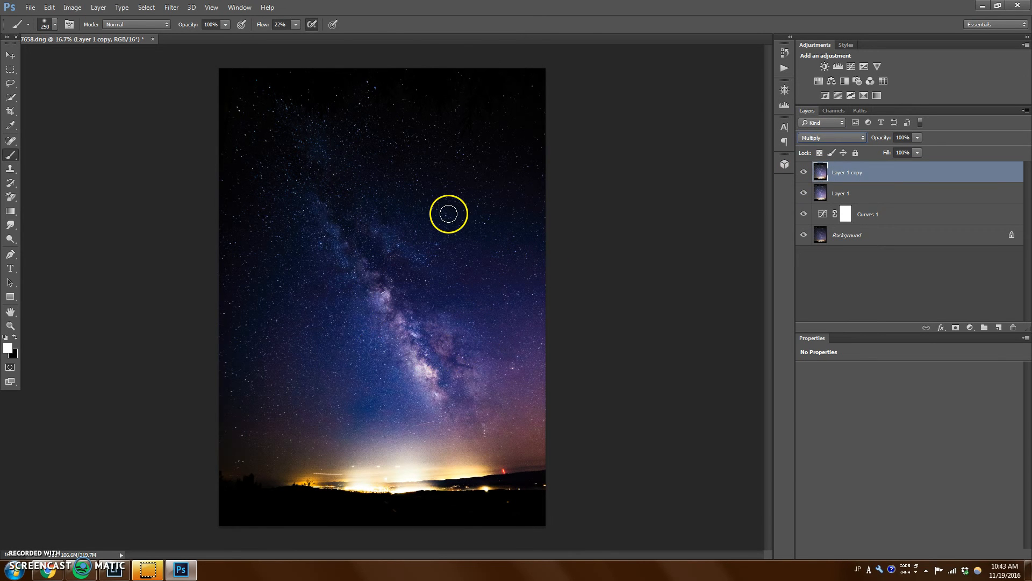
pyautogui.moveTo(471, 341)
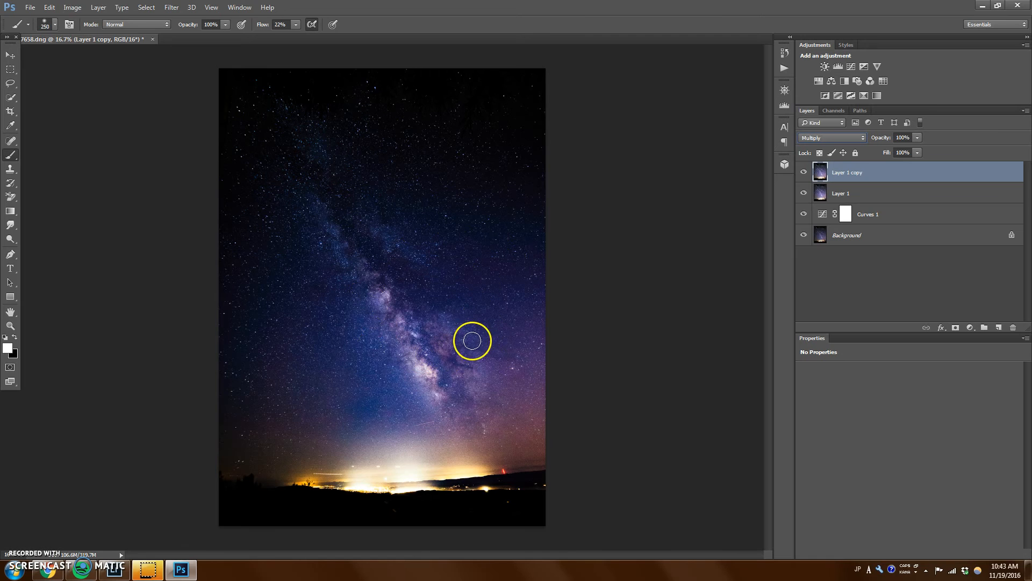
pyautogui.moveTo(517, 380)
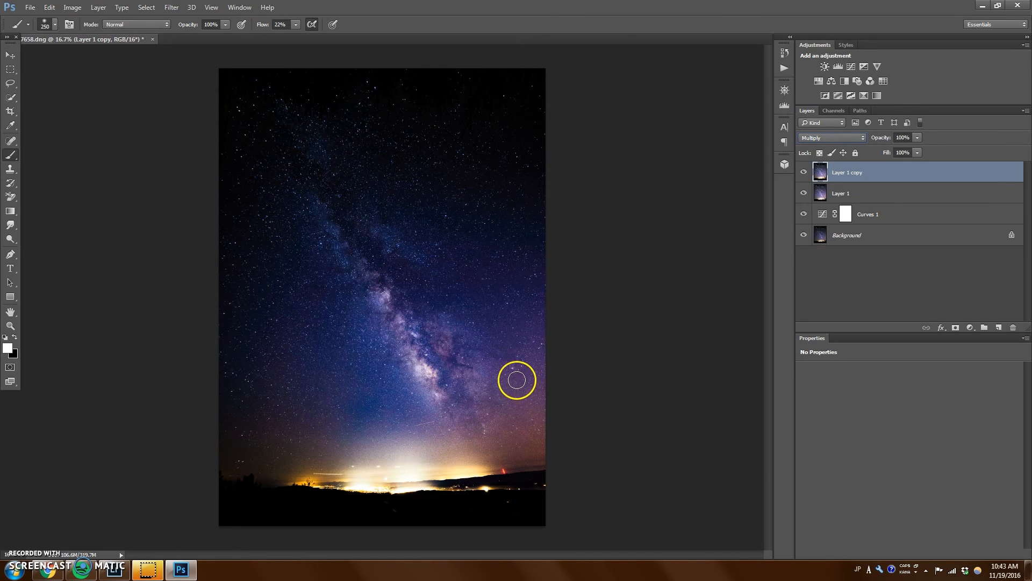
pyautogui.moveTo(456, 420)
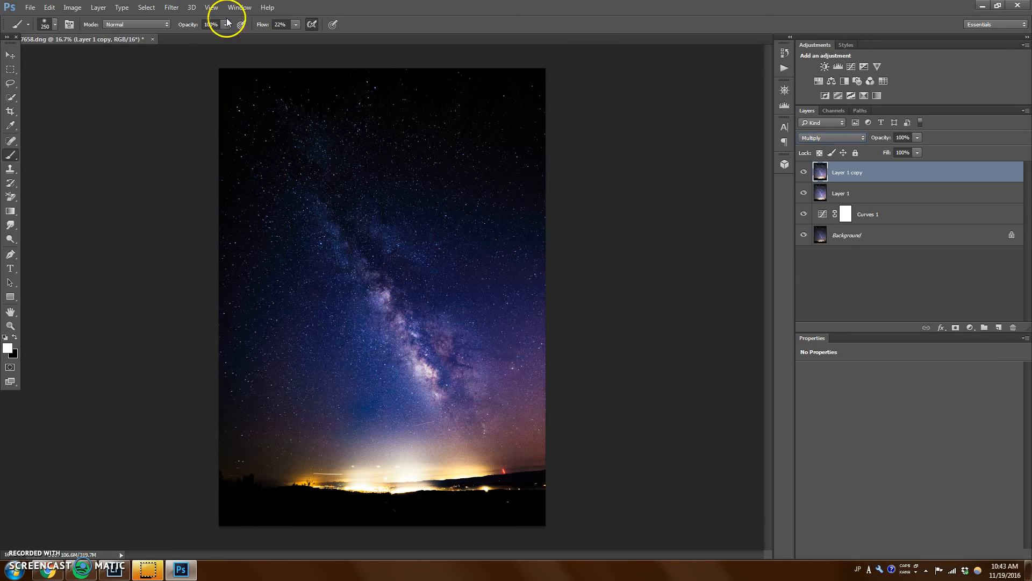
# Step: Apply a Gaussian Blur to the Multiply copy to create the glow
pyautogui.click(171, 8)
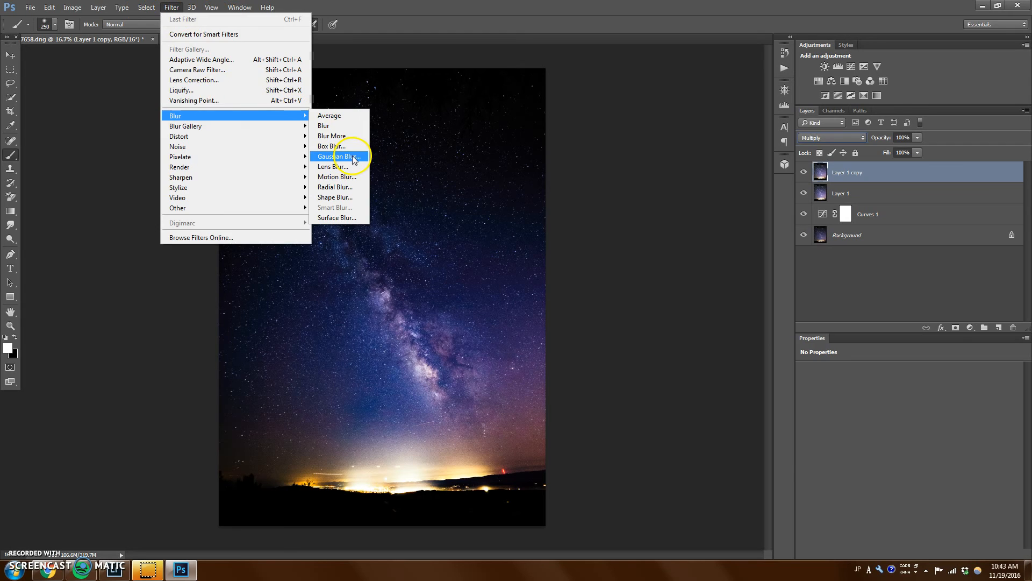
pyautogui.click(335, 156)
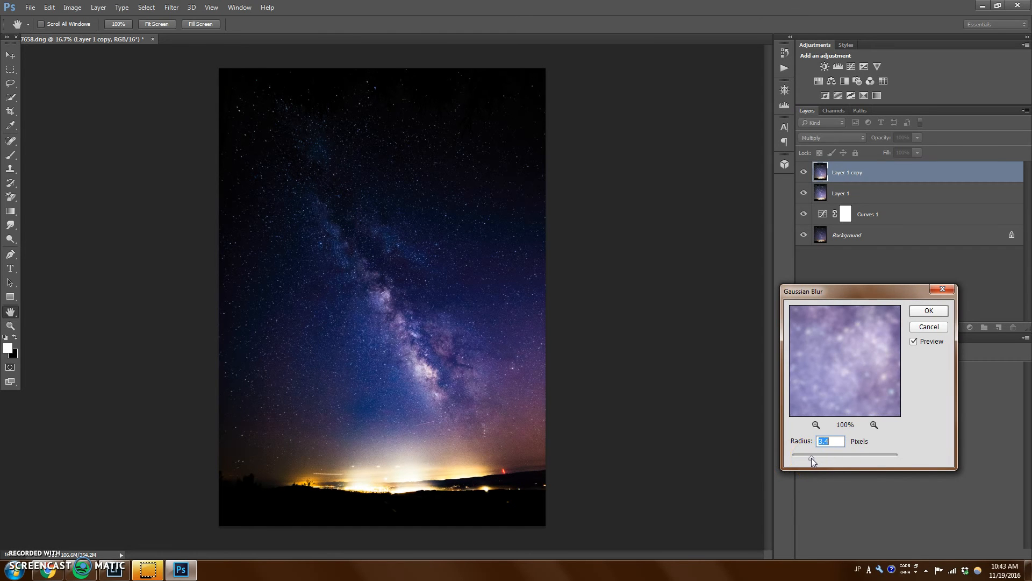
pyautogui.click(928, 310)
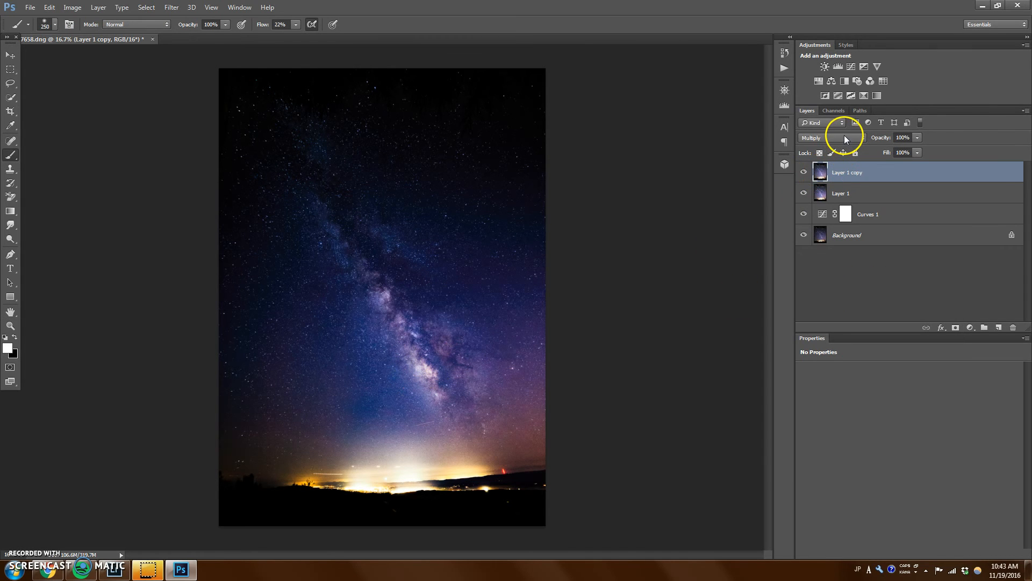
# Step: Merge the blurred Multiply copy down into Layer 1, then toggle its visibility to compare the glow
pyautogui.rightClick(847, 172)
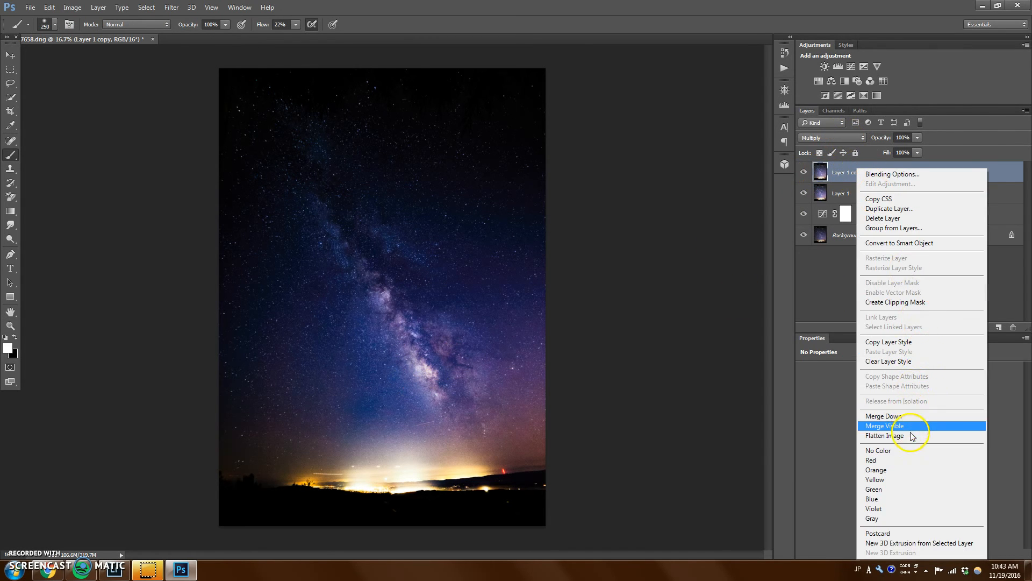
pyautogui.click(885, 426)
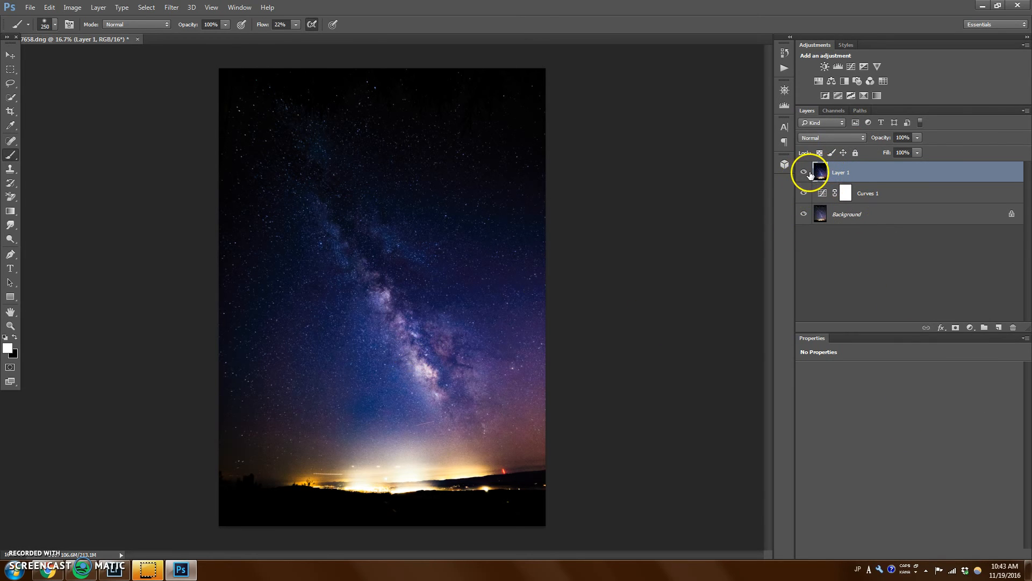
pyautogui.click(804, 172)
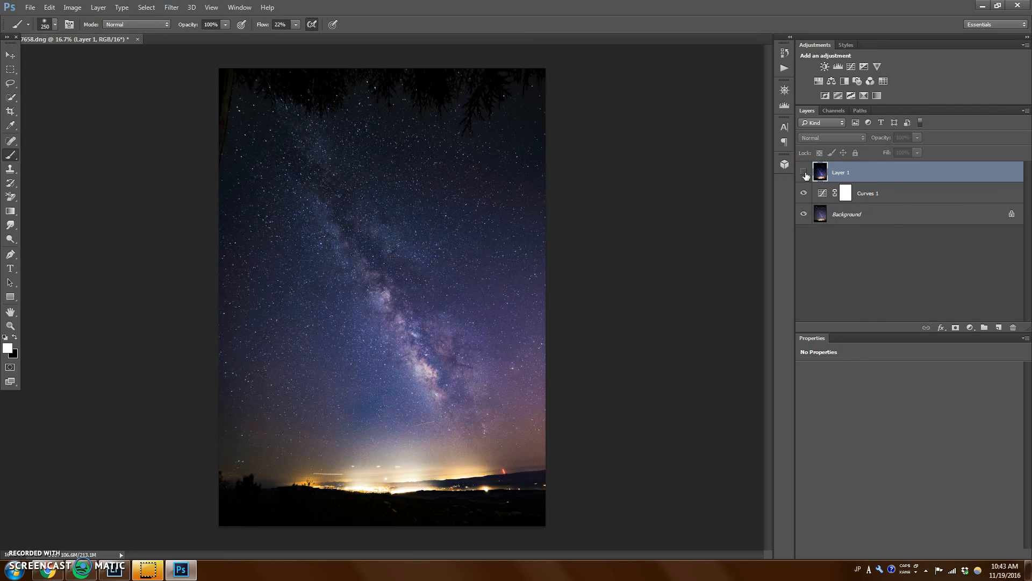
pyautogui.click(803, 172)
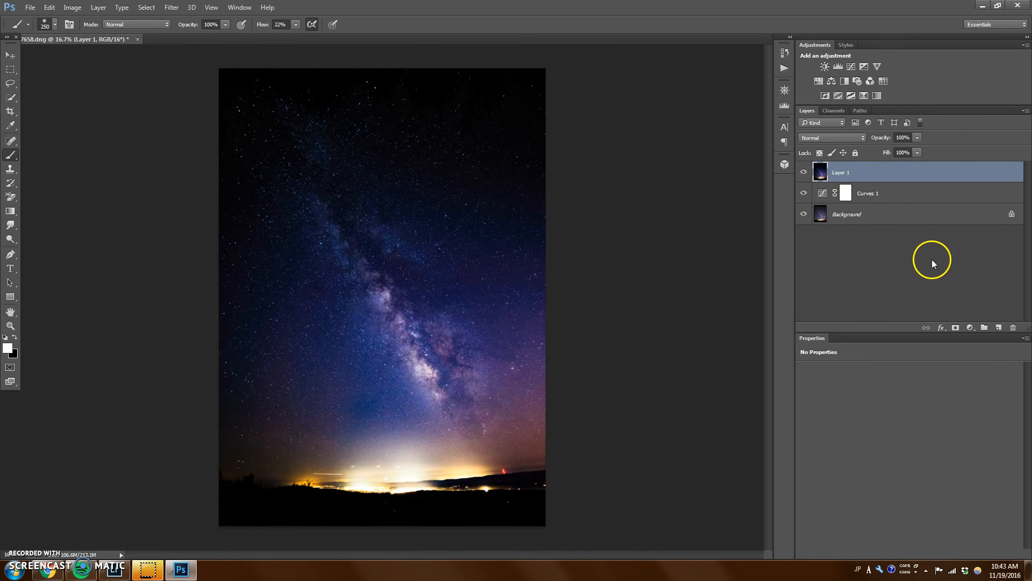
pyautogui.moveTo(552, 289)
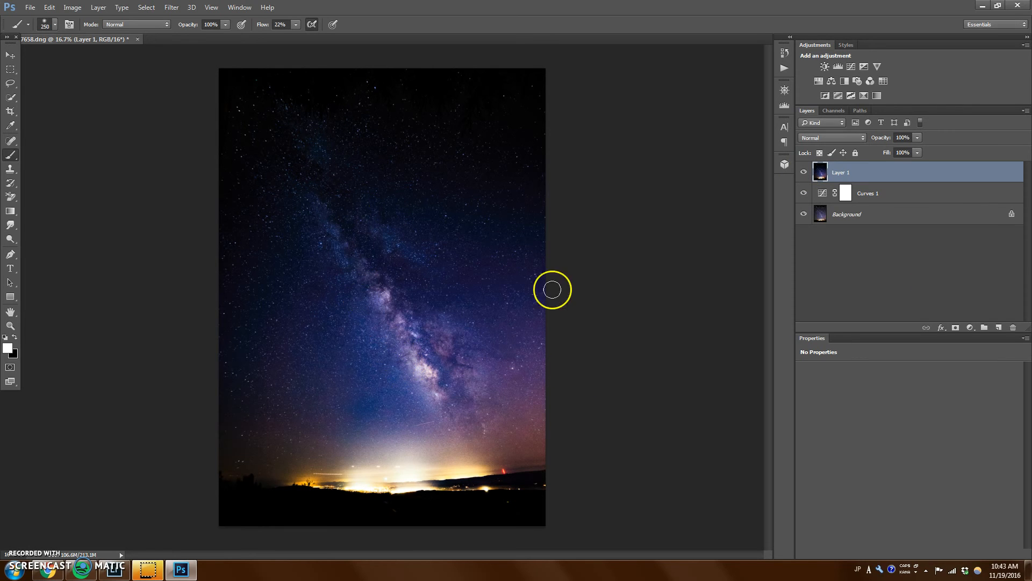
pyautogui.moveTo(820, 297)
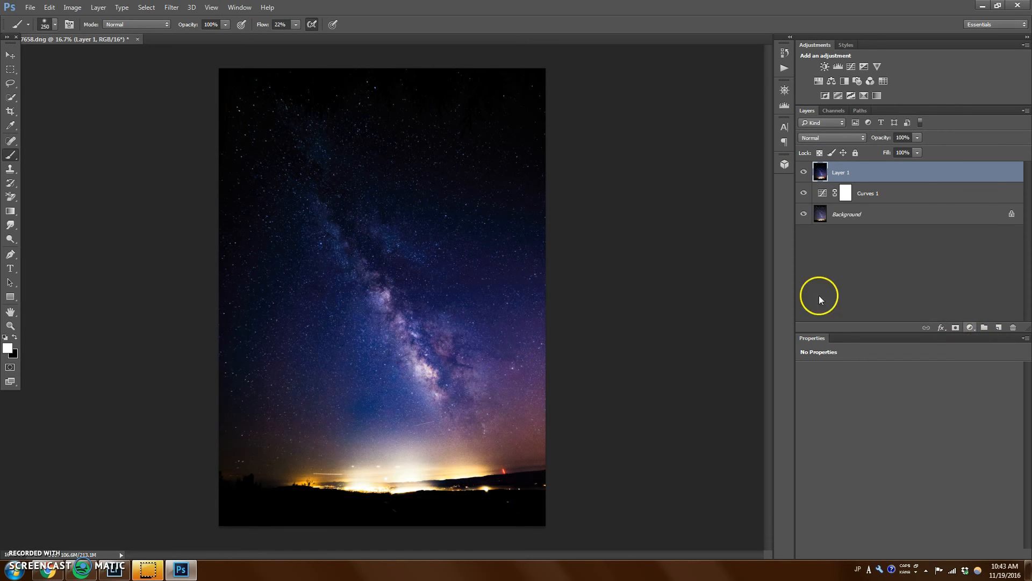
pyautogui.moveTo(938, 327)
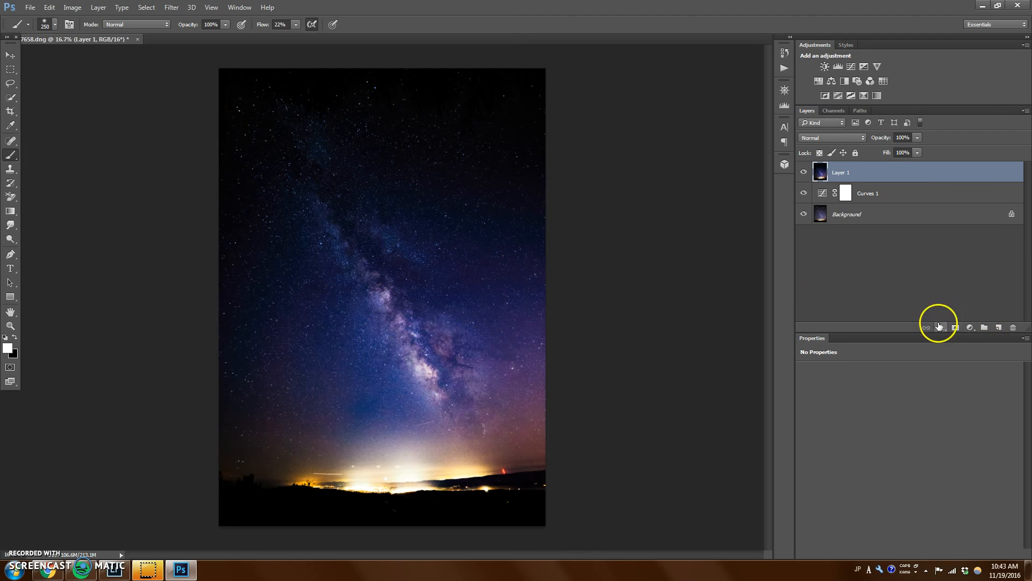
# Step: Add a hide-all black layer mask to Layer 1 so the merged glow is concealed
pyautogui.click(955, 326)
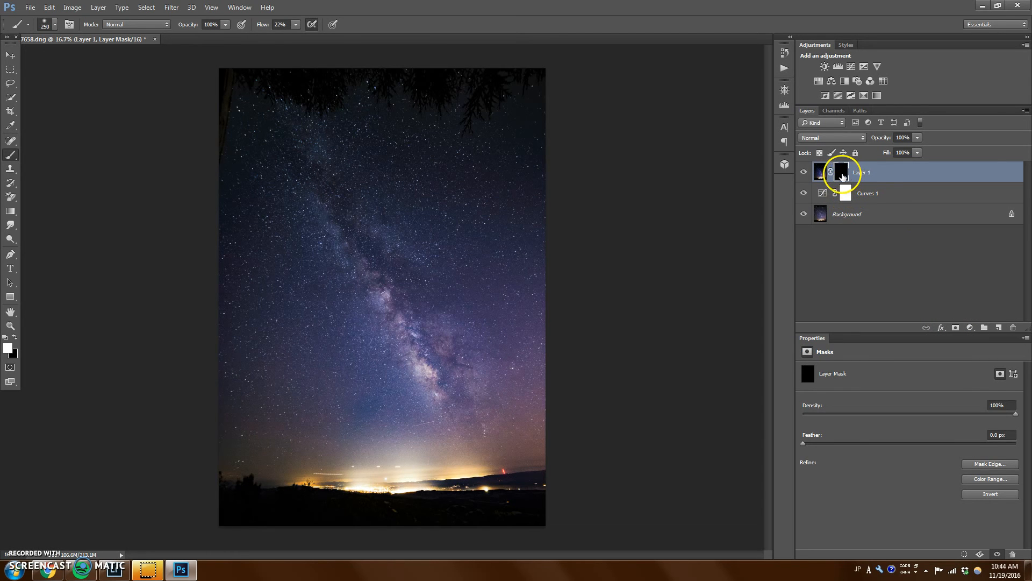
pyautogui.moveTo(841, 172)
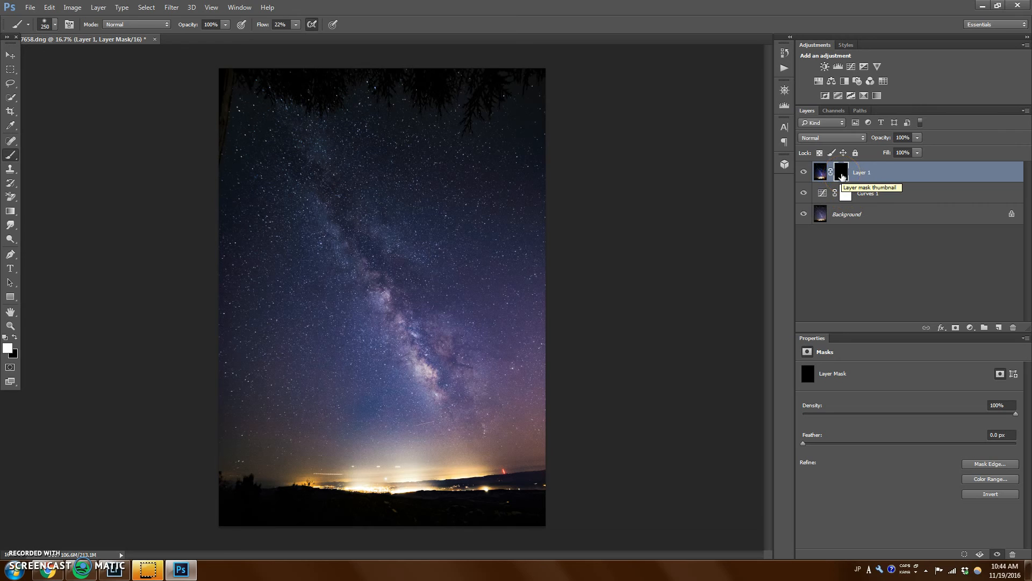
pyautogui.moveTo(820, 172)
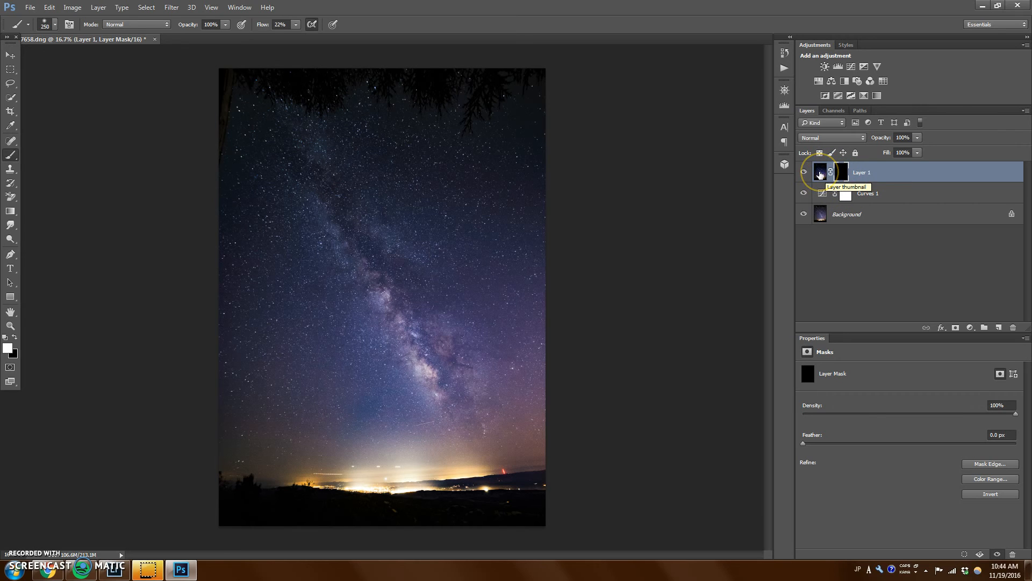
pyautogui.moveTo(366, 233)
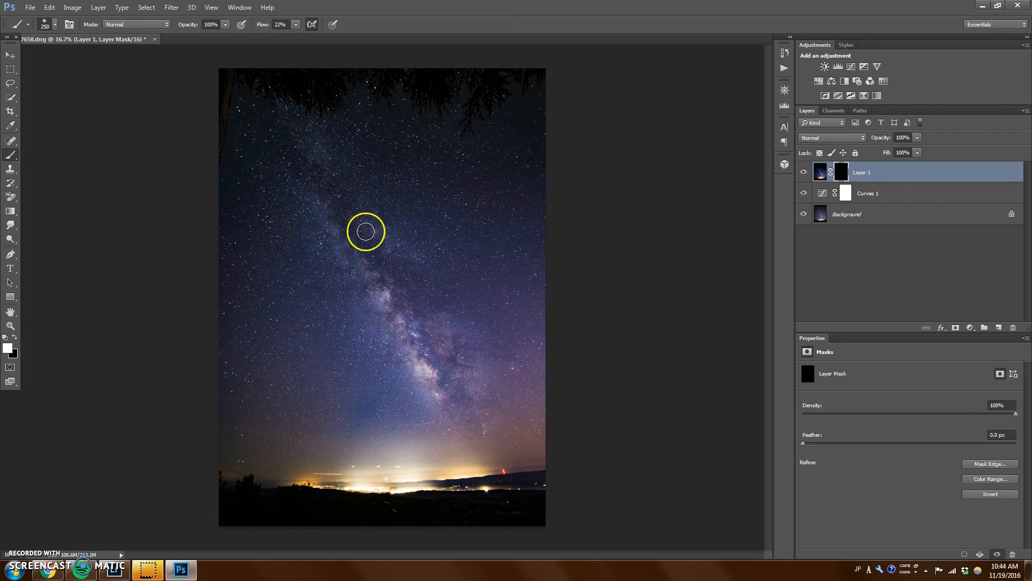
pyautogui.moveTo(612, 223)
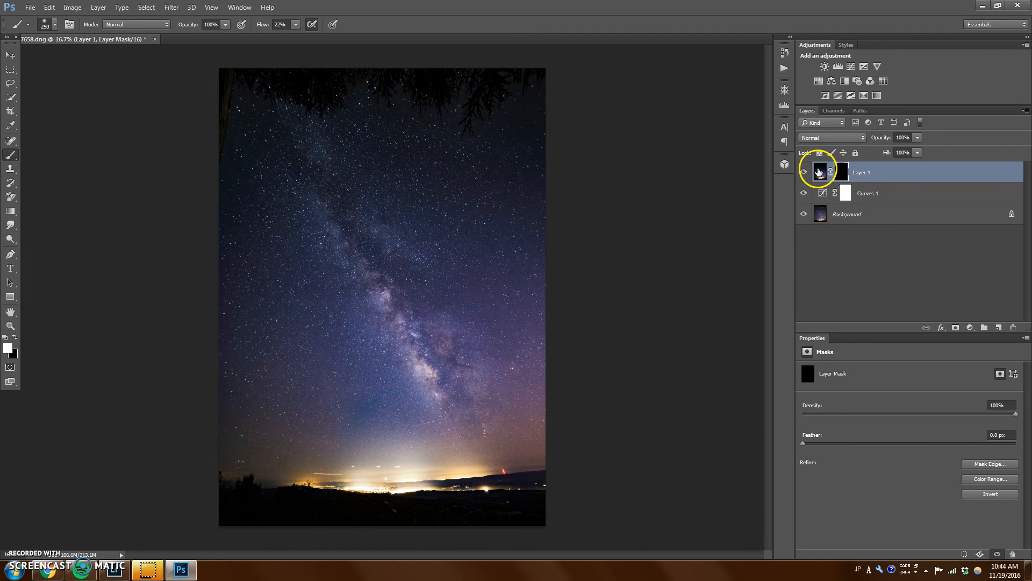
pyautogui.moveTo(397, 238)
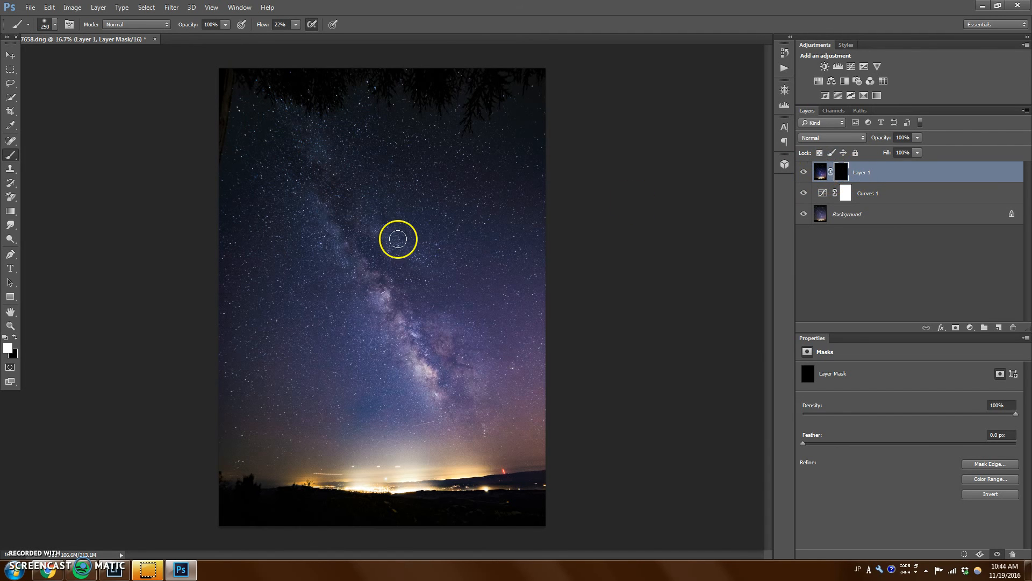
pyautogui.moveTo(179, 58)
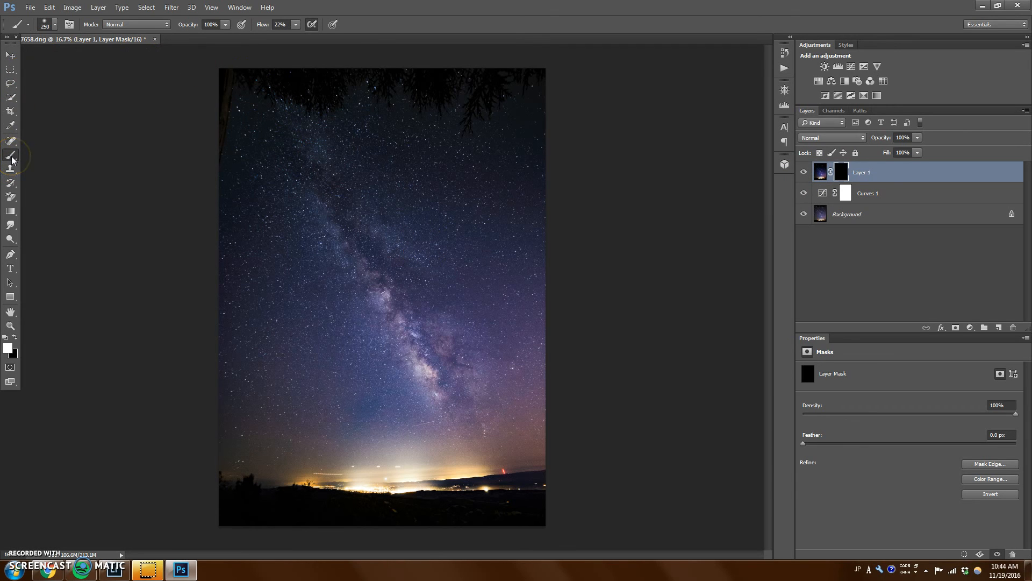
pyautogui.moveTo(9, 348)
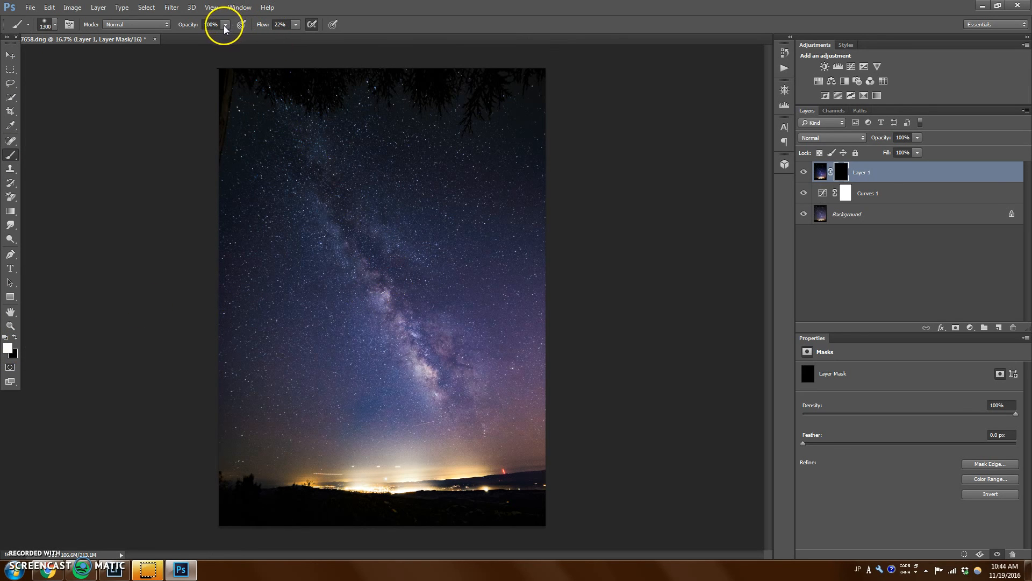
pyautogui.moveTo(297, 28)
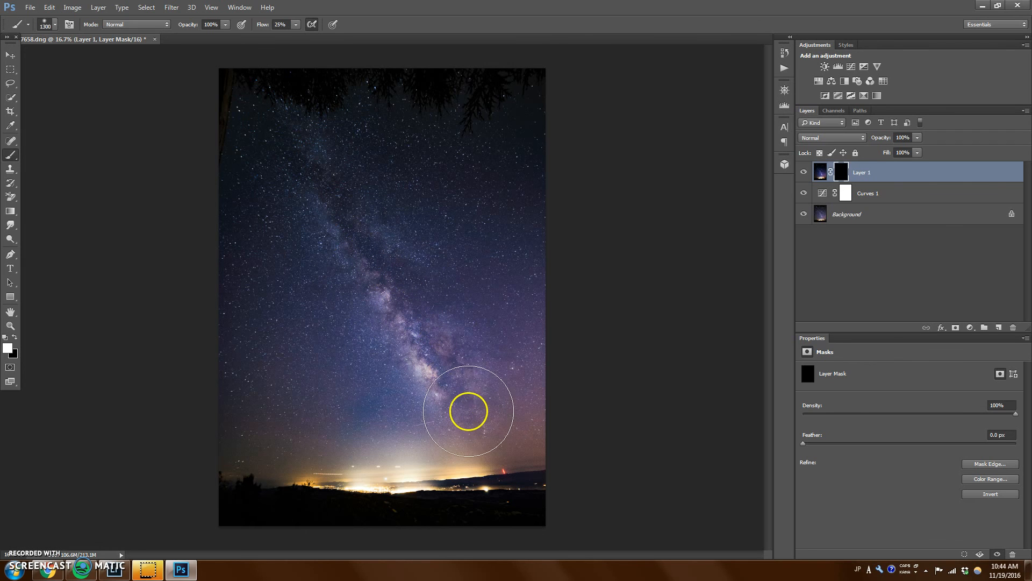
pyautogui.moveTo(442, 404)
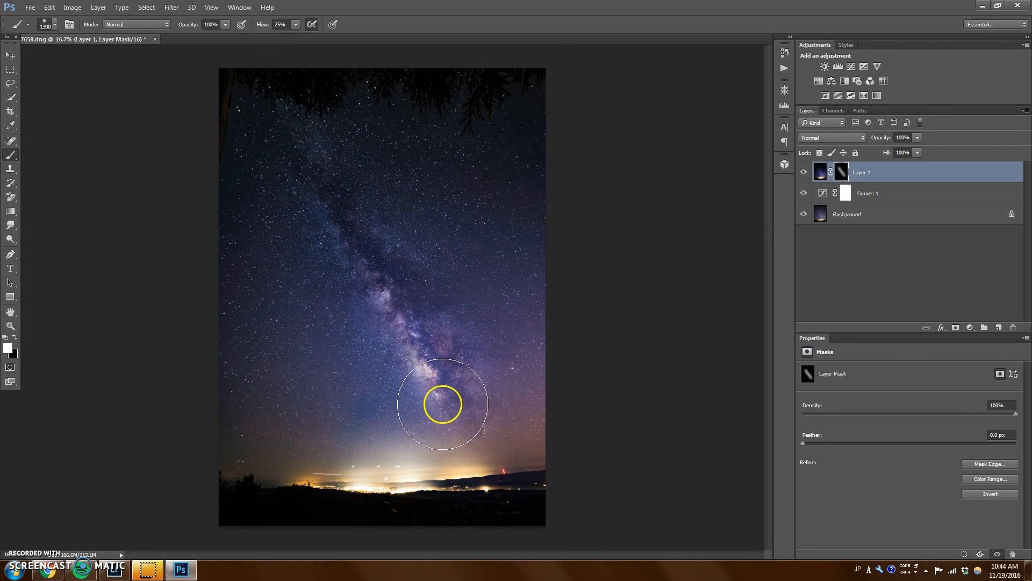
pyautogui.moveTo(343, 336)
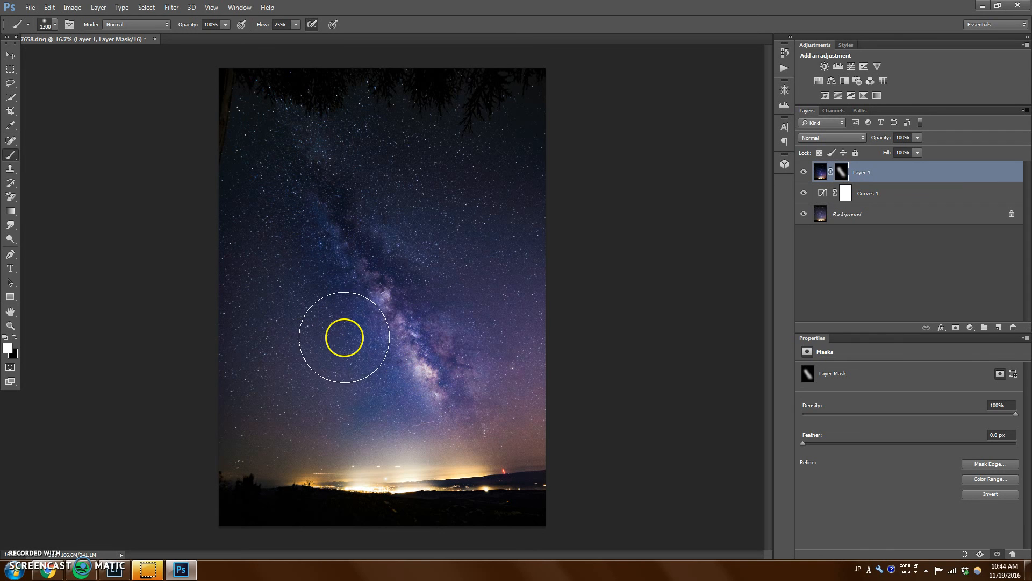
pyautogui.moveTo(407, 446)
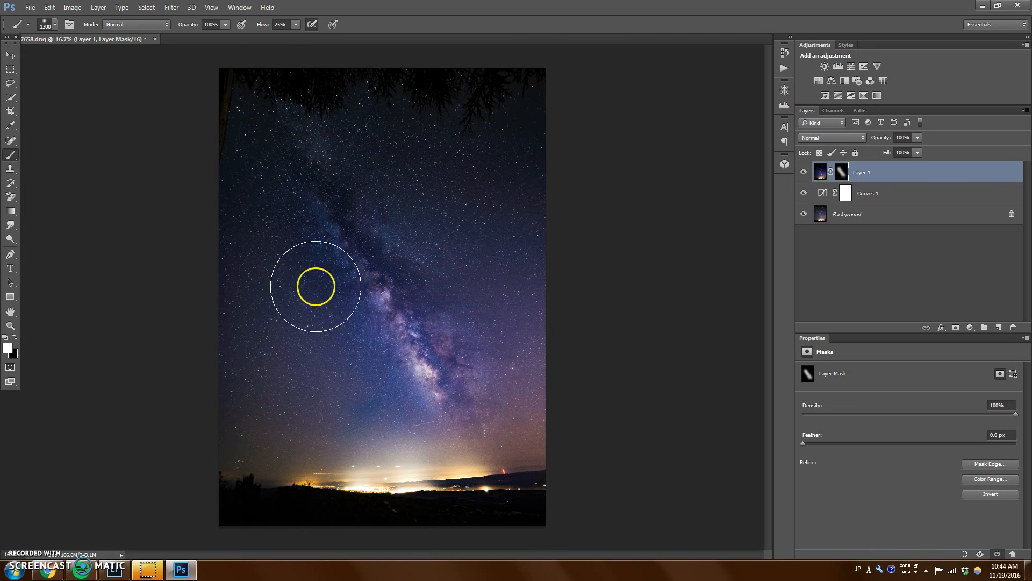
pyautogui.moveTo(244, 398)
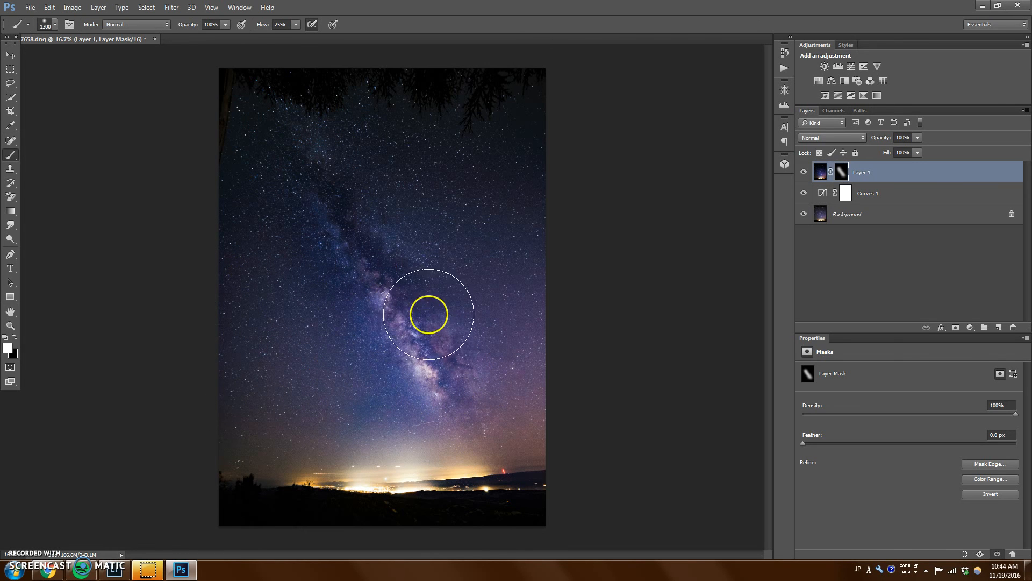
pyautogui.moveTo(470, 374)
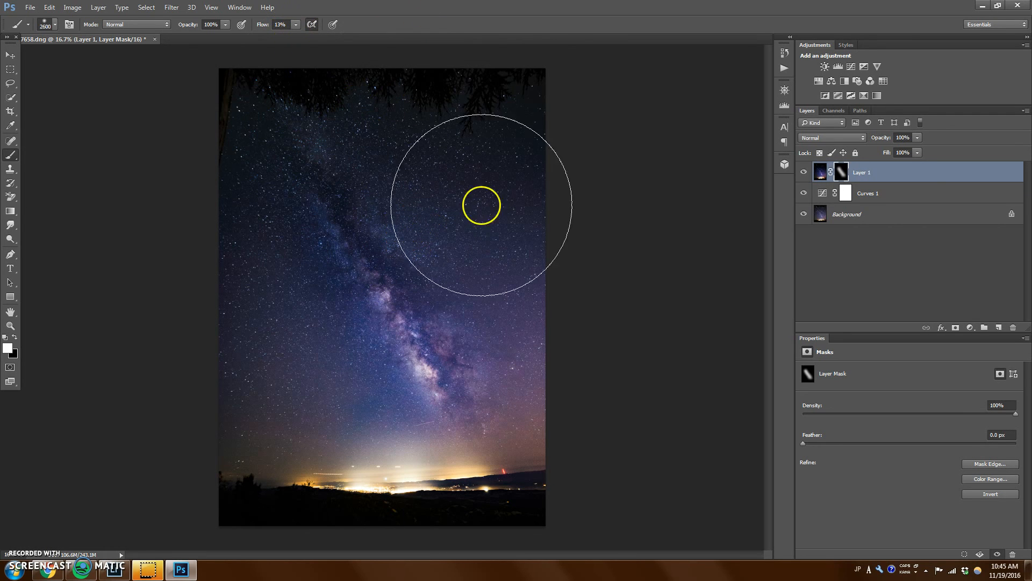
pyautogui.moveTo(473, 221)
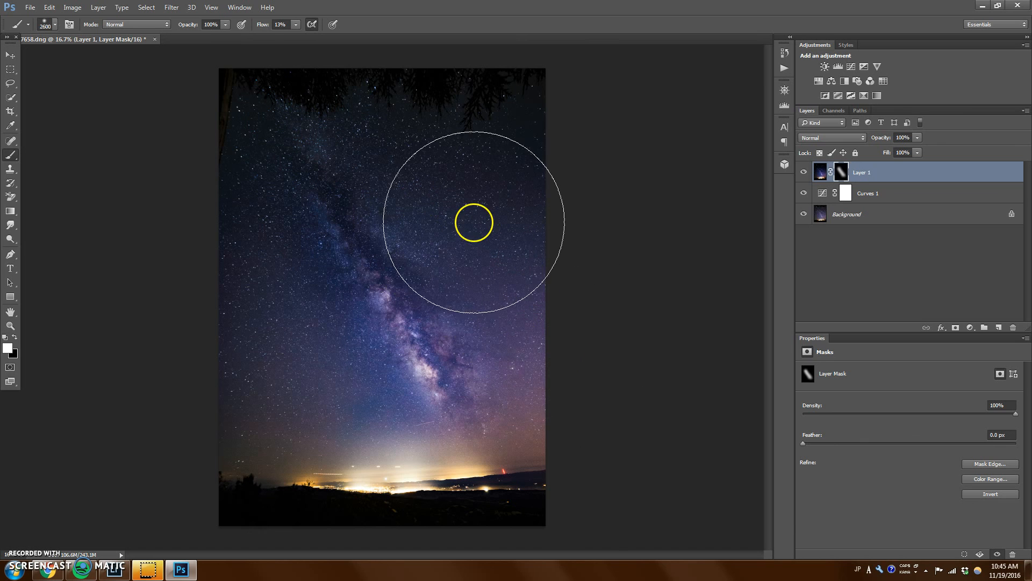
pyautogui.moveTo(305, 320)
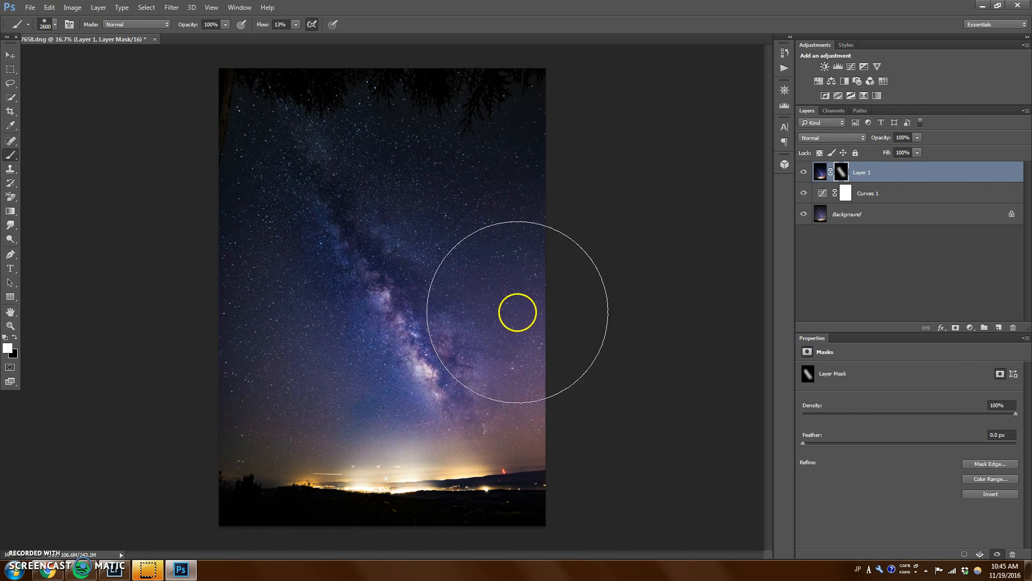
pyautogui.moveTo(335, 427)
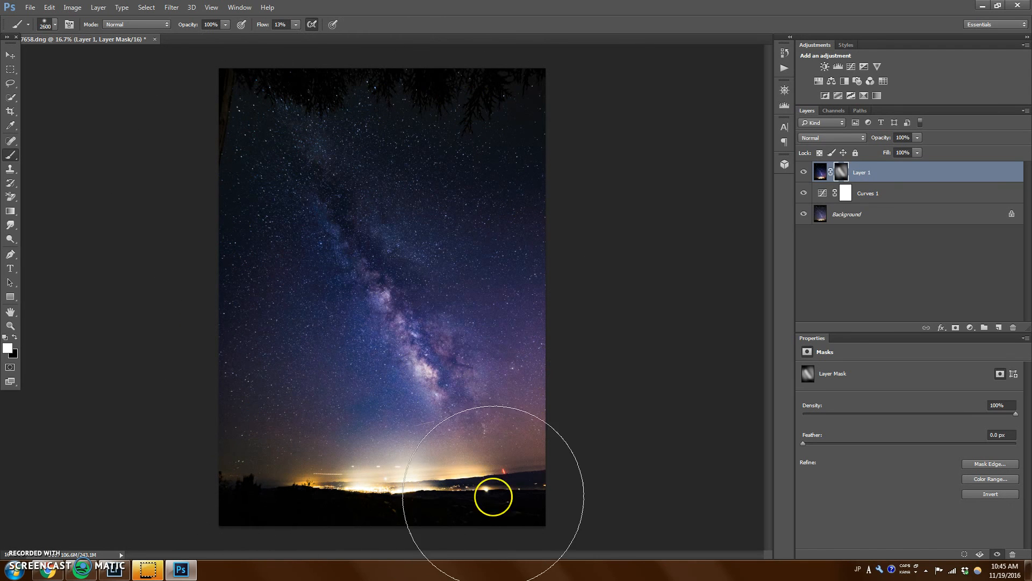
pyautogui.moveTo(649, 338)
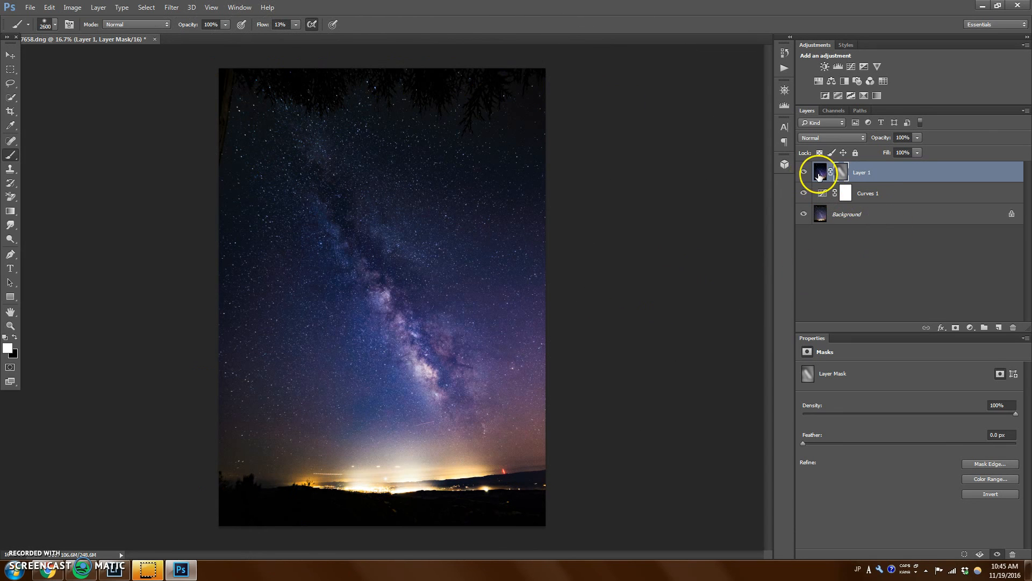
pyautogui.moveTo(803, 173)
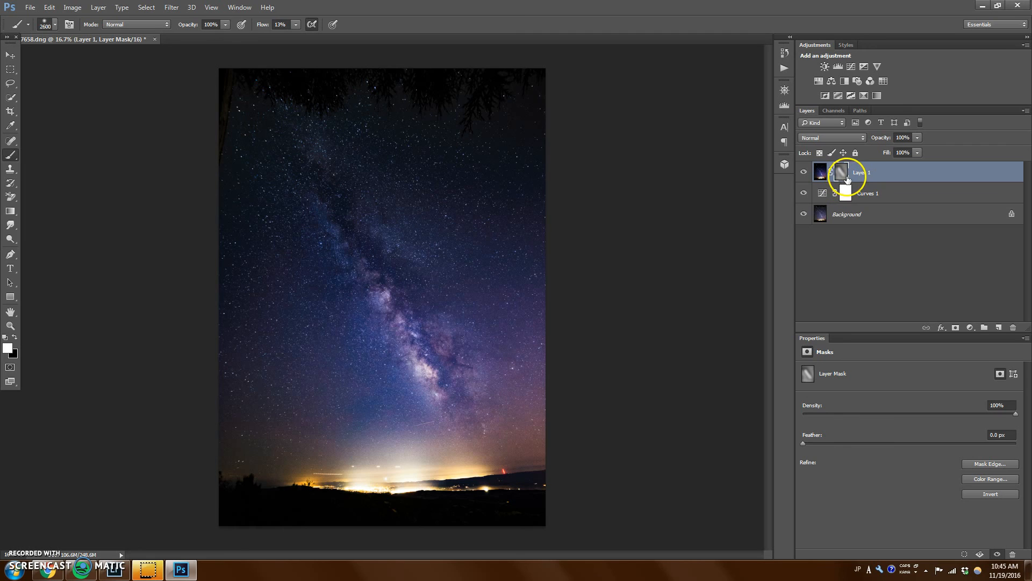
# Step: Select Layer 1's mask and paint faint glow around the galactic core and lower sky
pyautogui.click(841, 172)
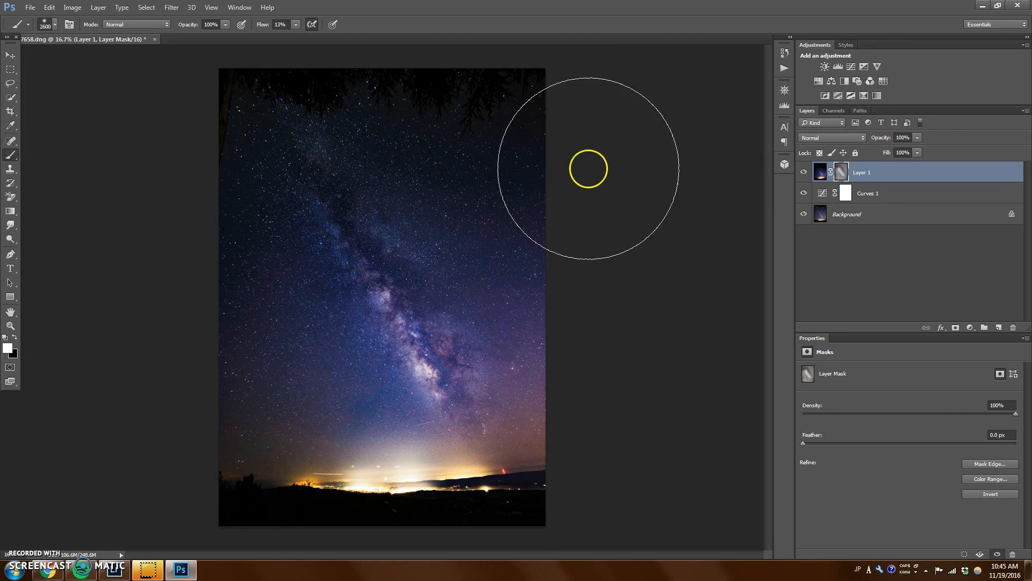
pyautogui.moveTo(245, 99)
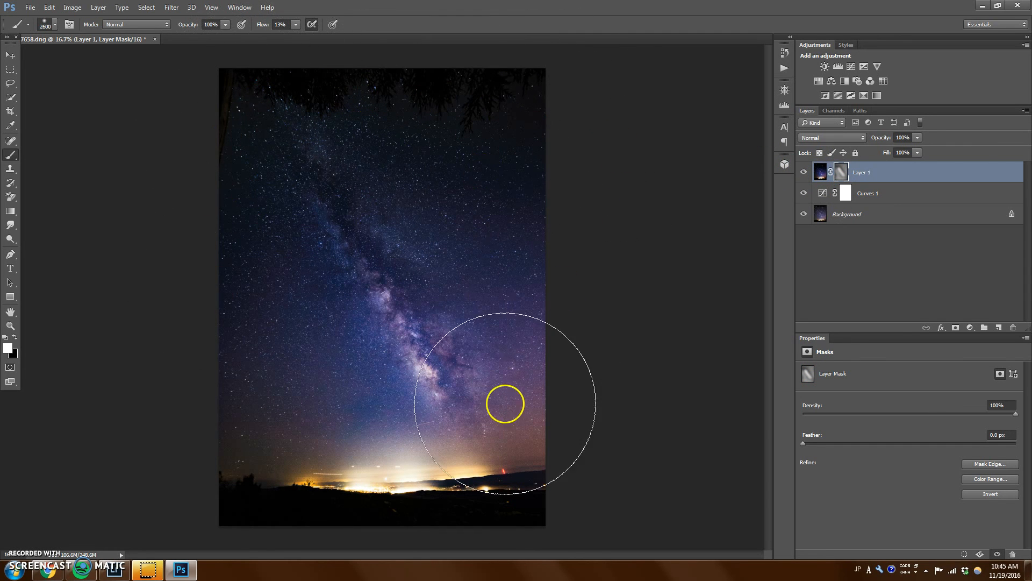
pyautogui.moveTo(556, 351)
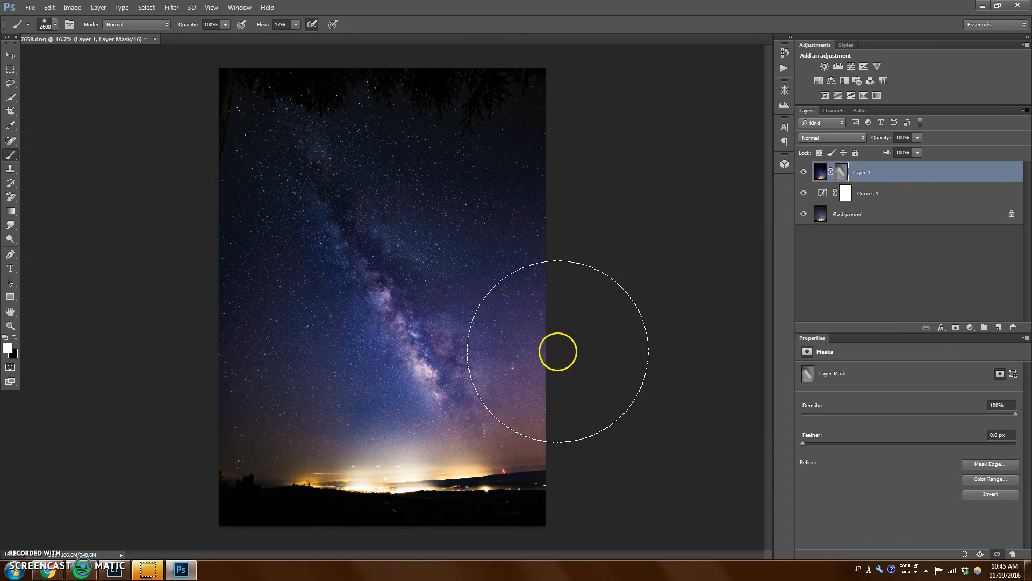
pyautogui.click(10, 55)
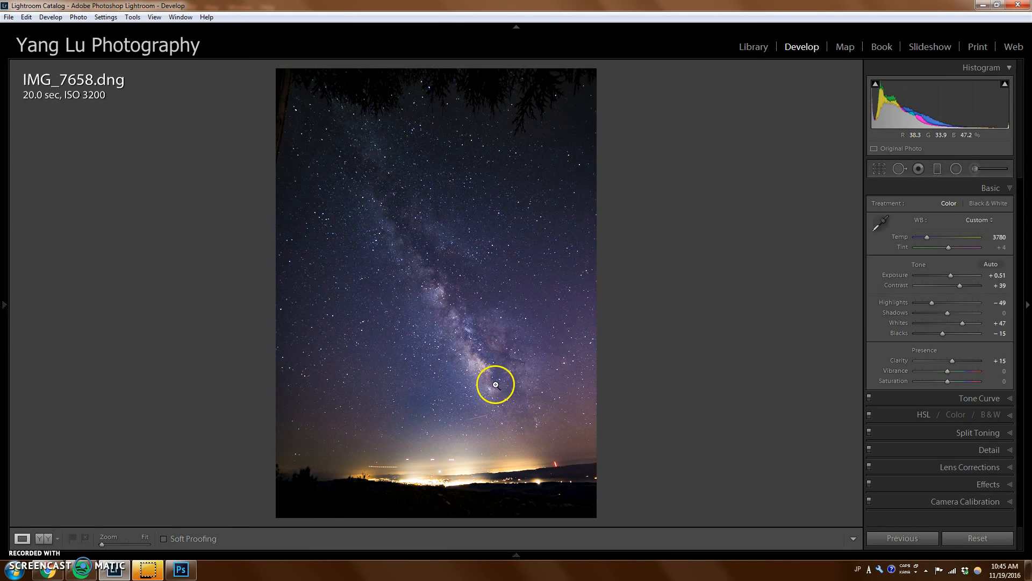
pyautogui.moveTo(977, 484)
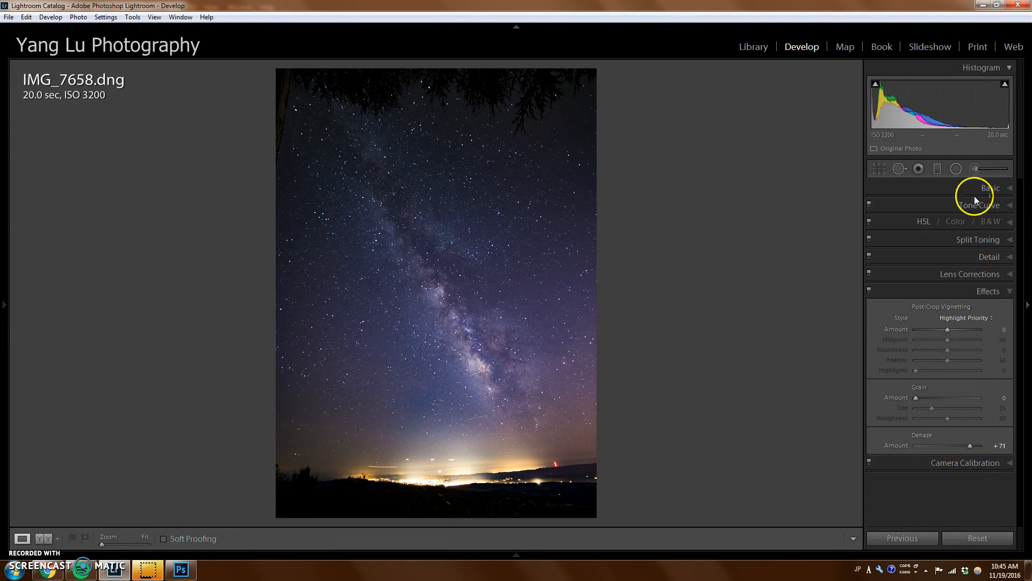
# Step: Expand Lightroom's Basic and Tone Curve panels to review the photo's custom curve, then return to Photoshop
pyautogui.click(990, 188)
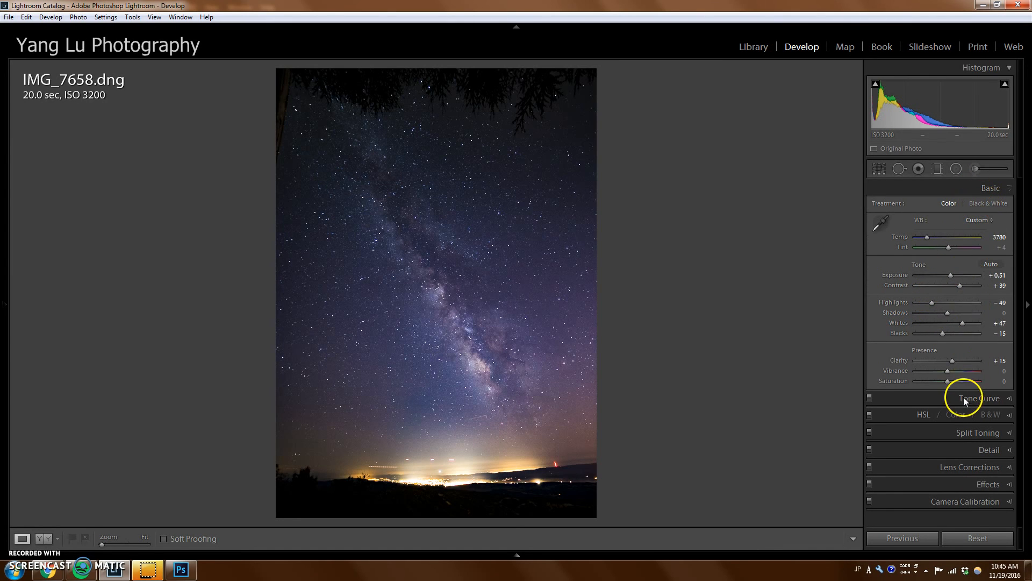
pyautogui.click(978, 397)
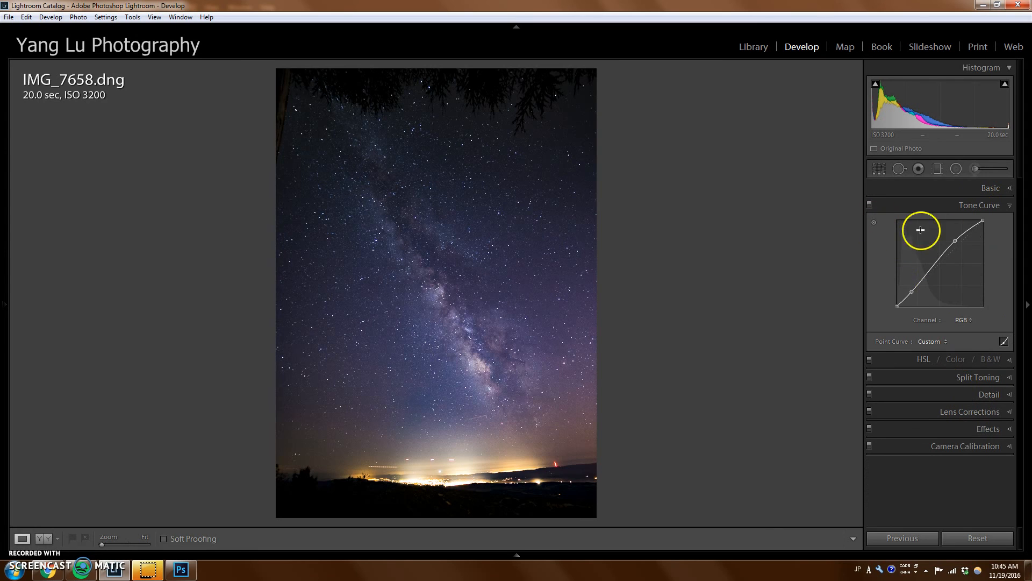
pyautogui.moveTo(720, 283)
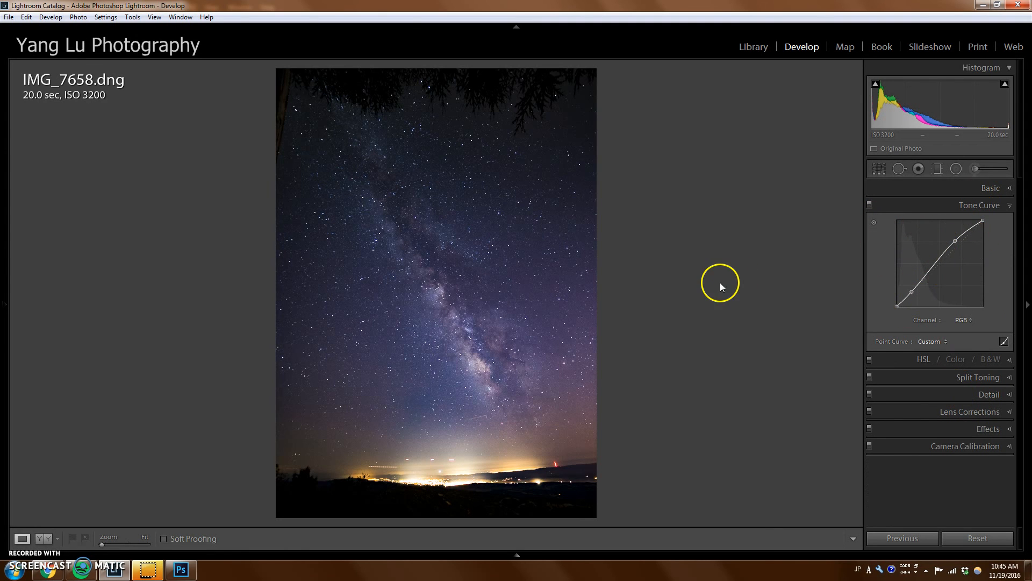
pyautogui.click(180, 569)
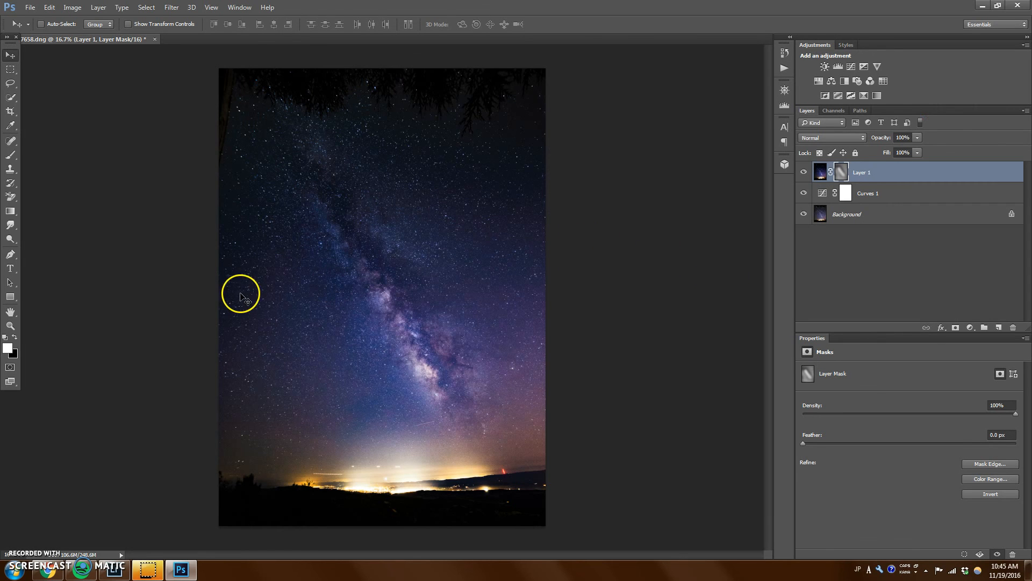
pyautogui.moveTo(944, 204)
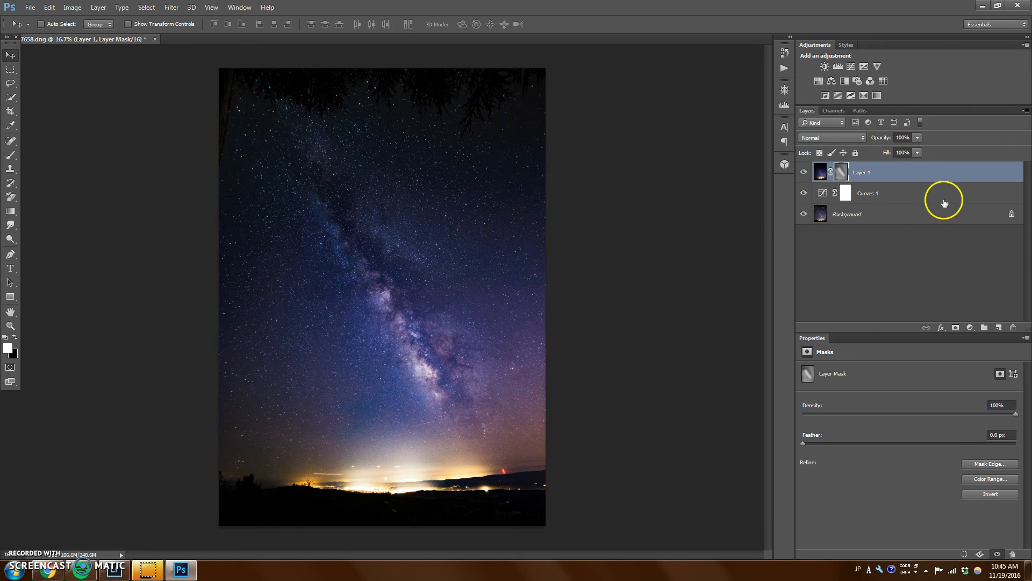
pyautogui.moveTo(405, 233)
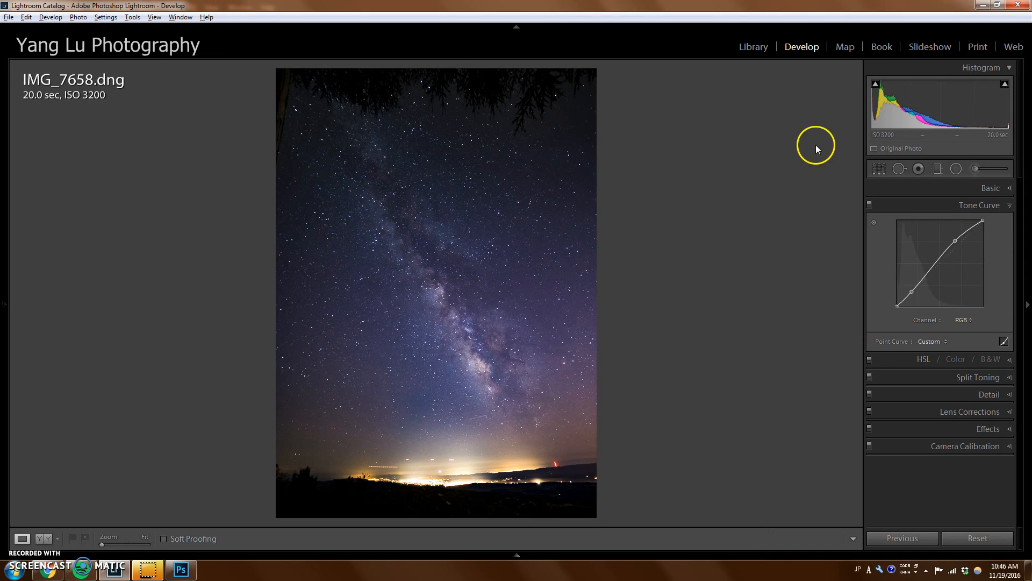
pyautogui.moveTo(713, 221)
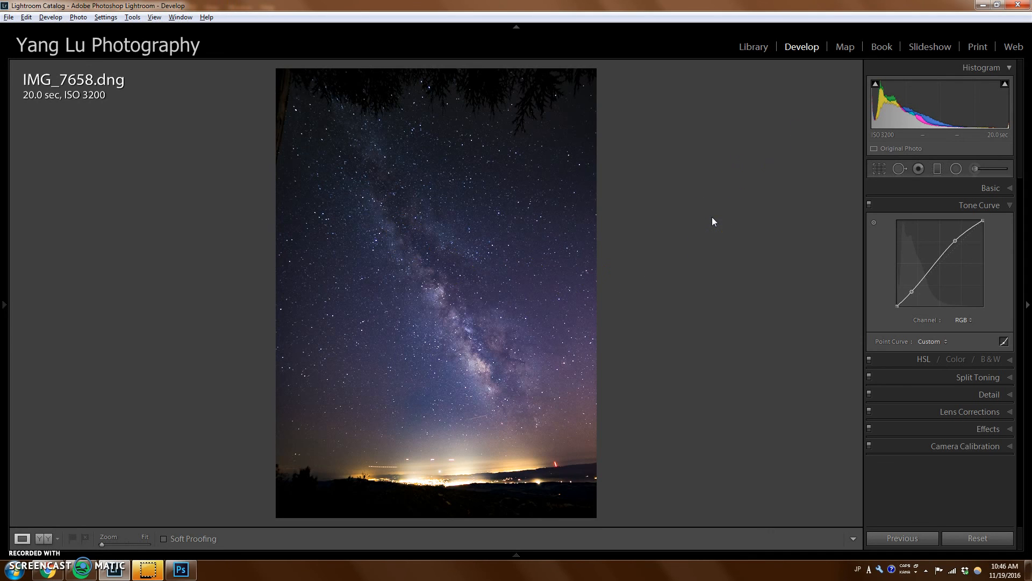
pyautogui.moveTo(662, 245)
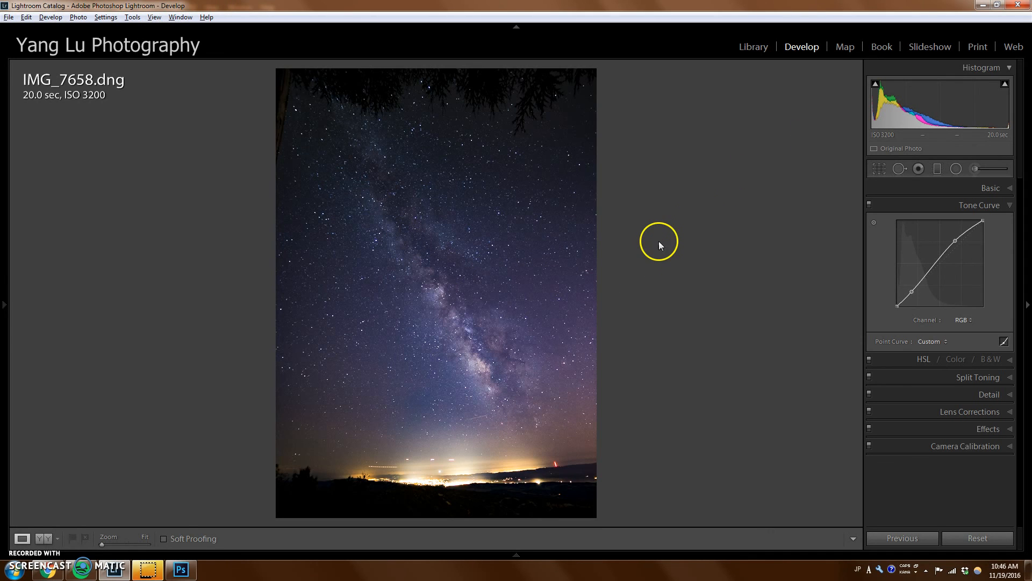
pyautogui.moveTo(645, 248)
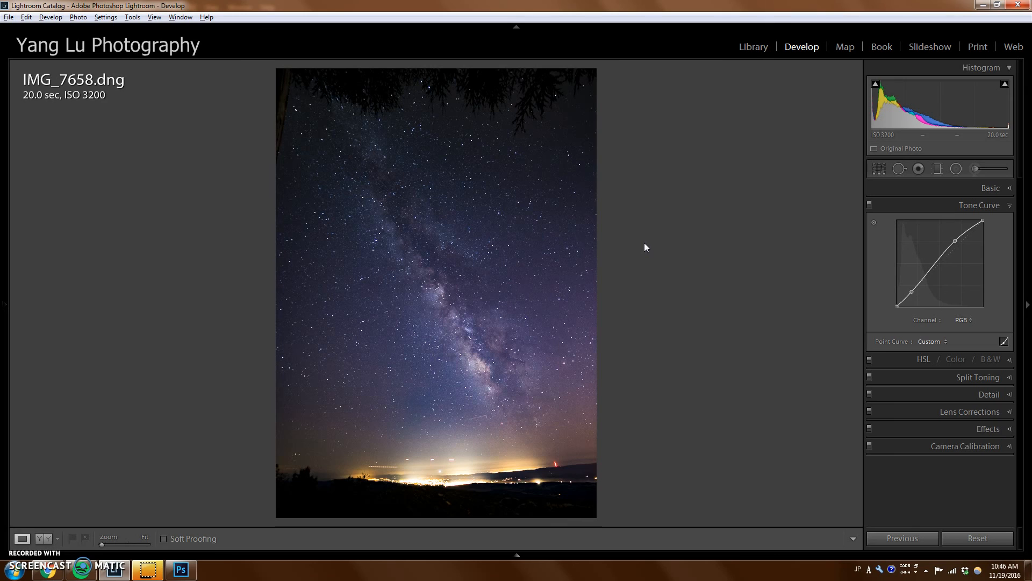
pyautogui.moveTo(644, 269)
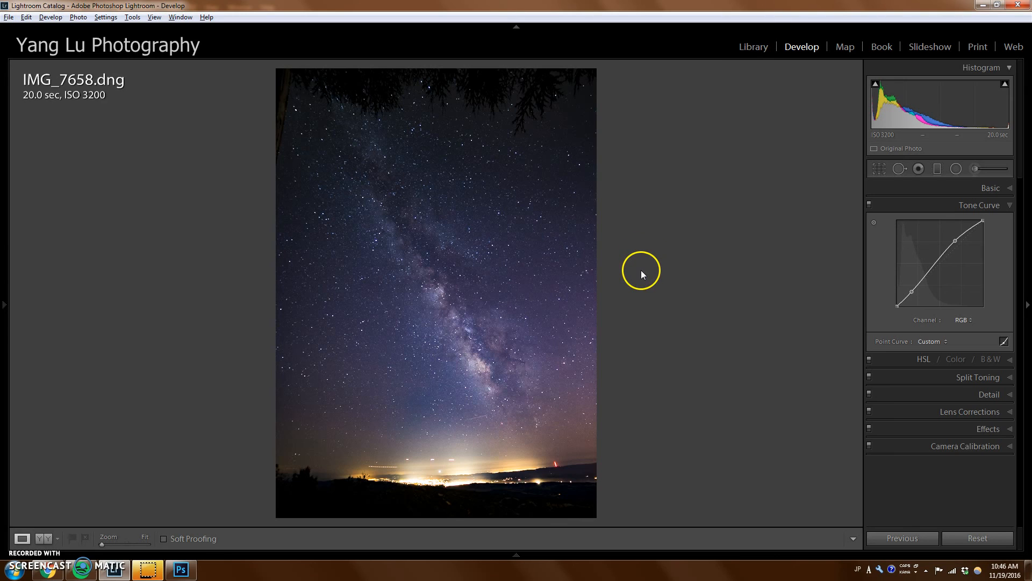
pyautogui.moveTo(195, 314)
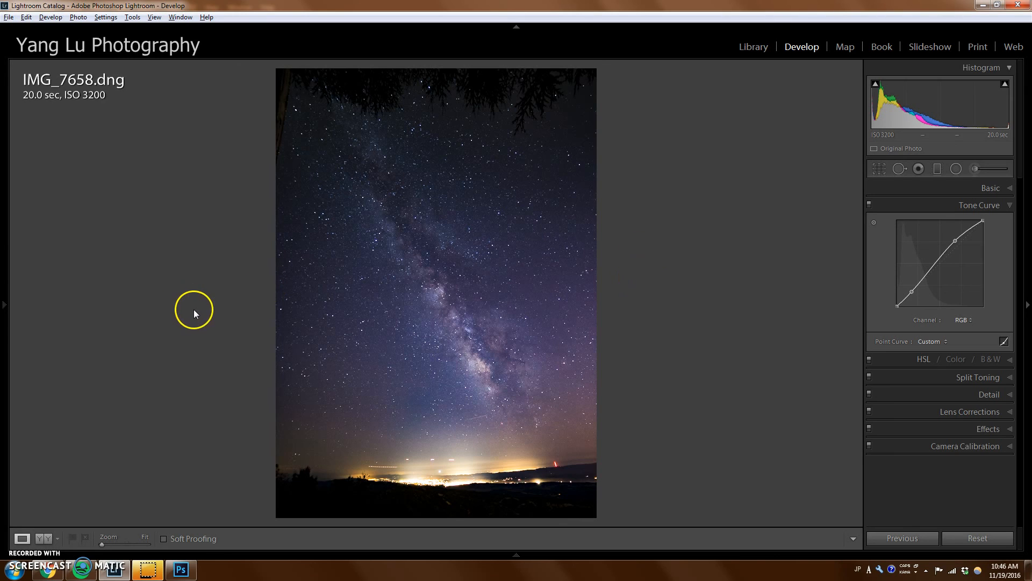